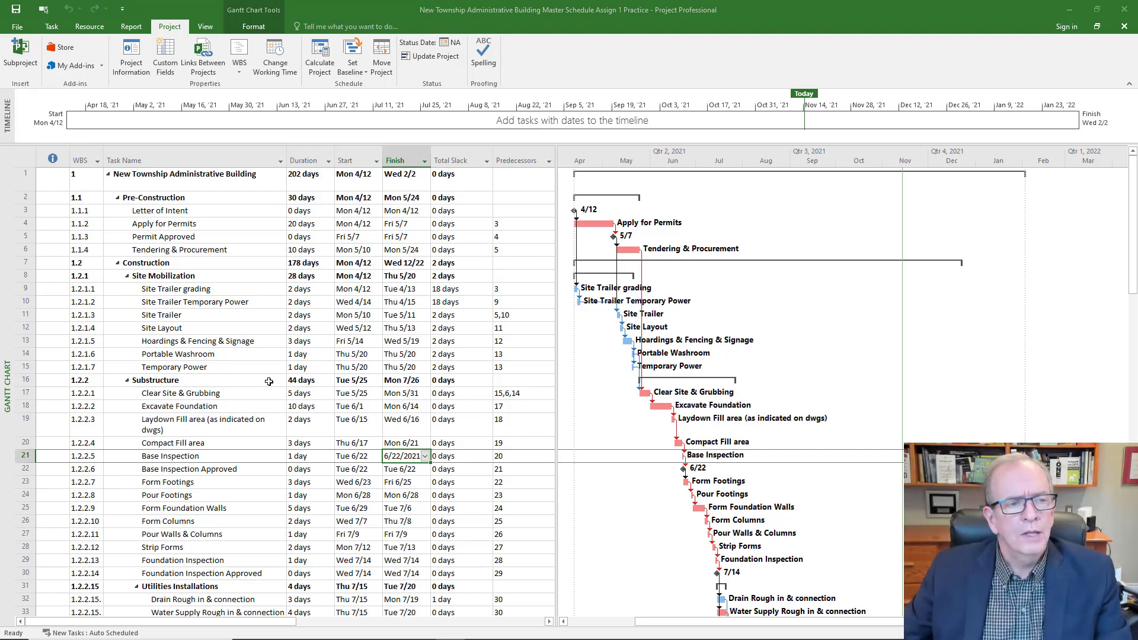
mouse_move(556, 329)
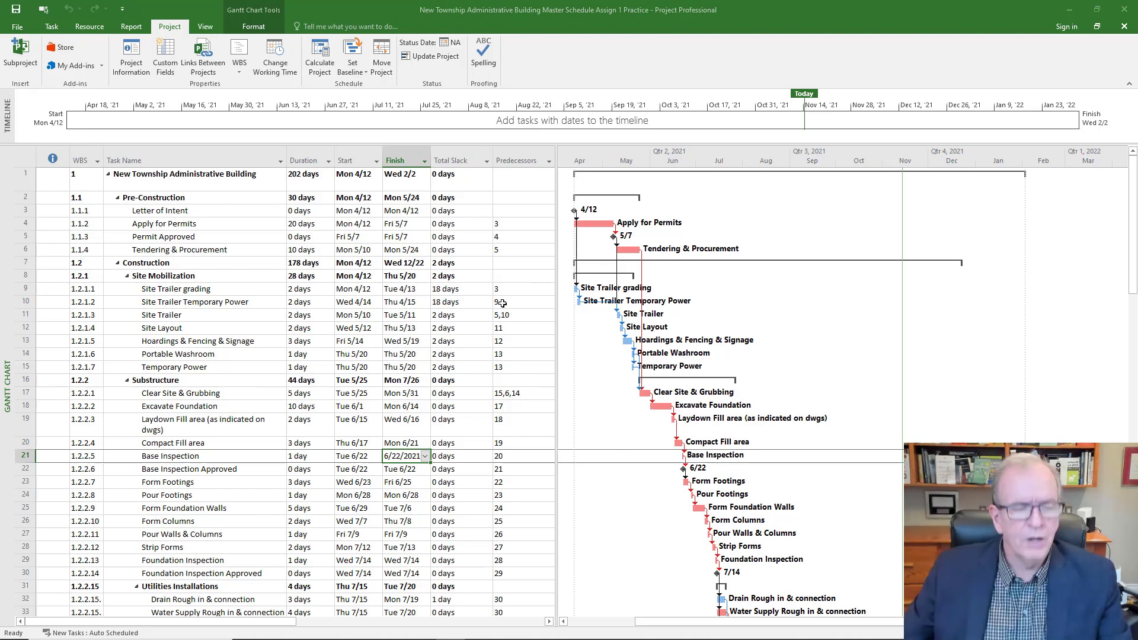
mouse_move(369, 298)
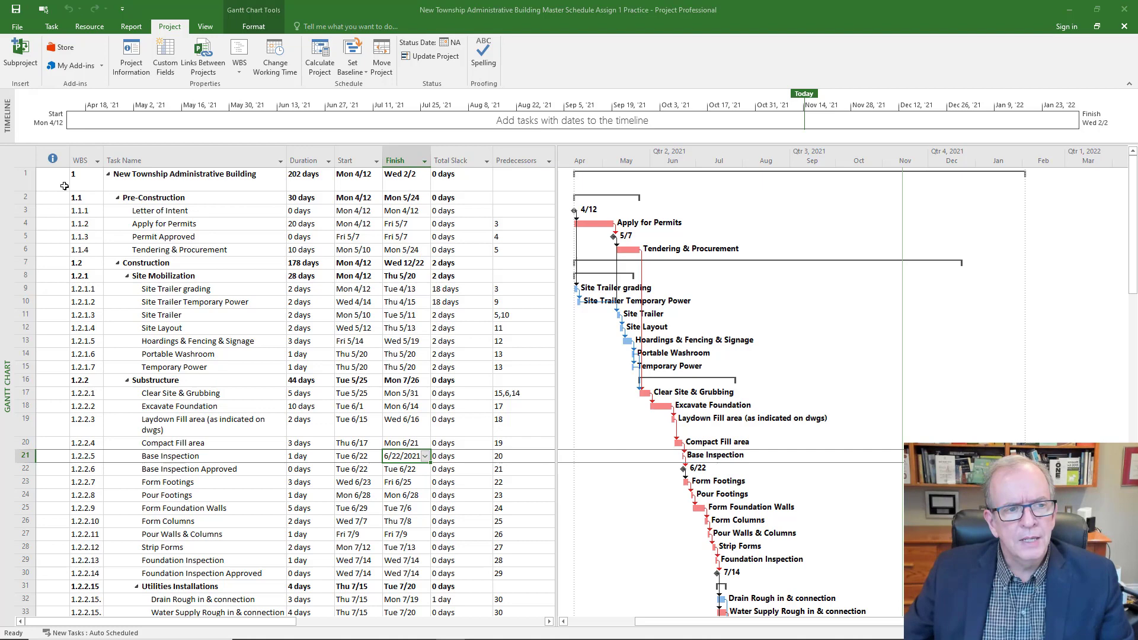
Step: Select the row for task 1, New Township Administrative Building
left_click(52, 179)
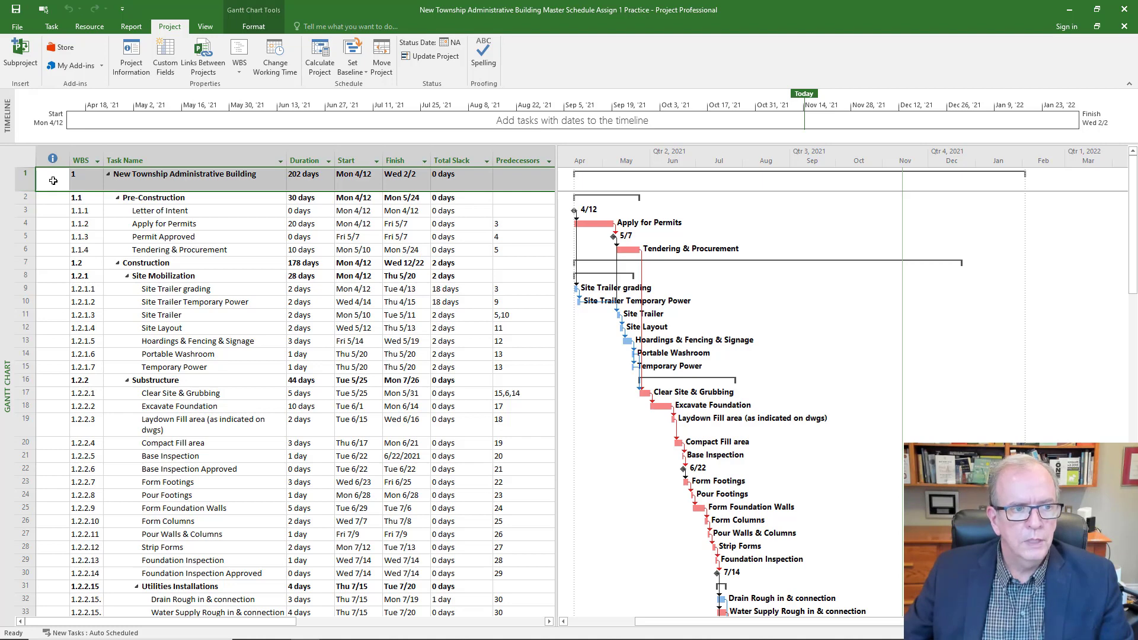
Step: Hyperlink task 1 to the MS Project Checklist document and open it in Word
right_click(52, 180)
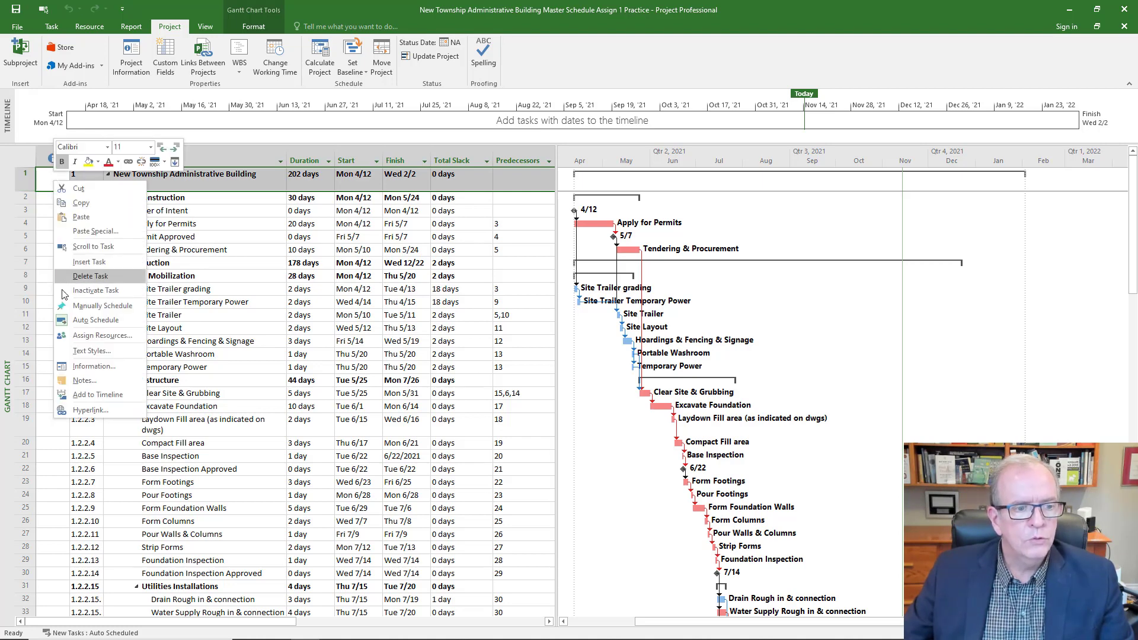
mouse_move(90, 410)
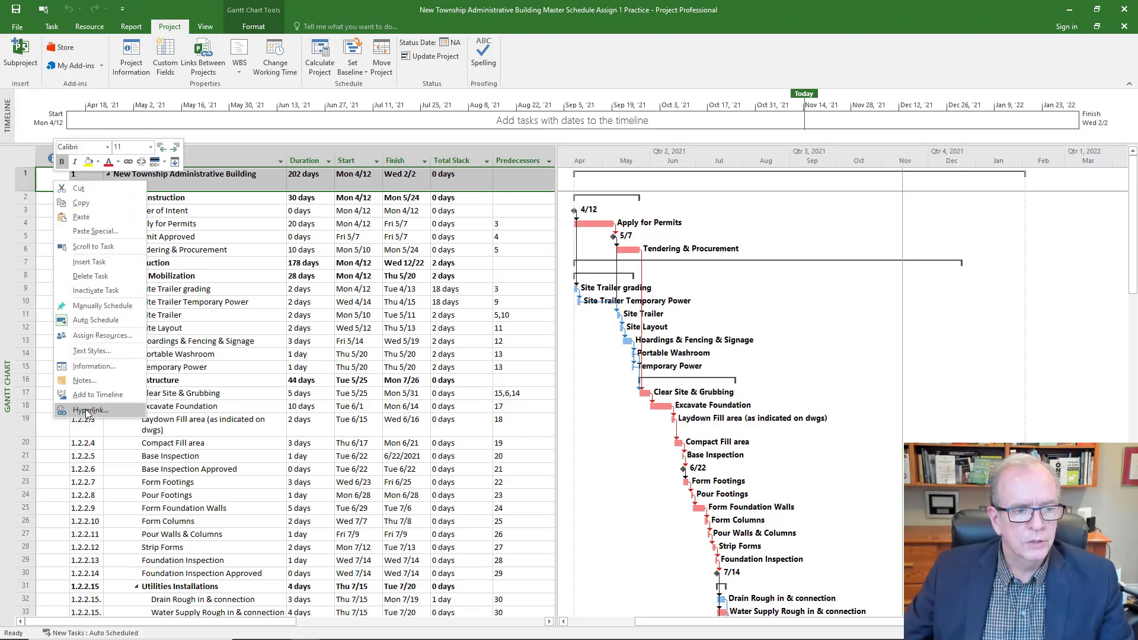
left_click(91, 410)
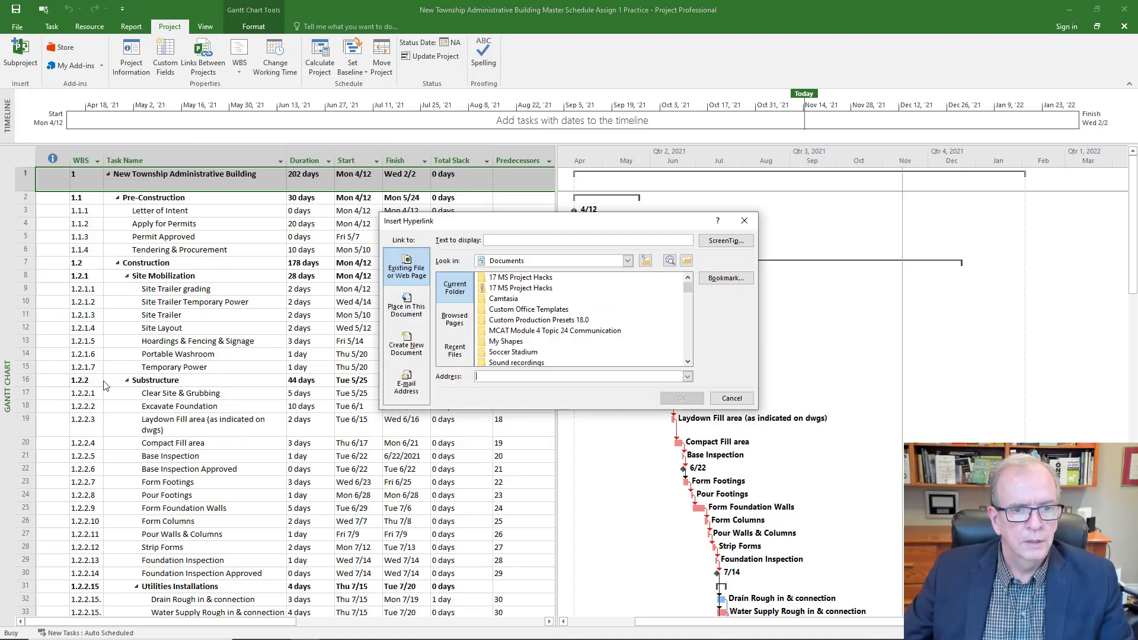
mouse_move(440, 225)
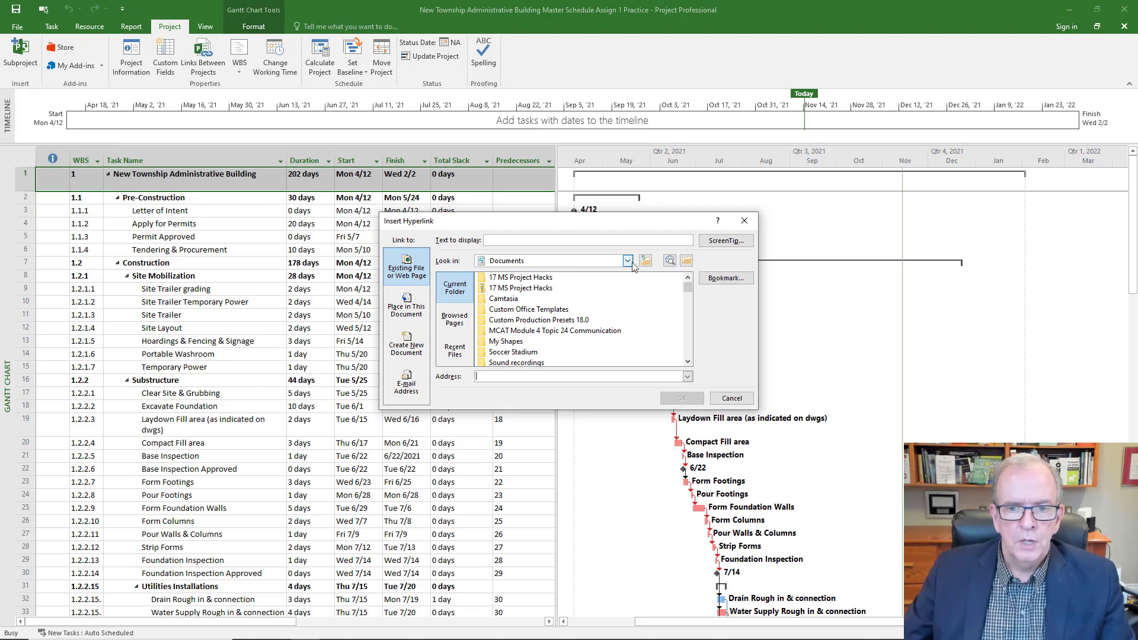
left_click(644, 261)
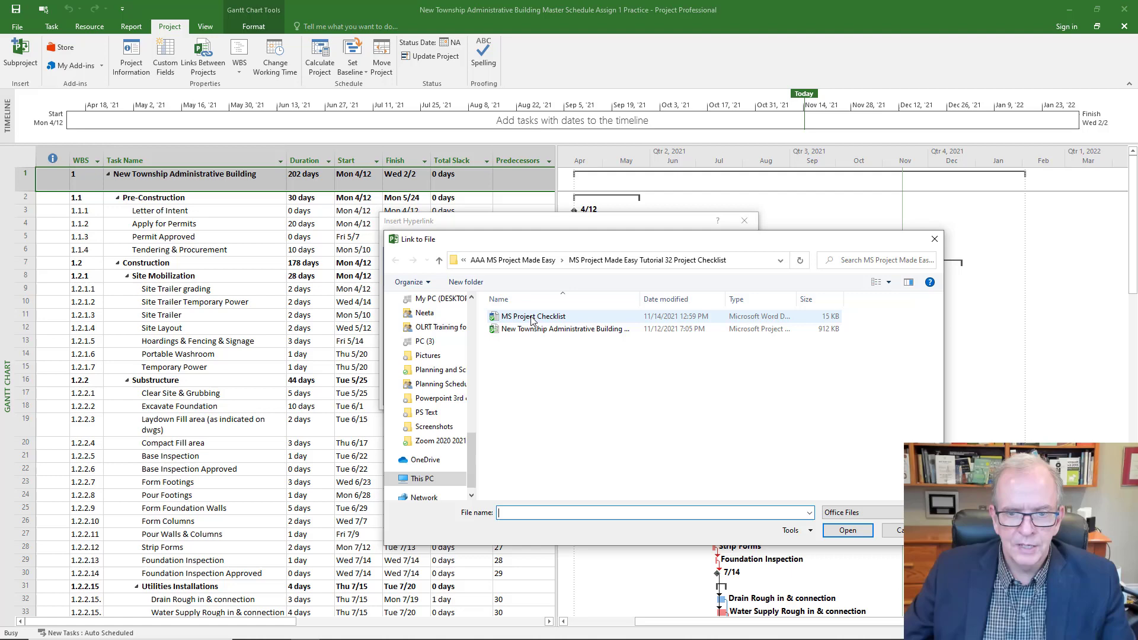
mouse_move(533, 321)
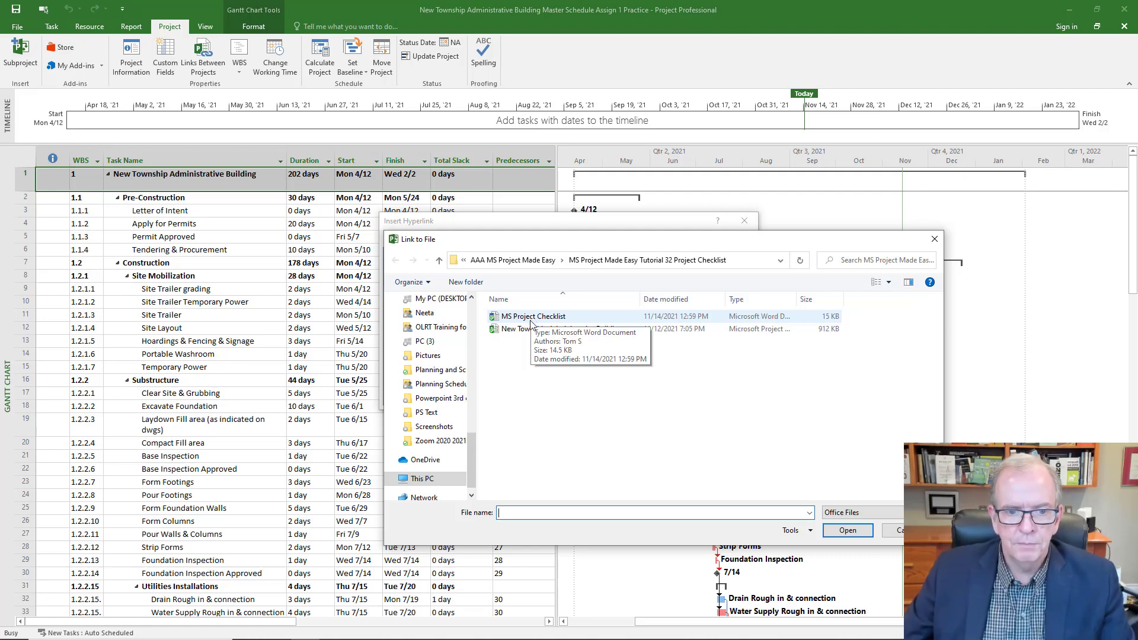
mouse_move(539, 329)
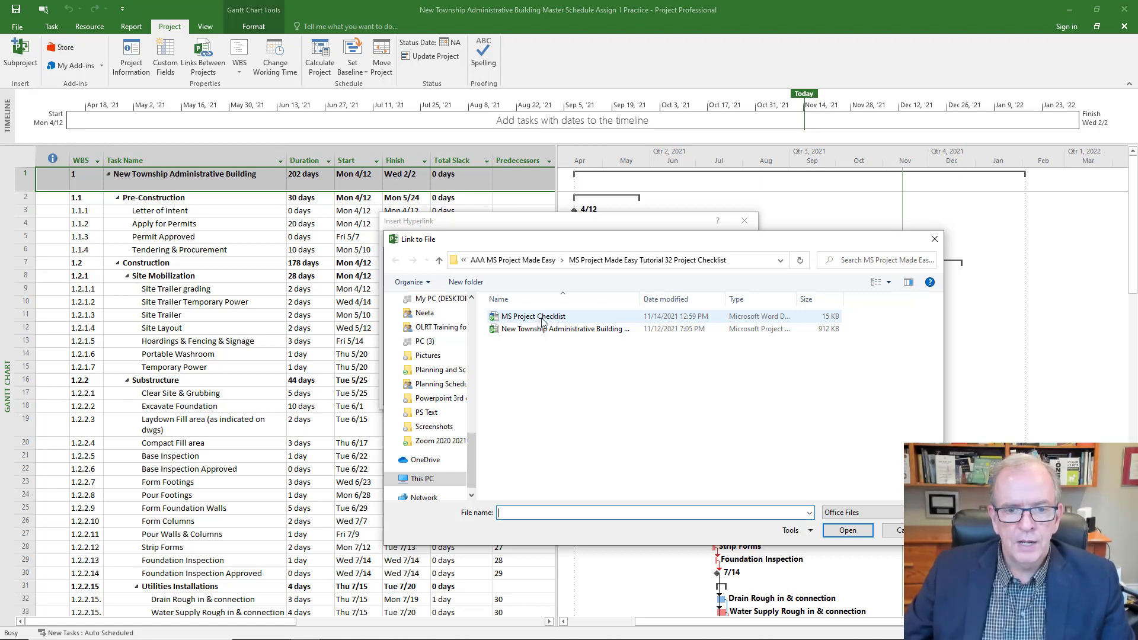
left_click(533, 315)
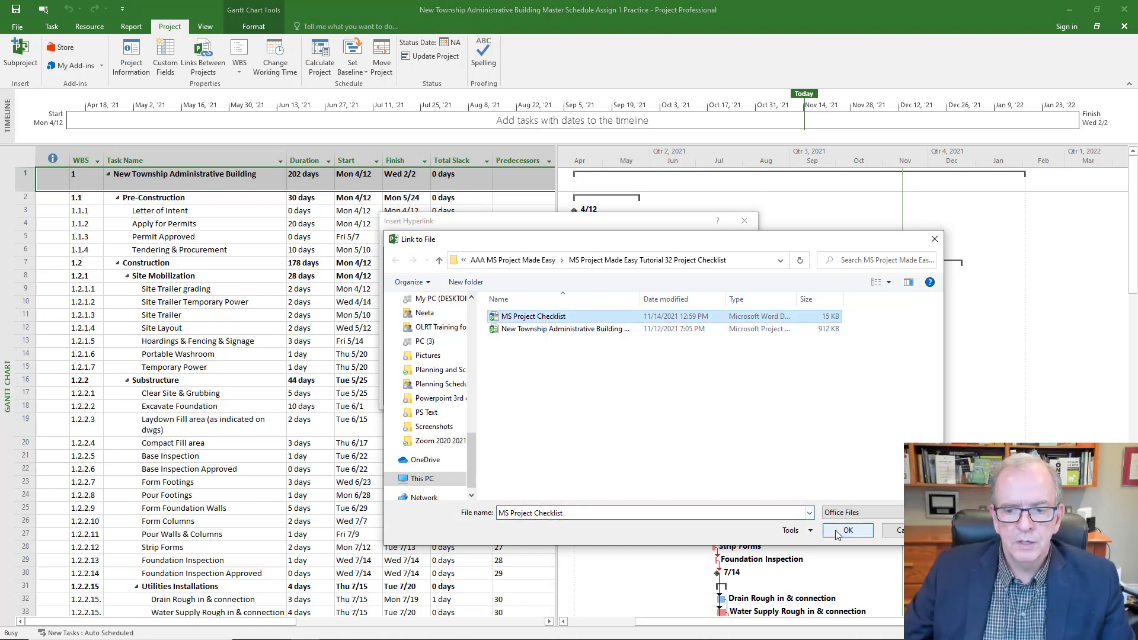
left_click(846, 530)
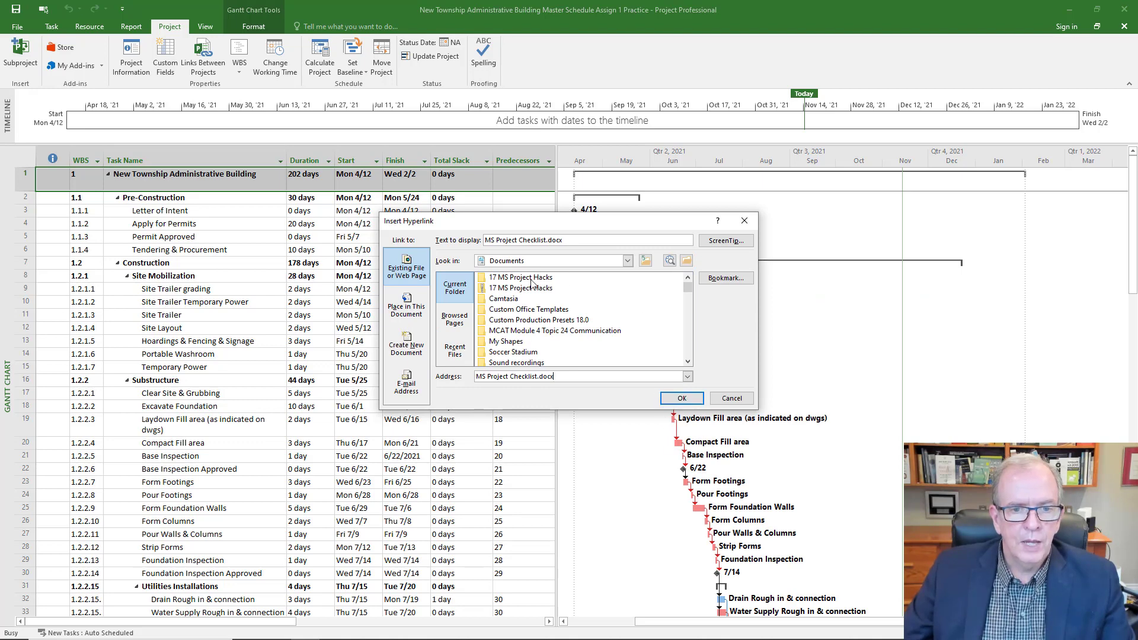
mouse_move(551, 253)
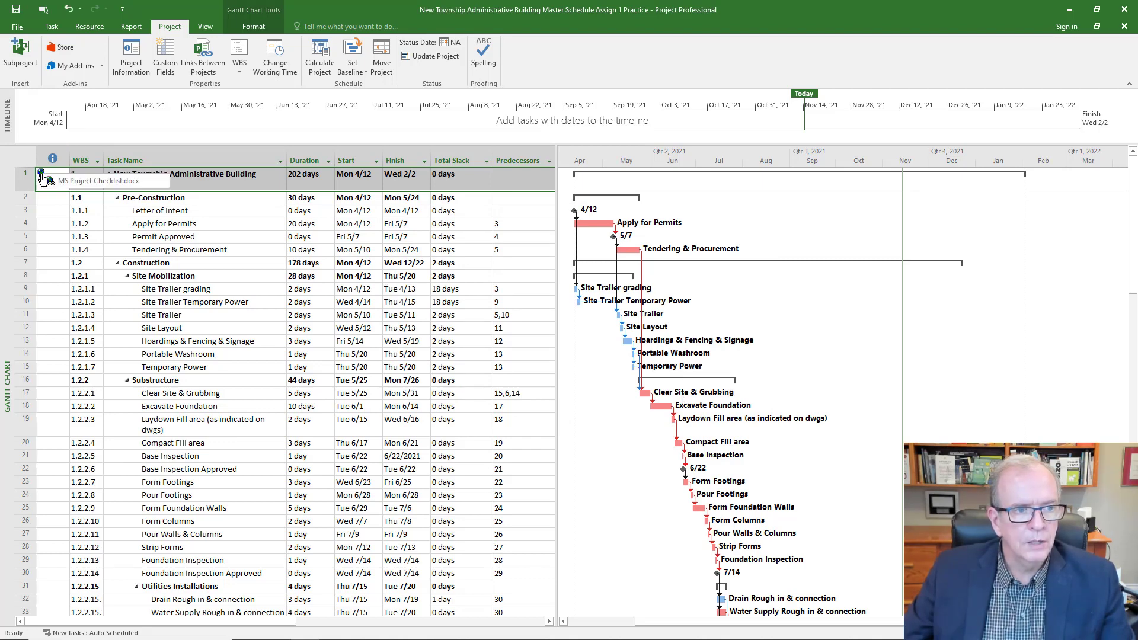
left_click(42, 176)
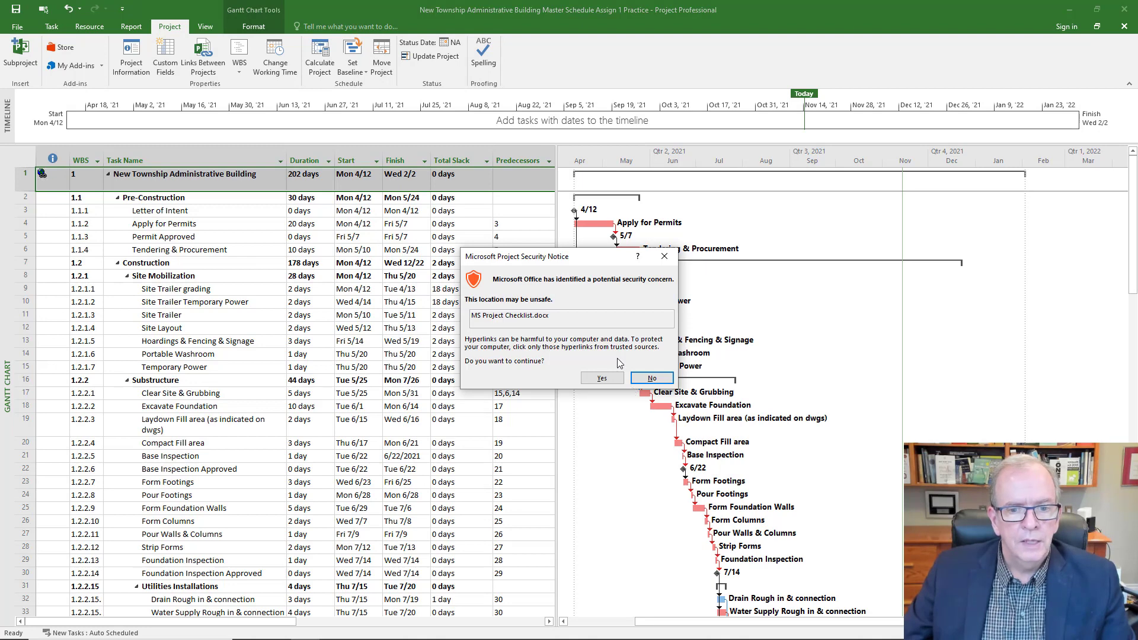
mouse_move(555, 303)
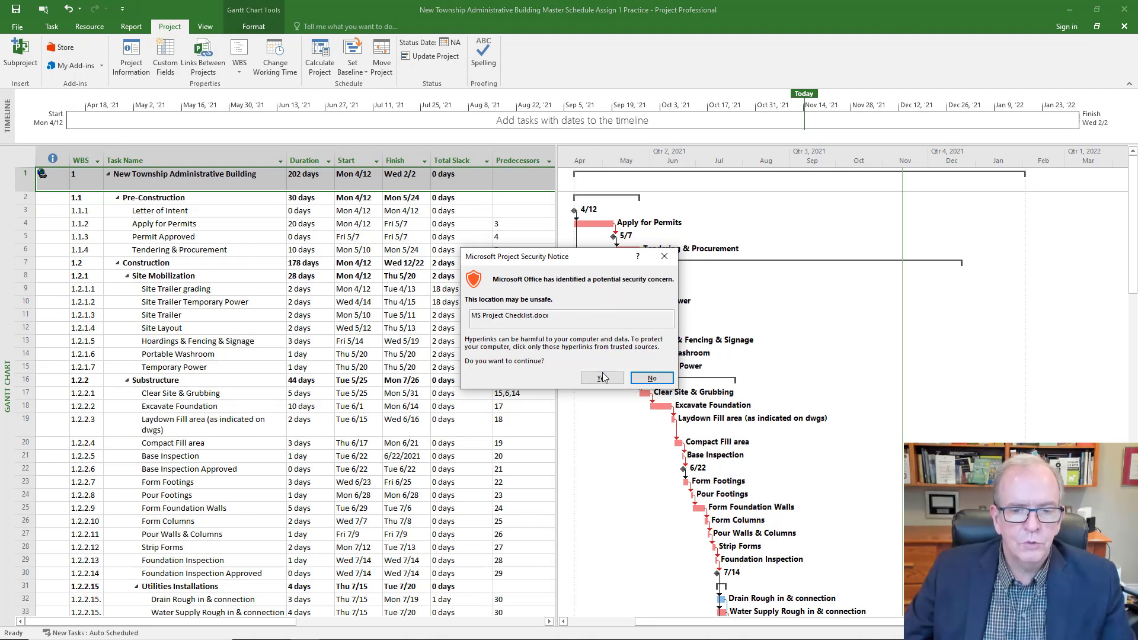
left_click(601, 378)
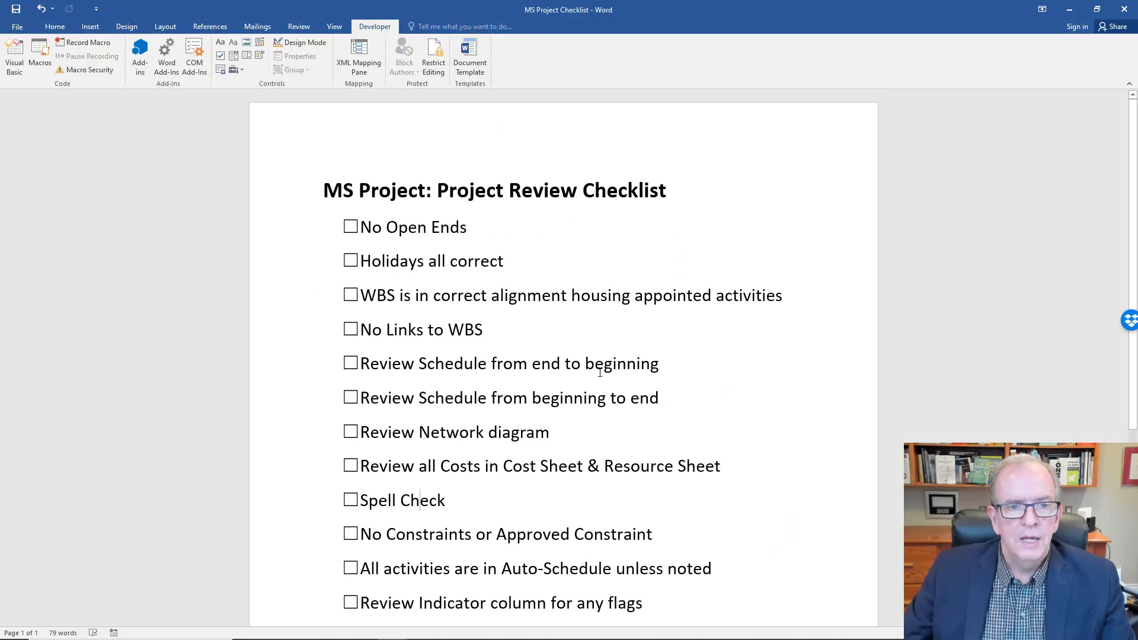
mouse_move(1022, 114)
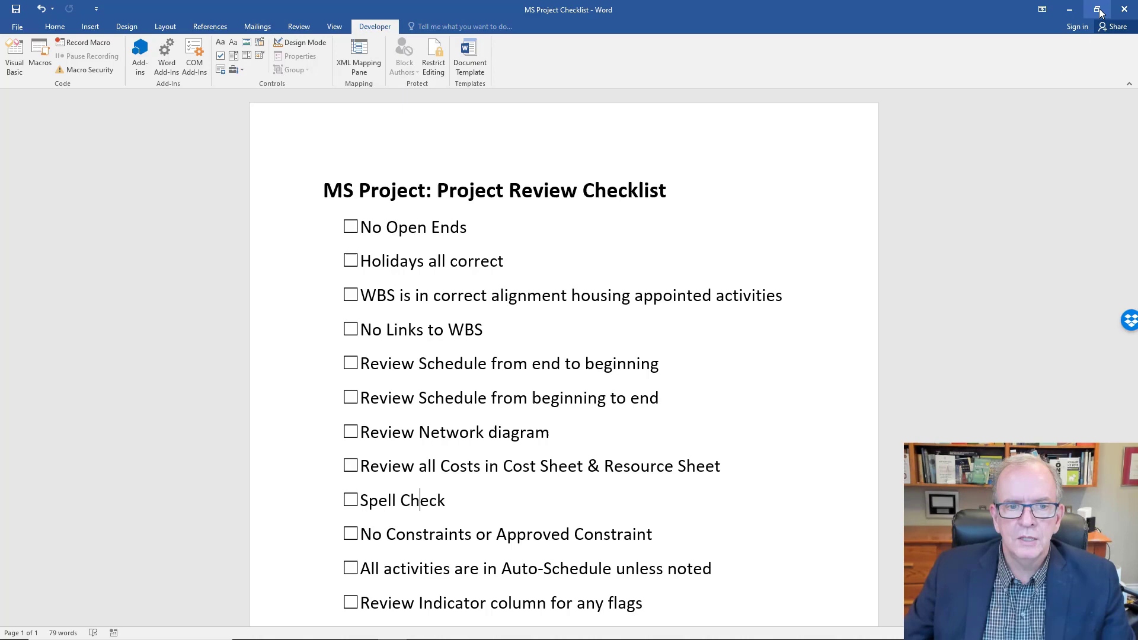
Step: Restore down the Word checklist window so it sits beside the Project schedule
left_click(1099, 9)
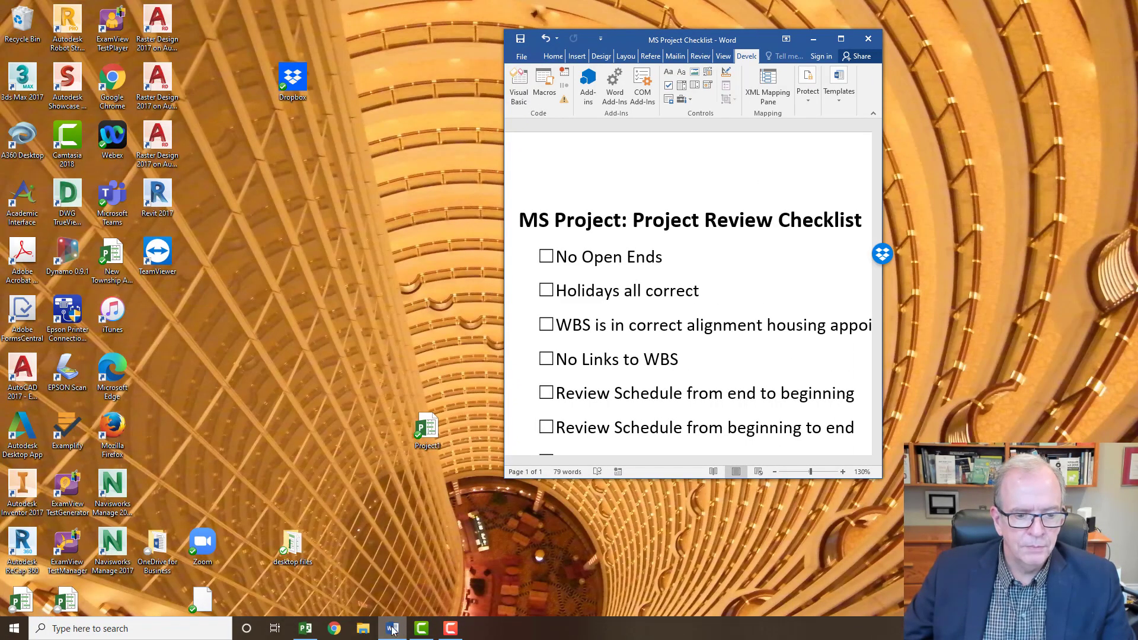
left_click(304, 627)
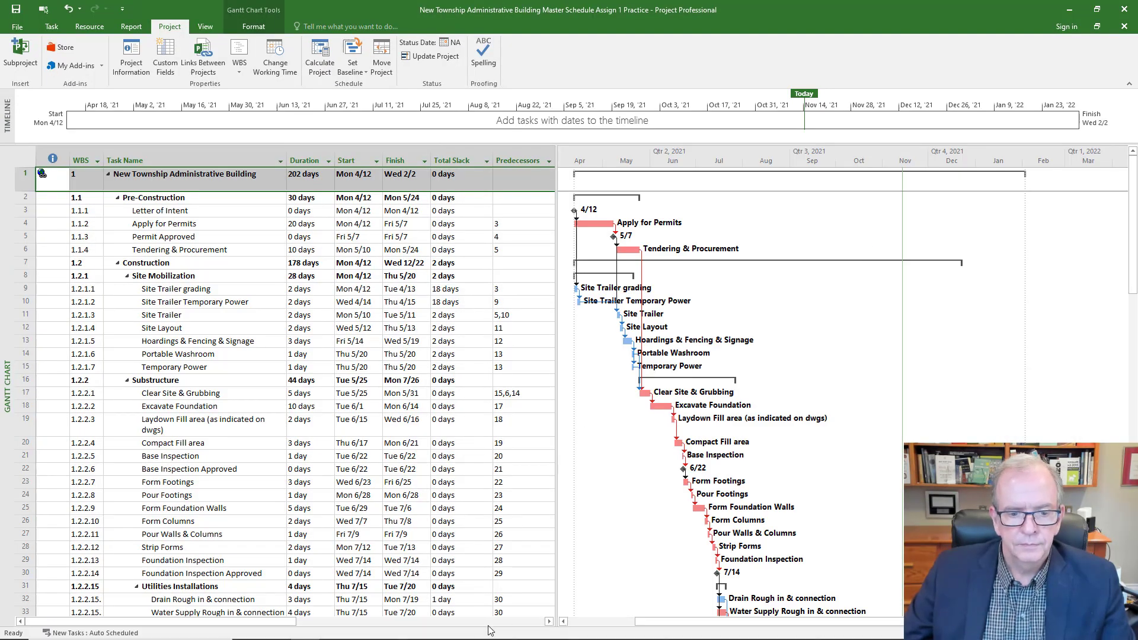
mouse_move(392, 629)
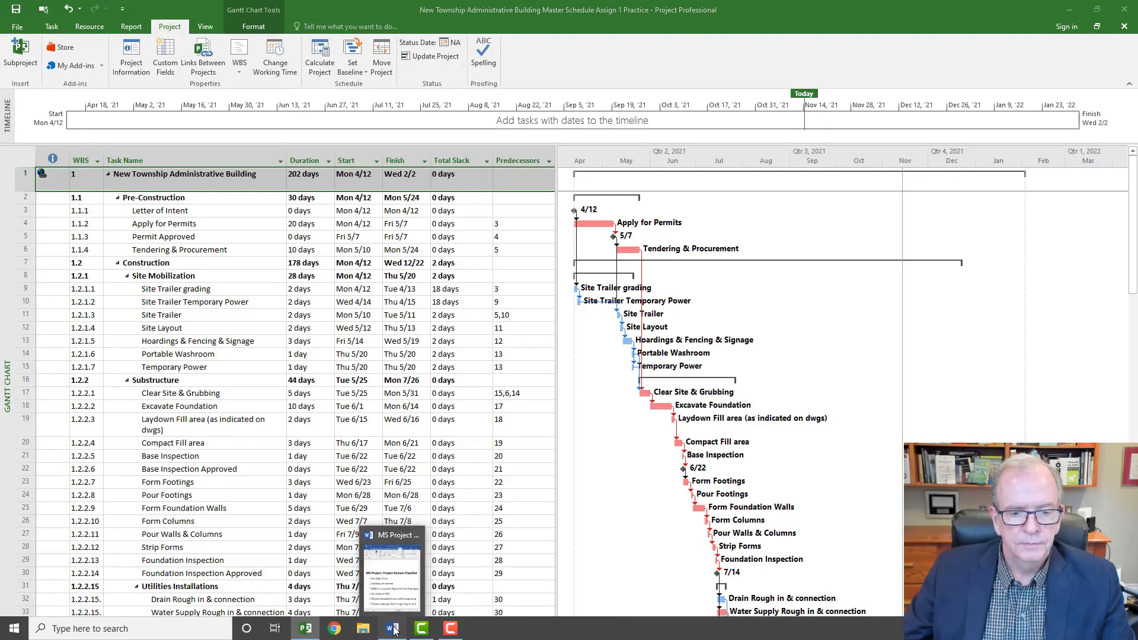
left_click(392, 628)
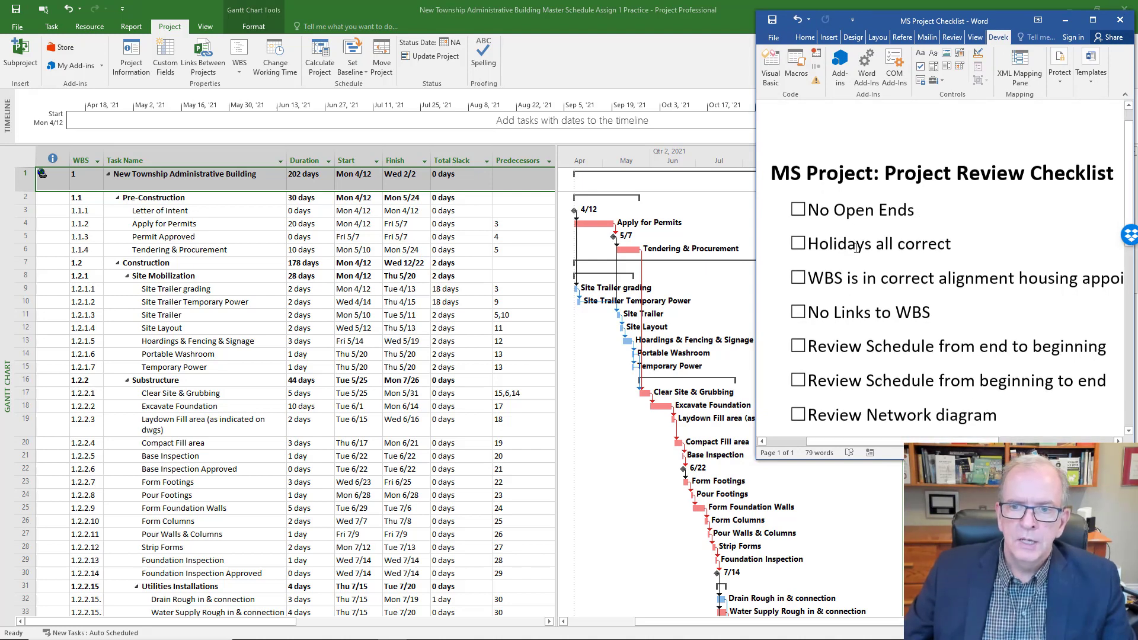
Step: Scroll the checklist down to 'Review Indicator column for any flags'
scroll("down", 3)
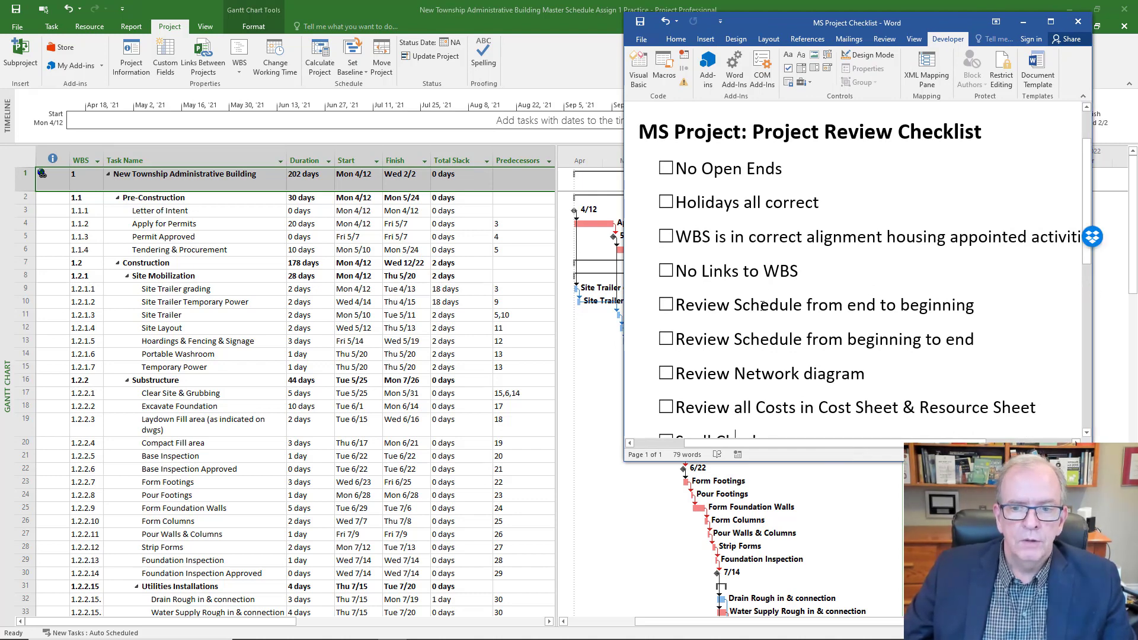
scroll("down", 3)
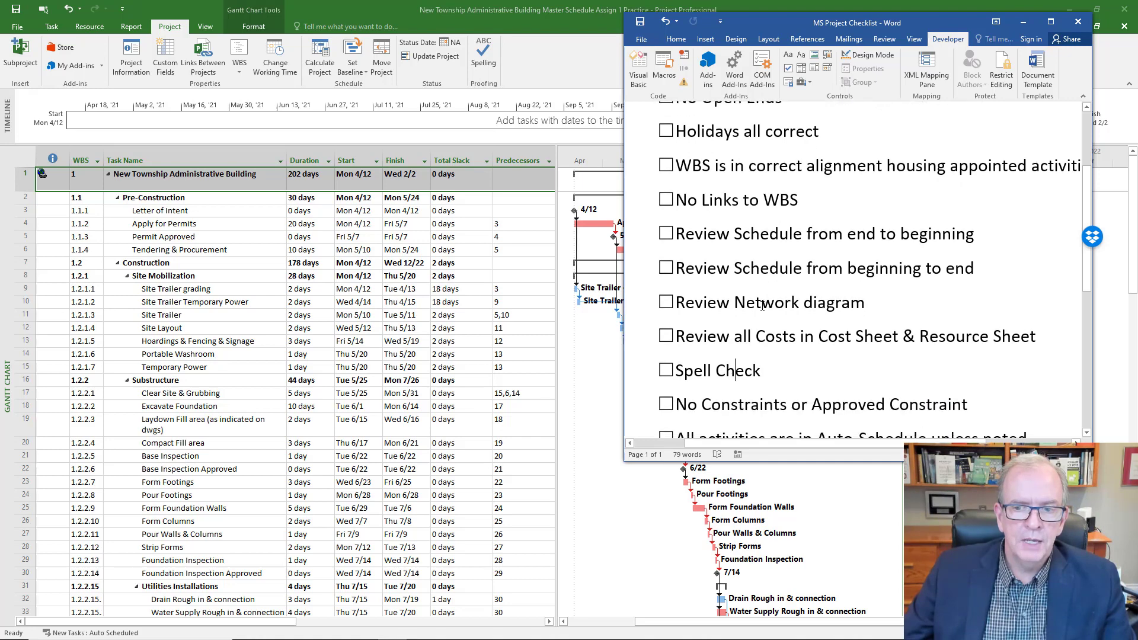
scroll("down", 3)
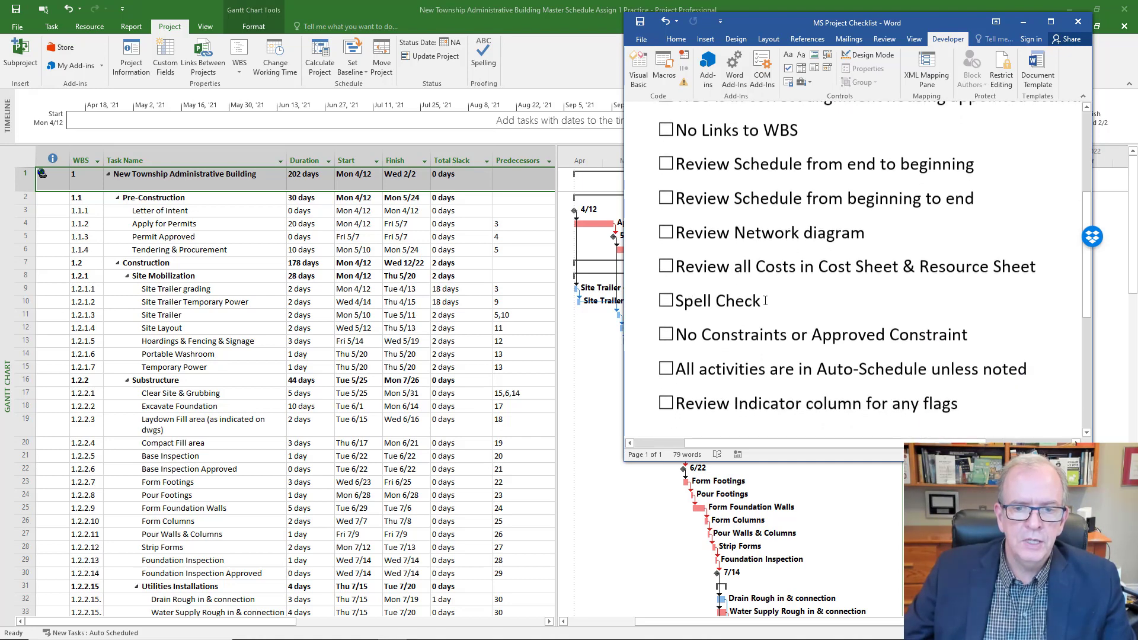
scroll("up", 3)
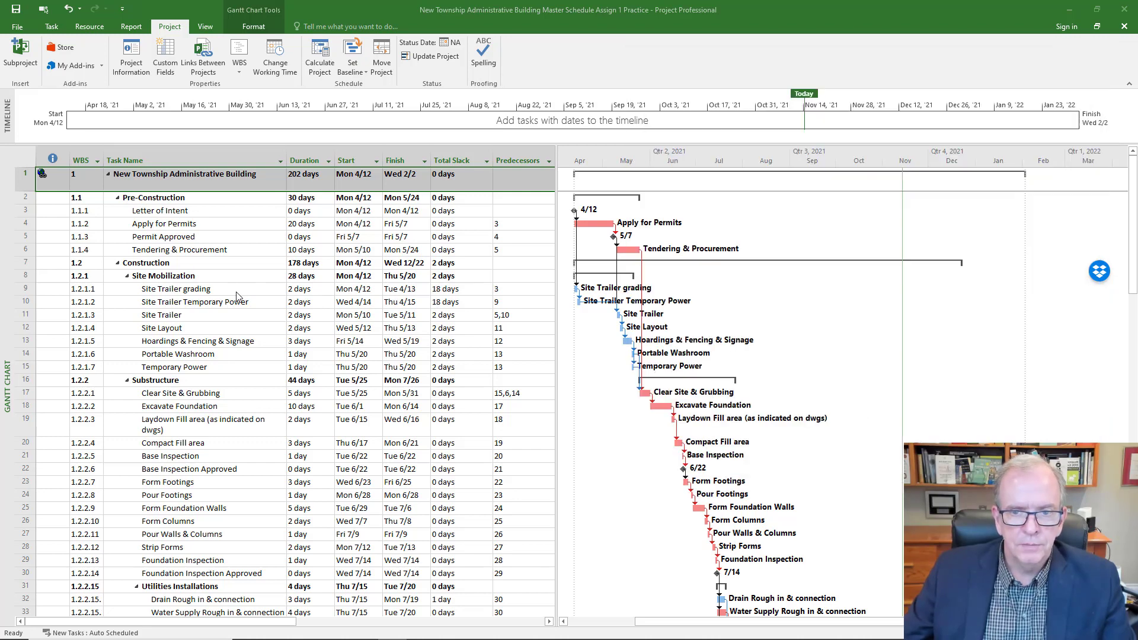
left_click(174, 288)
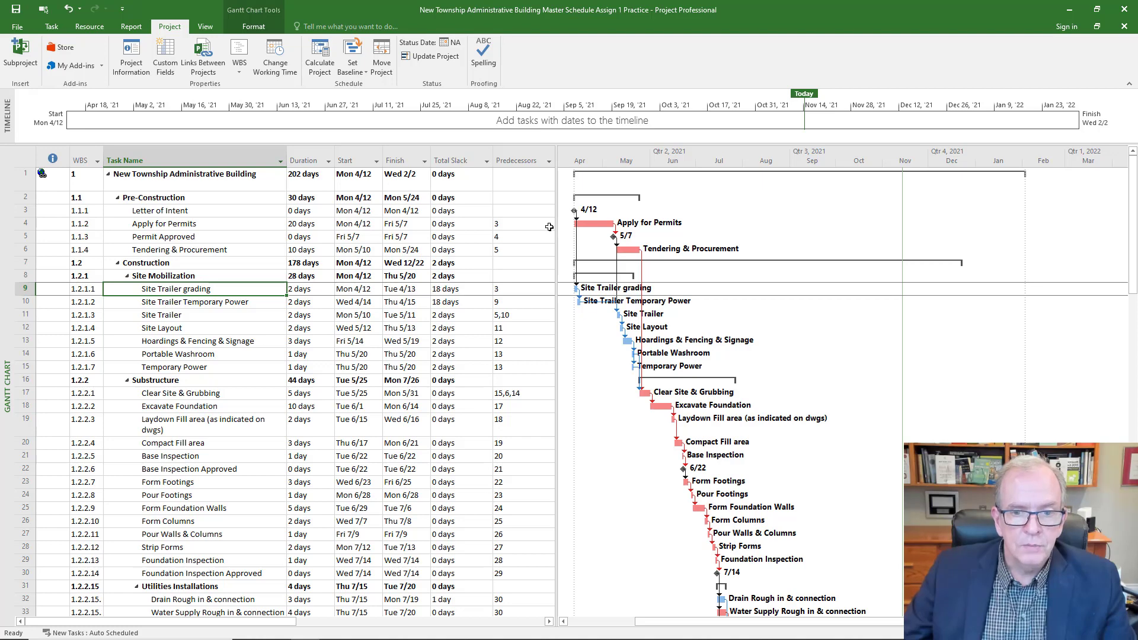
mouse_move(627, 373)
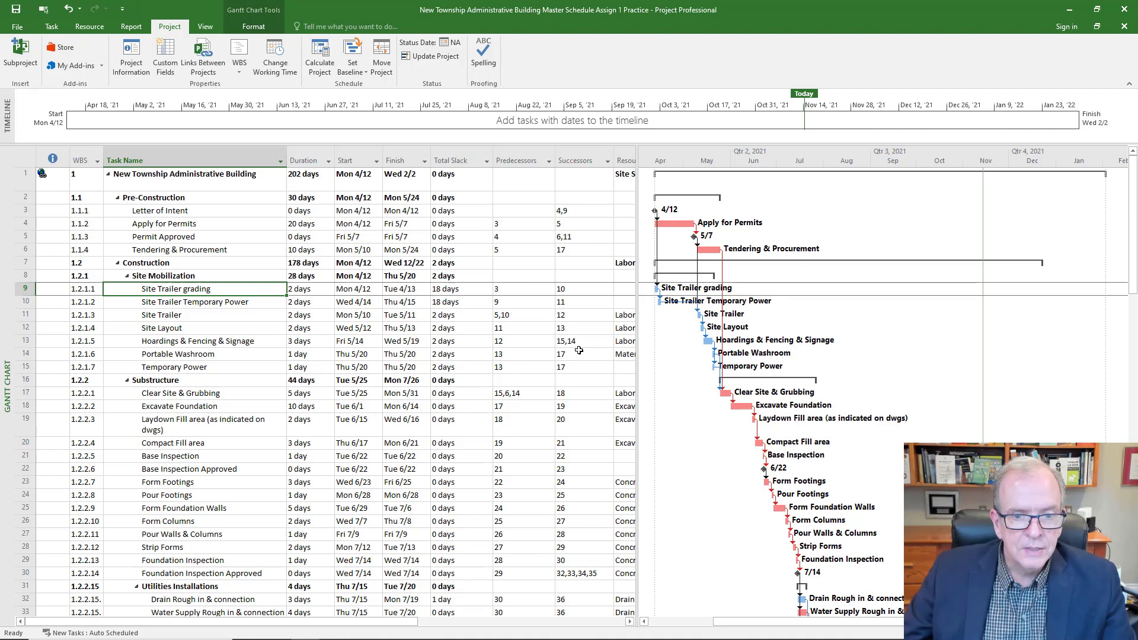
mouse_move(562, 367)
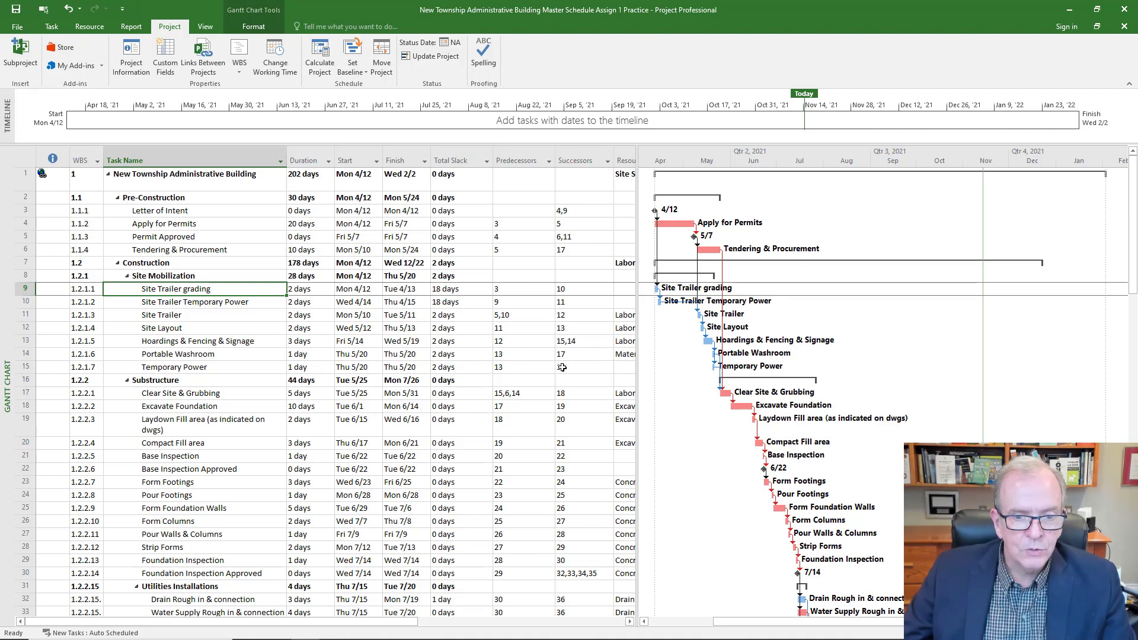
left_click(581, 367)
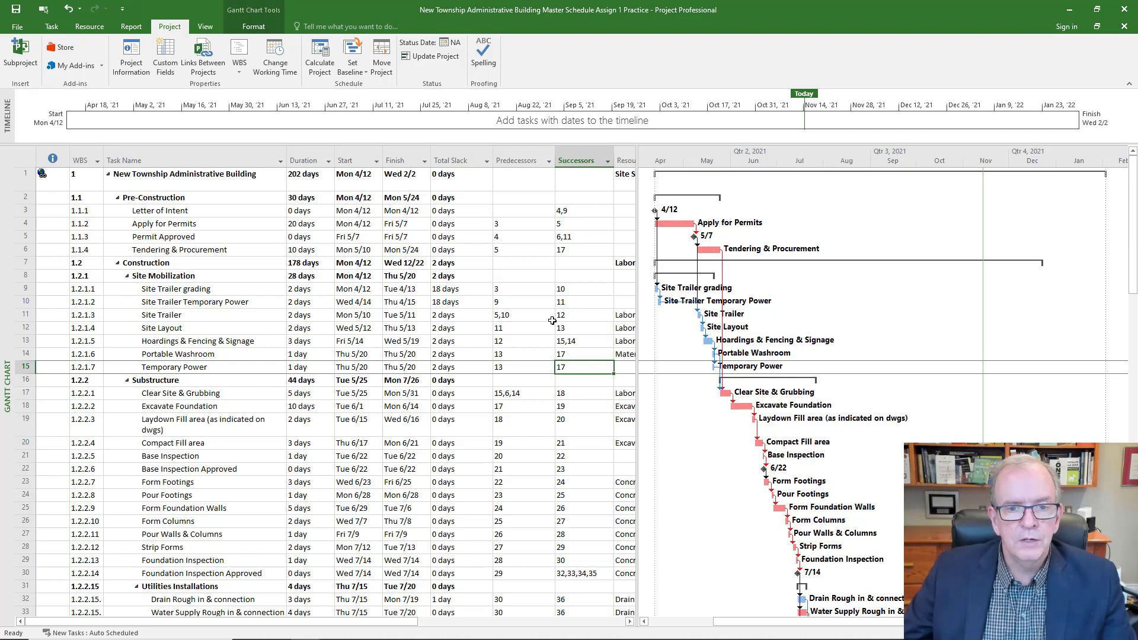
mouse_move(738, 391)
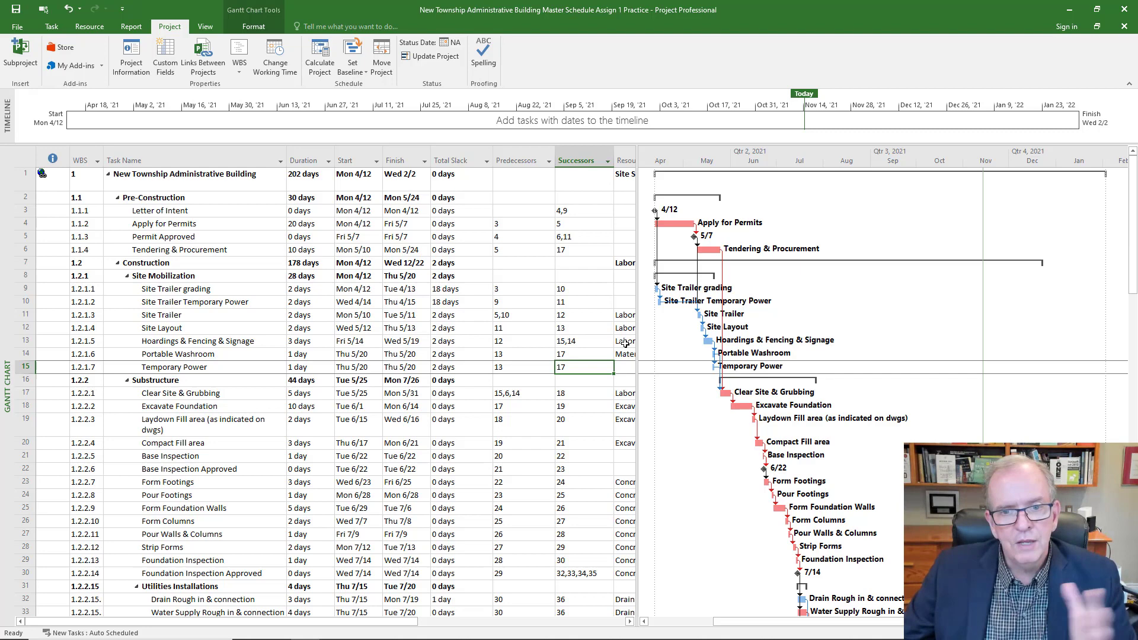
mouse_move(696, 395)
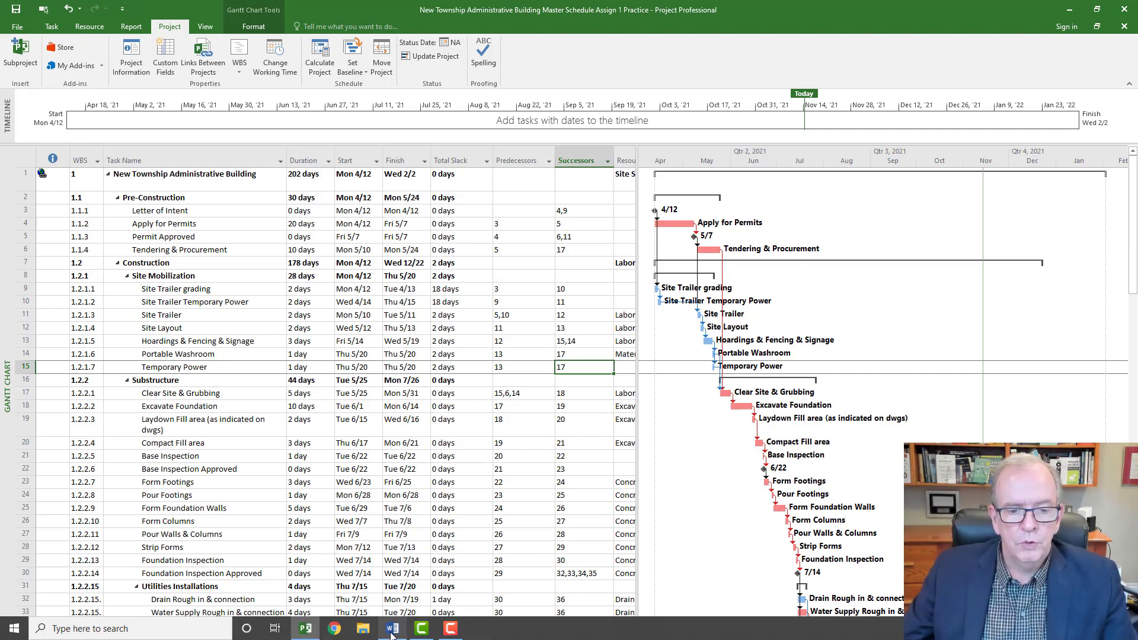
Step: Open Change Working Time to view the Standard calendar's holiday exceptions
left_click(391, 628)
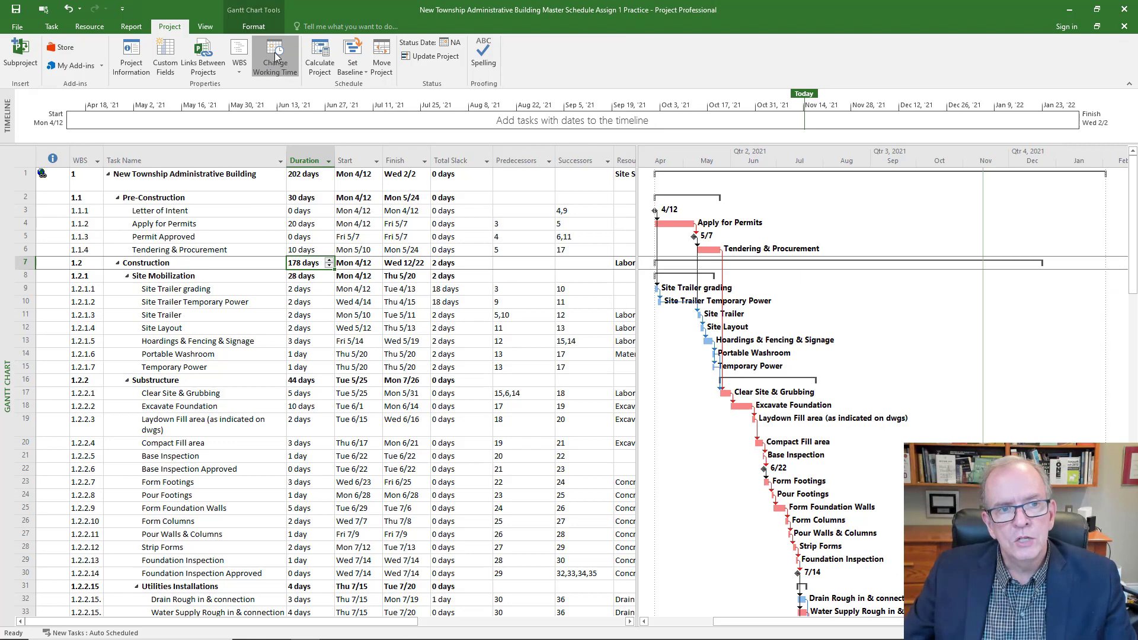
left_click(274, 57)
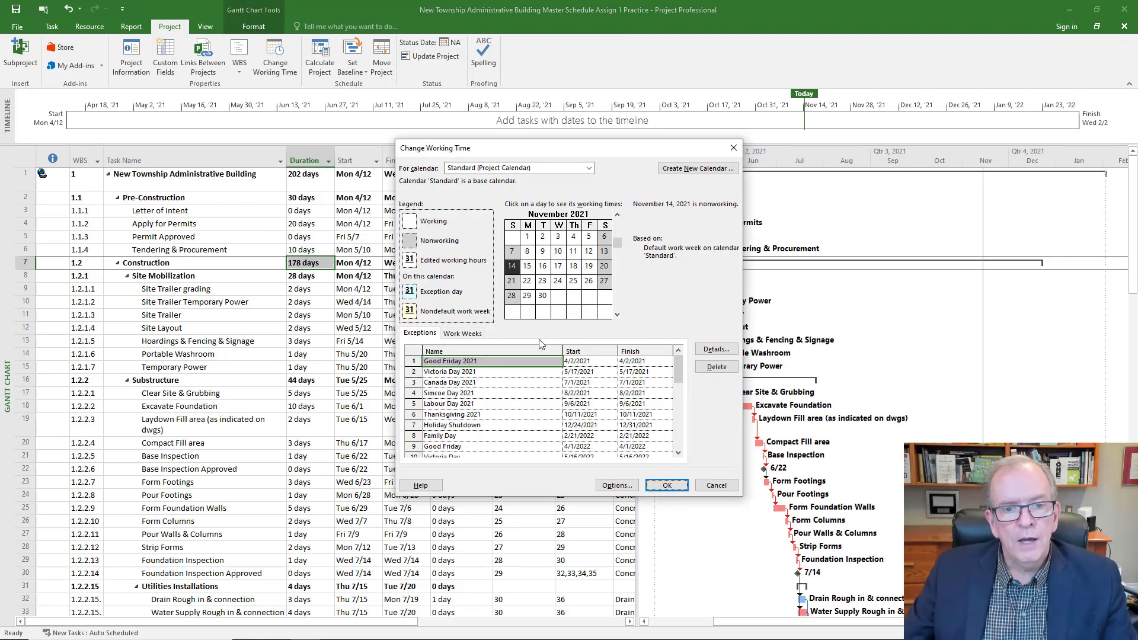
Step: Page the calendar back to April 2021, then forward to December 2021
left_click(616, 214)
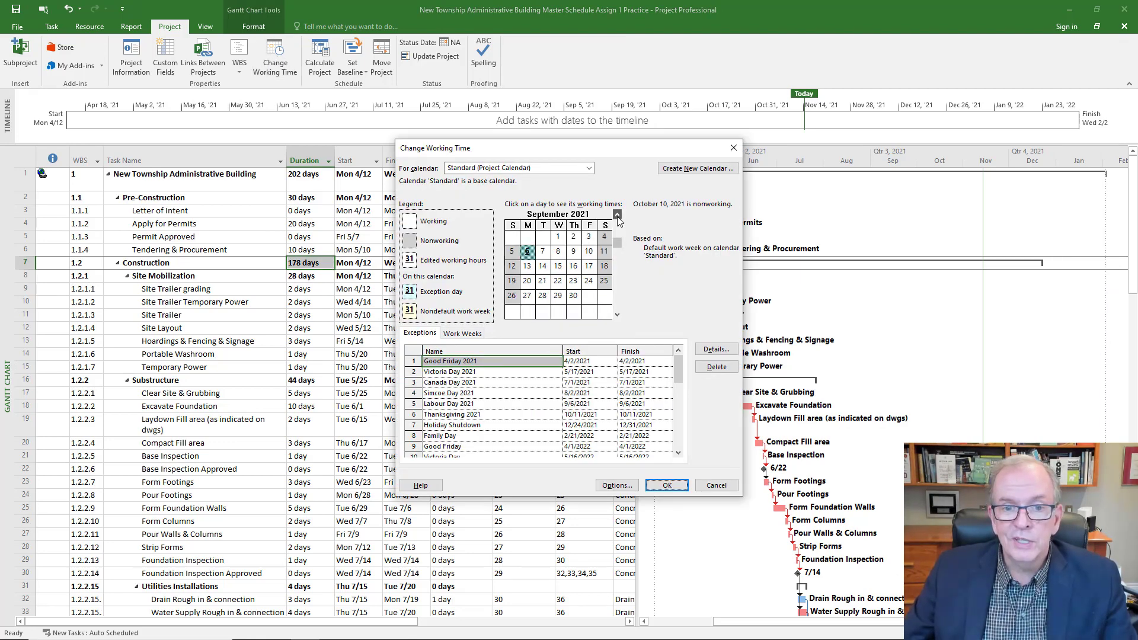
left_click(616, 216)
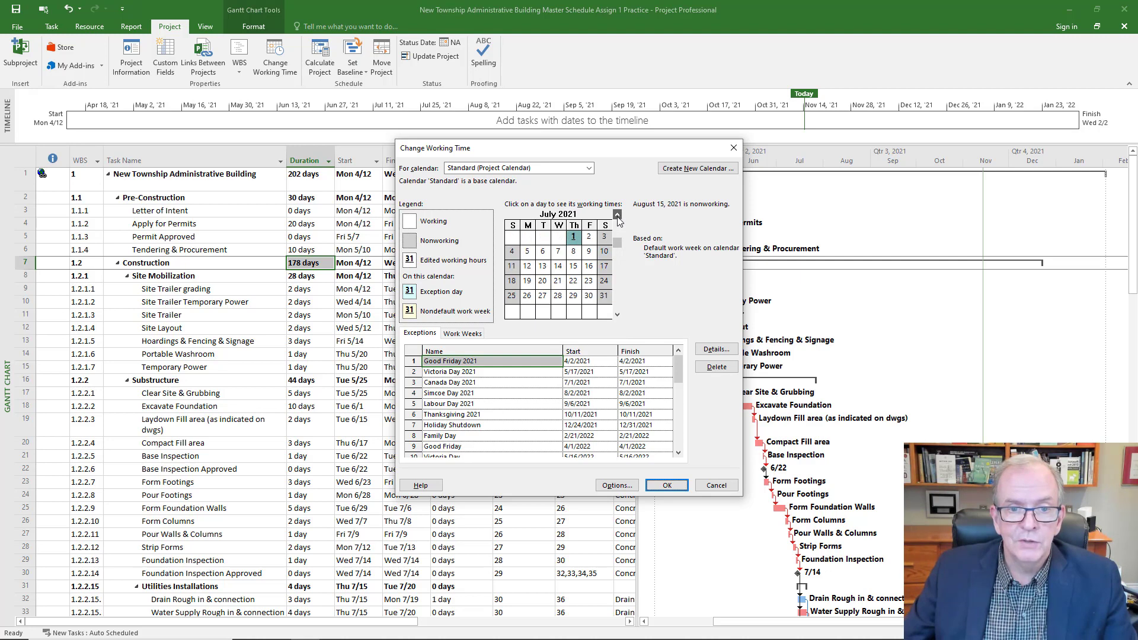
left_click(617, 216)
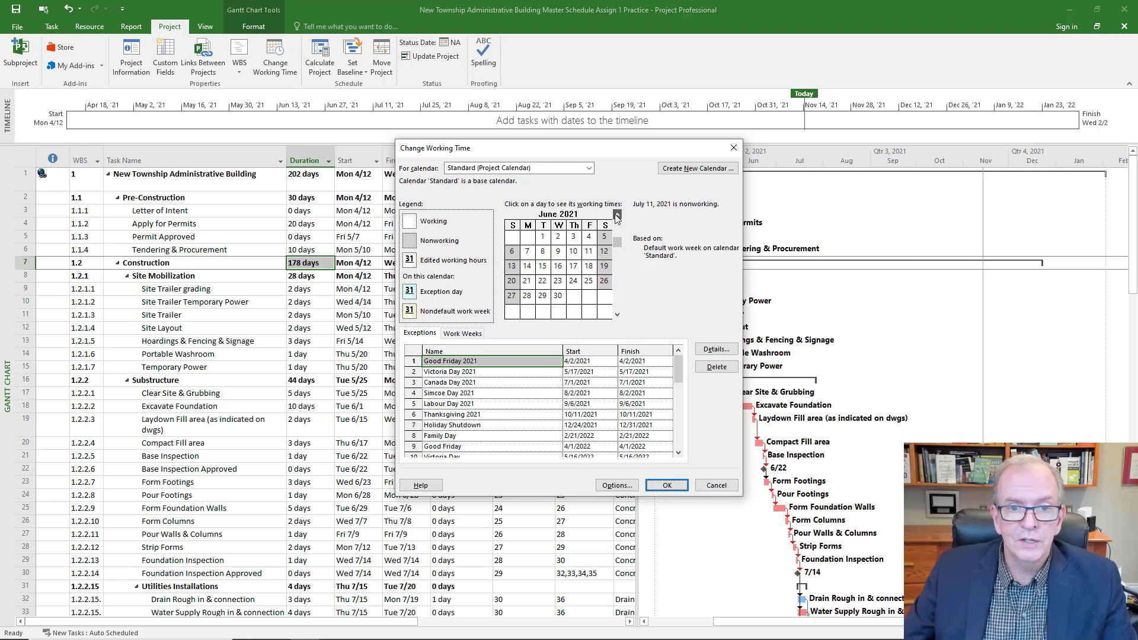
left_click(616, 215)
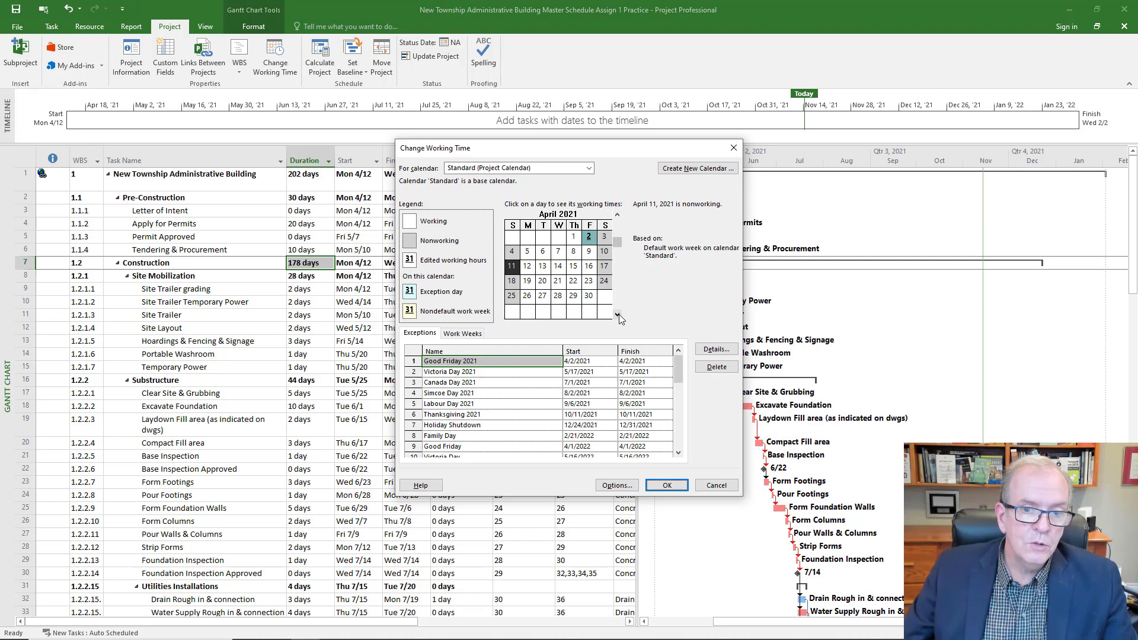
left_click(617, 314)
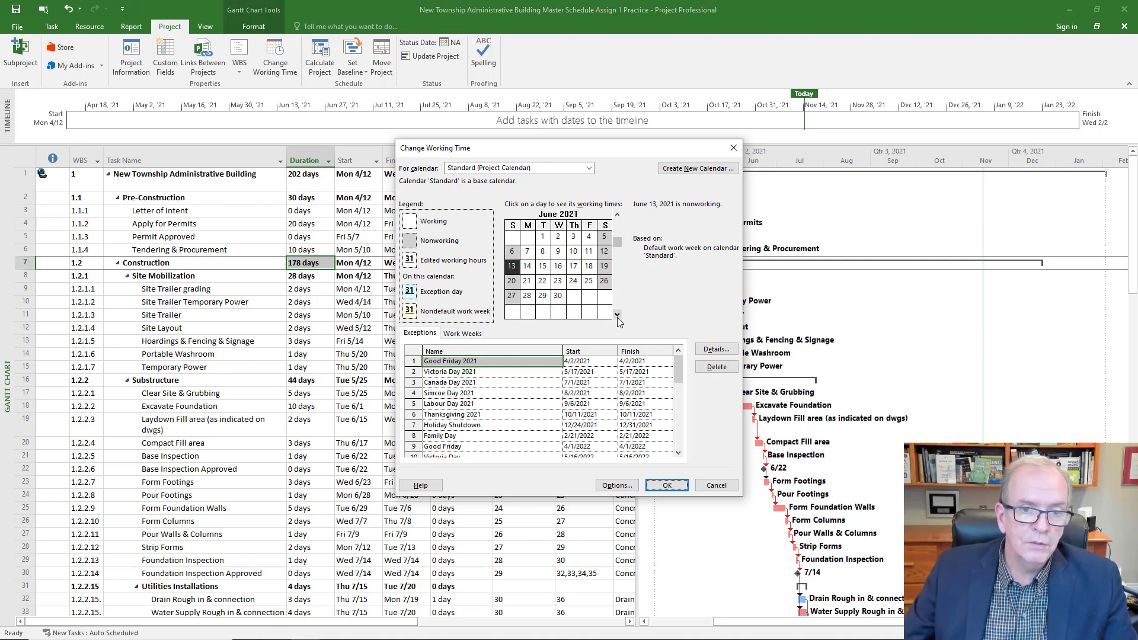
left_click(617, 314)
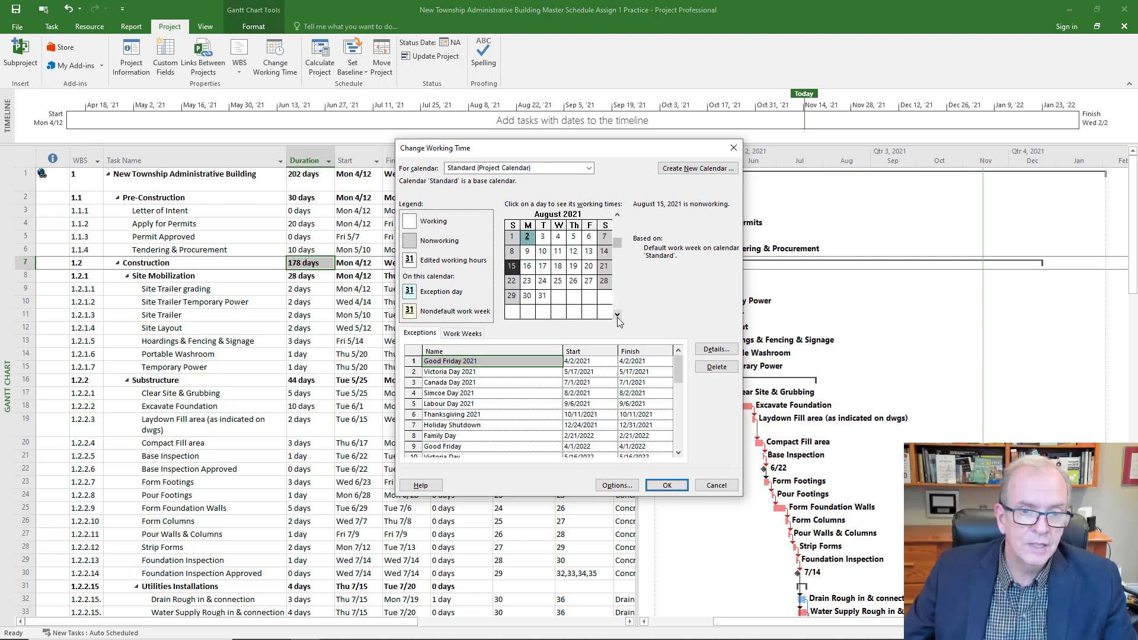
left_click(617, 314)
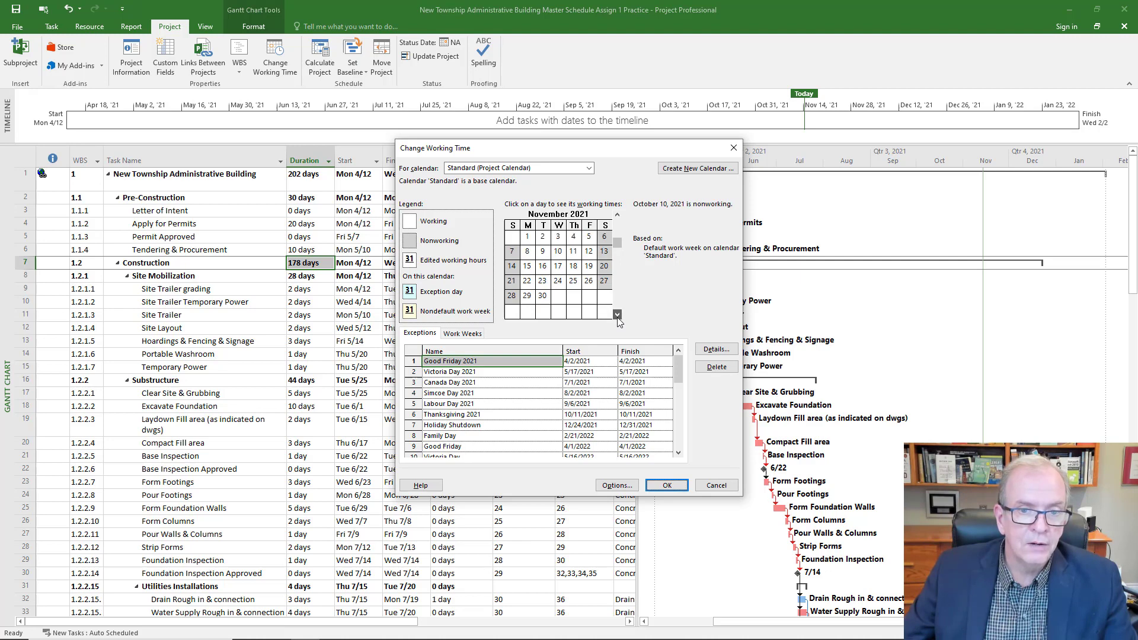
left_click(617, 315)
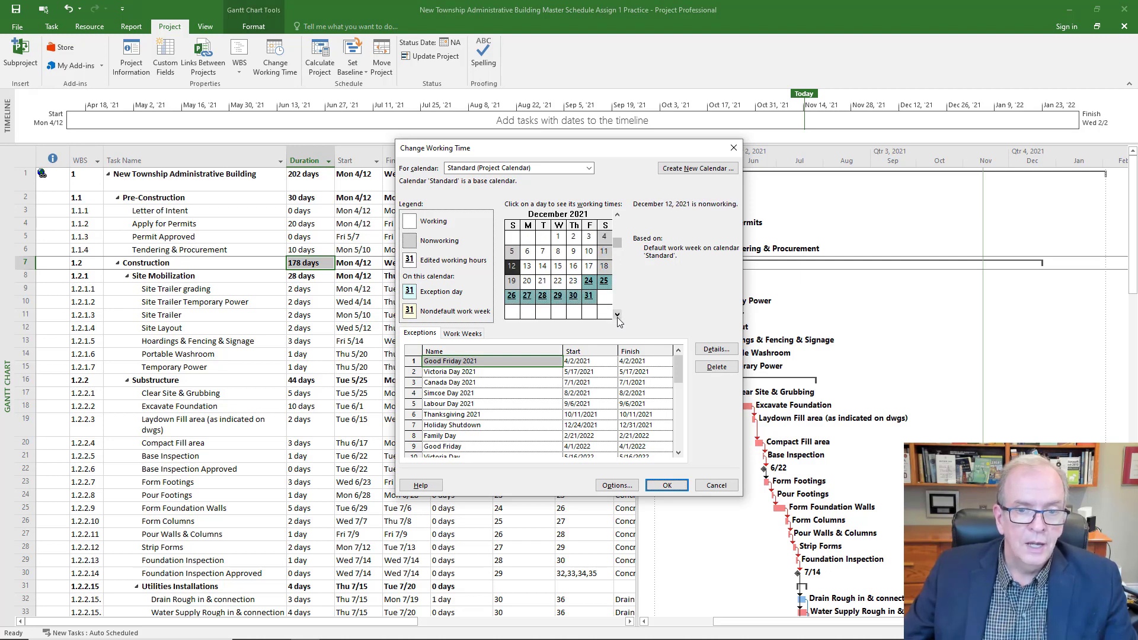
Step: Check December 2021 shutdown days through May 2022, then close the calendar
left_click(617, 215)
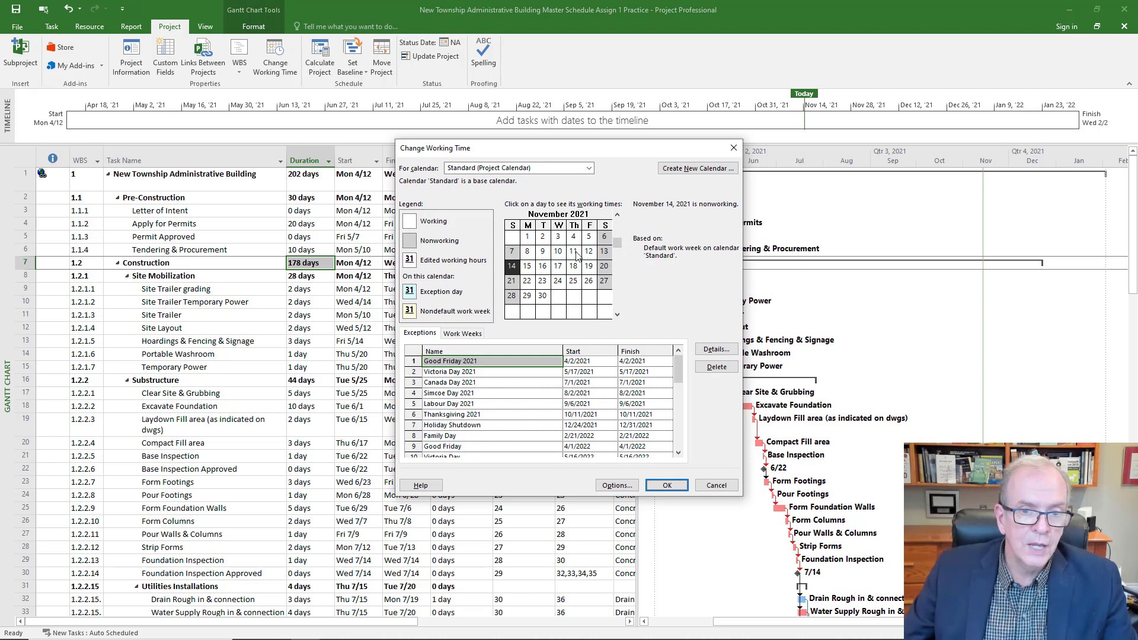
left_click(617, 314)
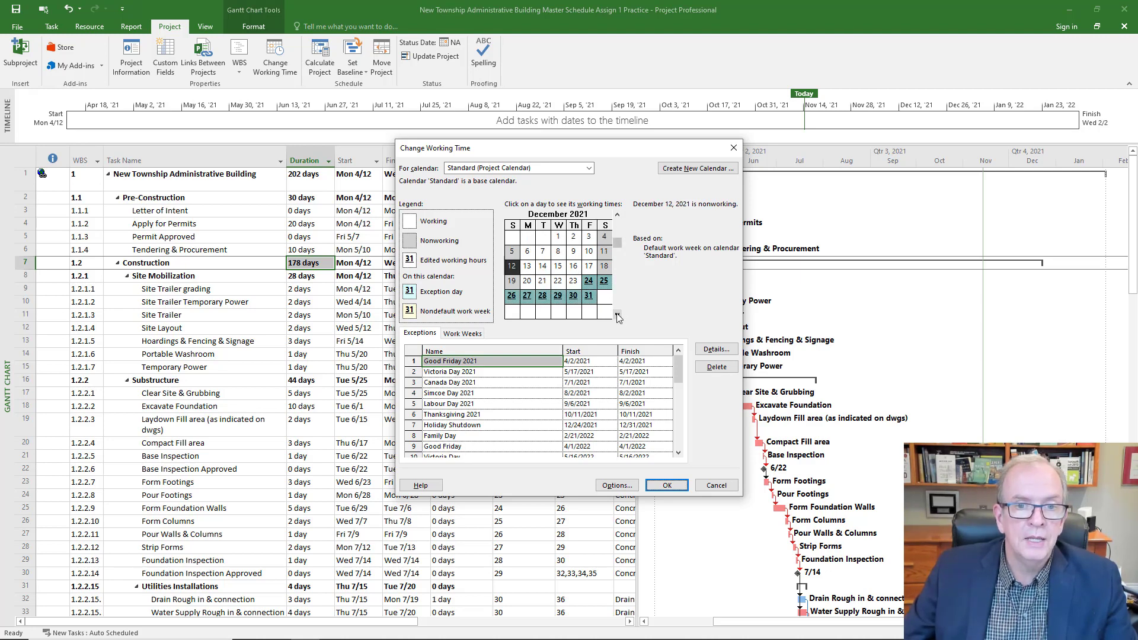
left_click(617, 316)
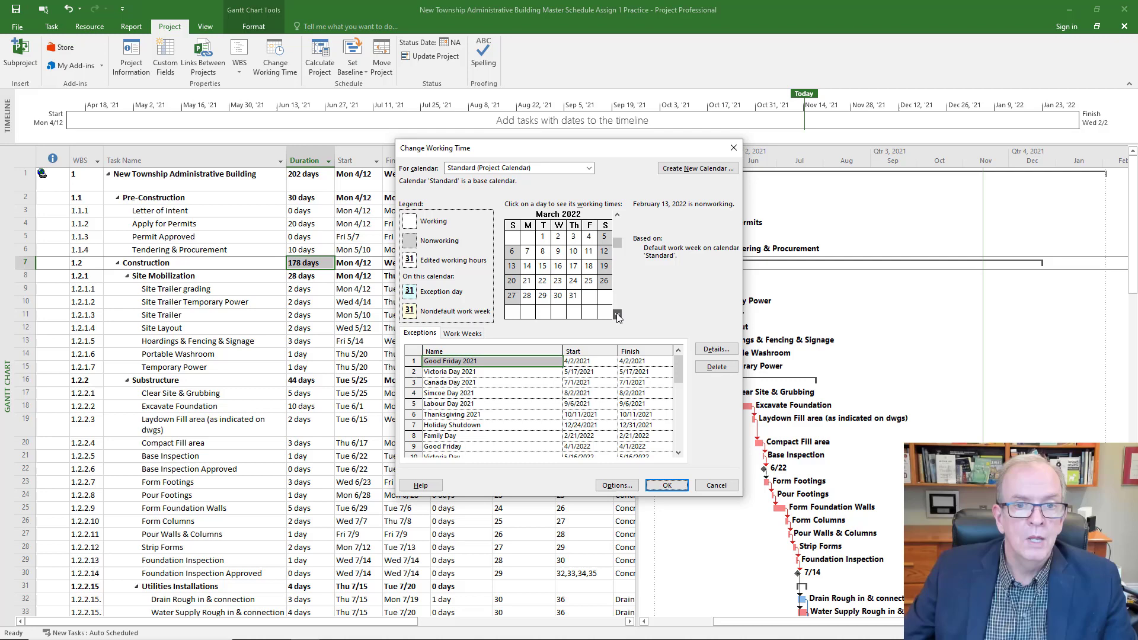
left_click(616, 314)
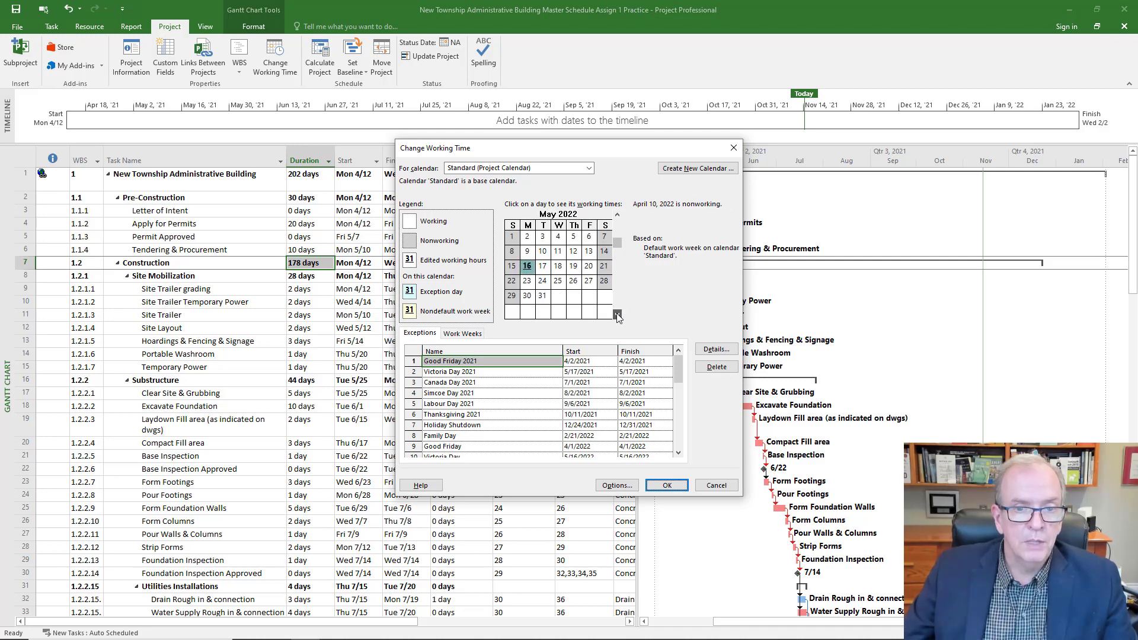
left_click(512, 266)
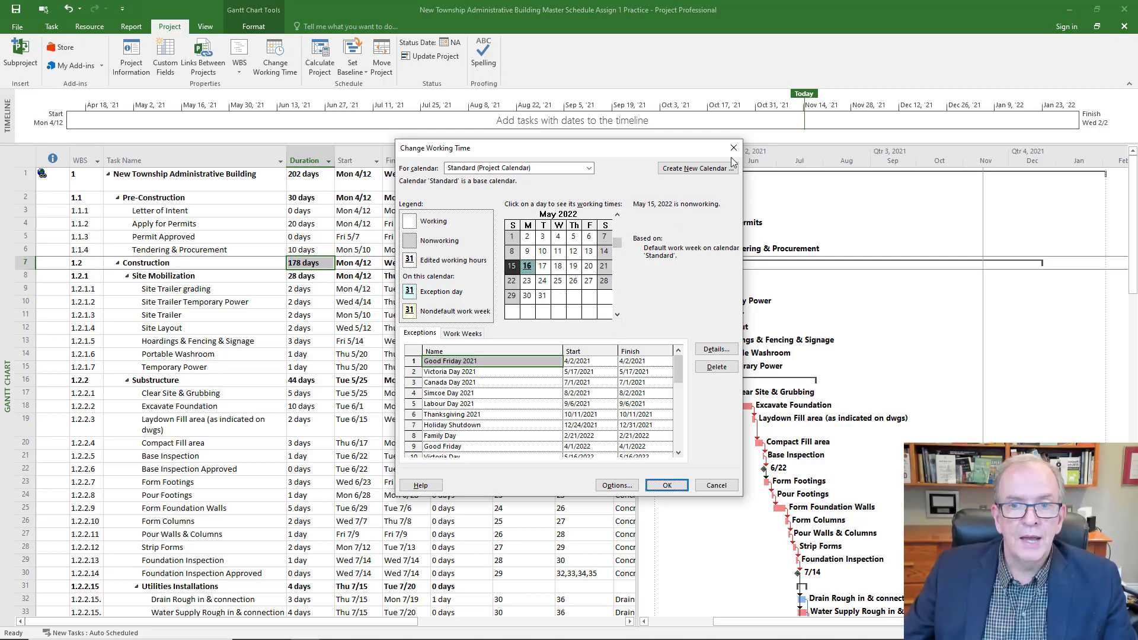
left_click(665, 485)
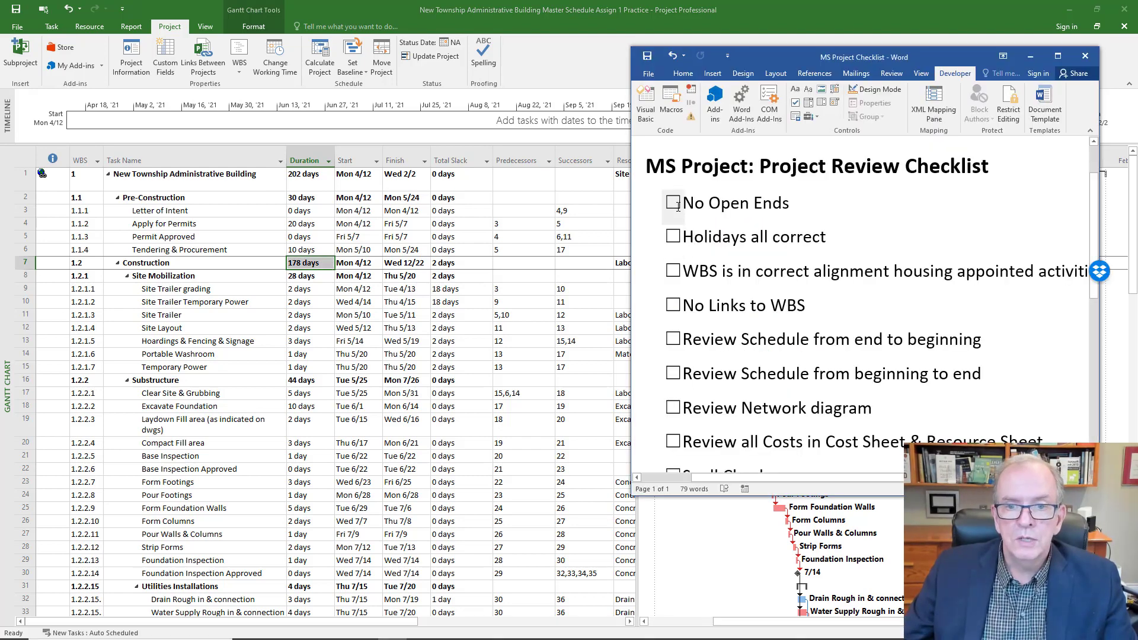
Step: Tick 'No Open Ends' and 'Holidays all correct' on the Word checklist
left_click(672, 204)
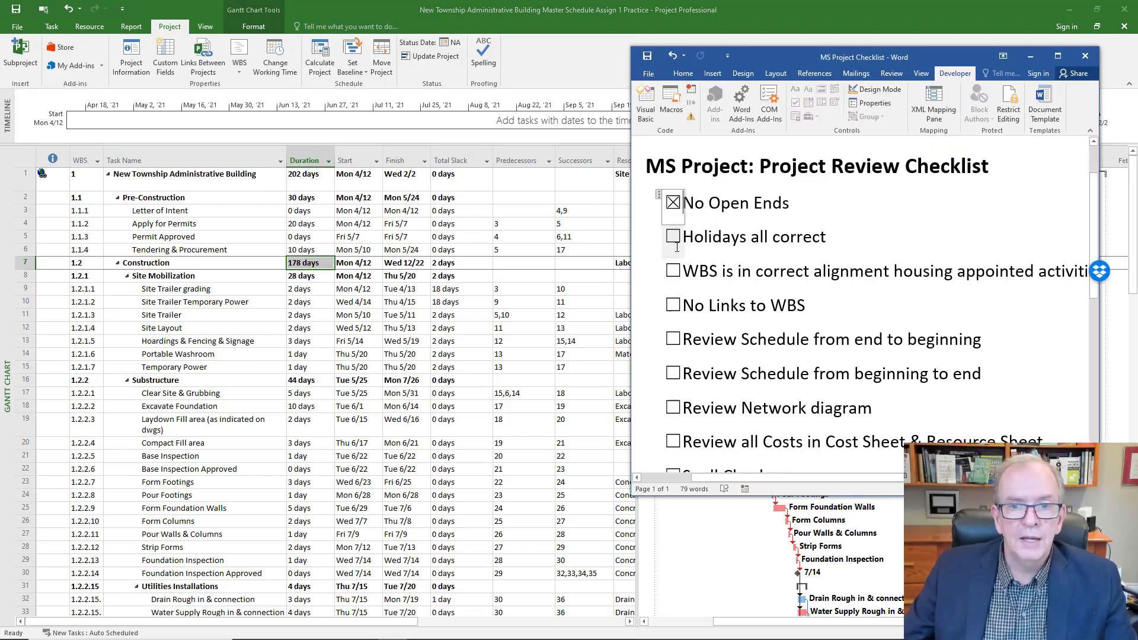
left_click(672, 236)
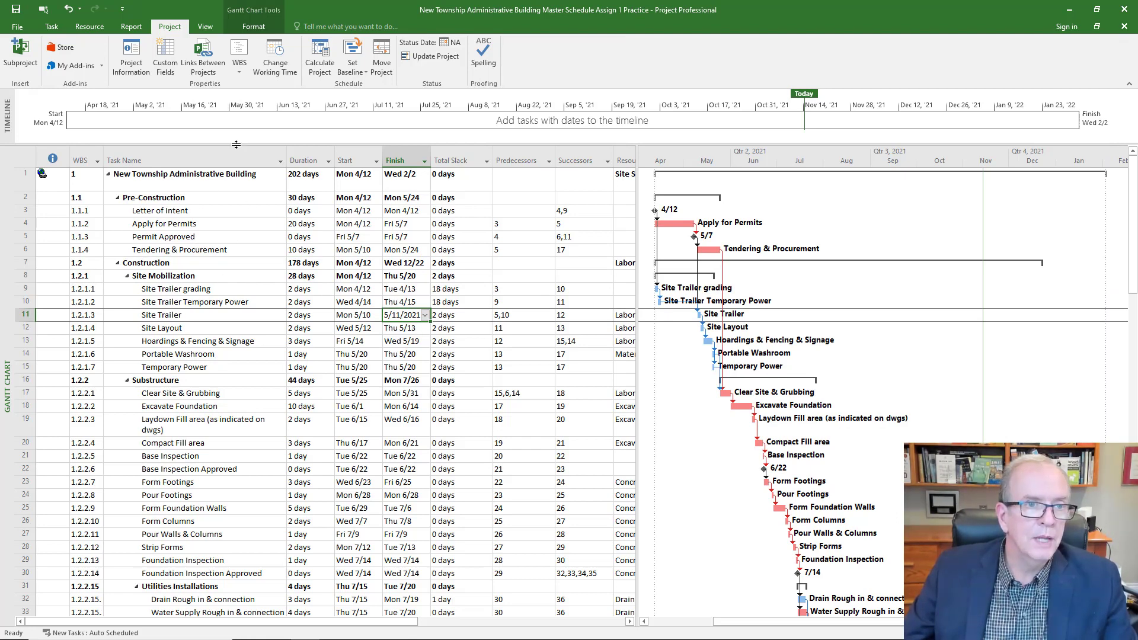
mouse_move(206, 26)
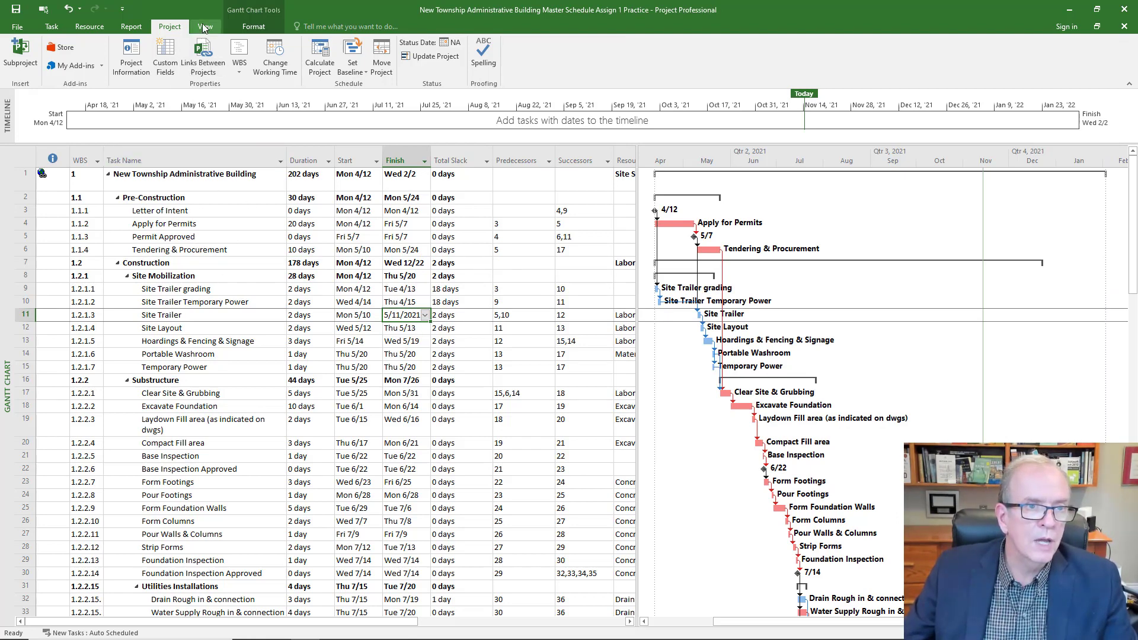
Step: Collapse the outline to the top-level task, then show main phases and Level 3
left_click(204, 26)
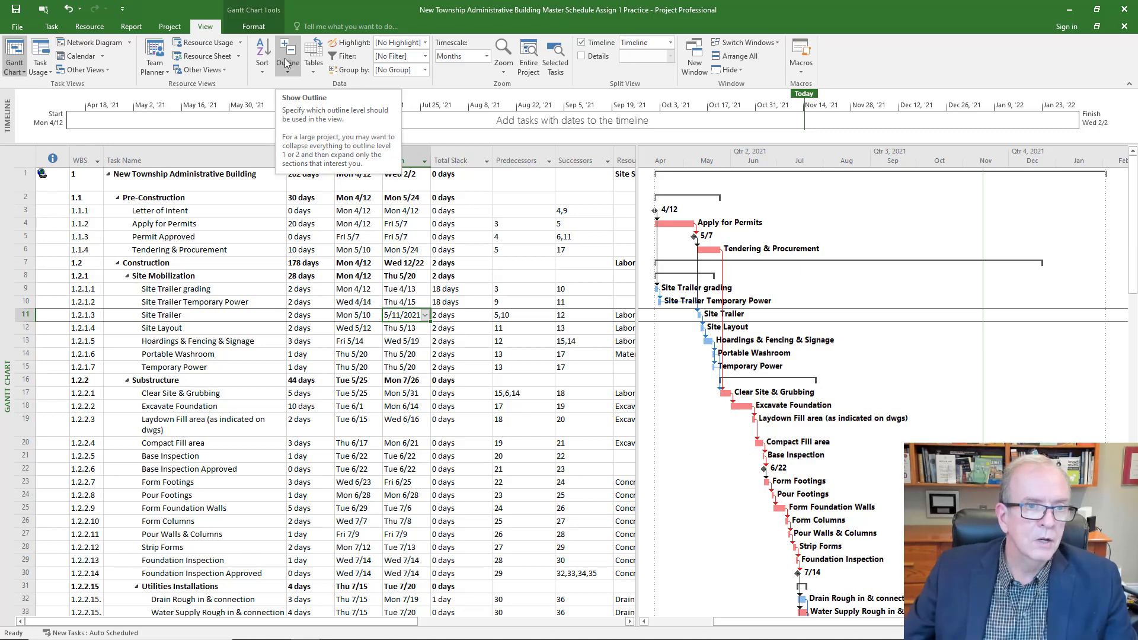
left_click(287, 56)
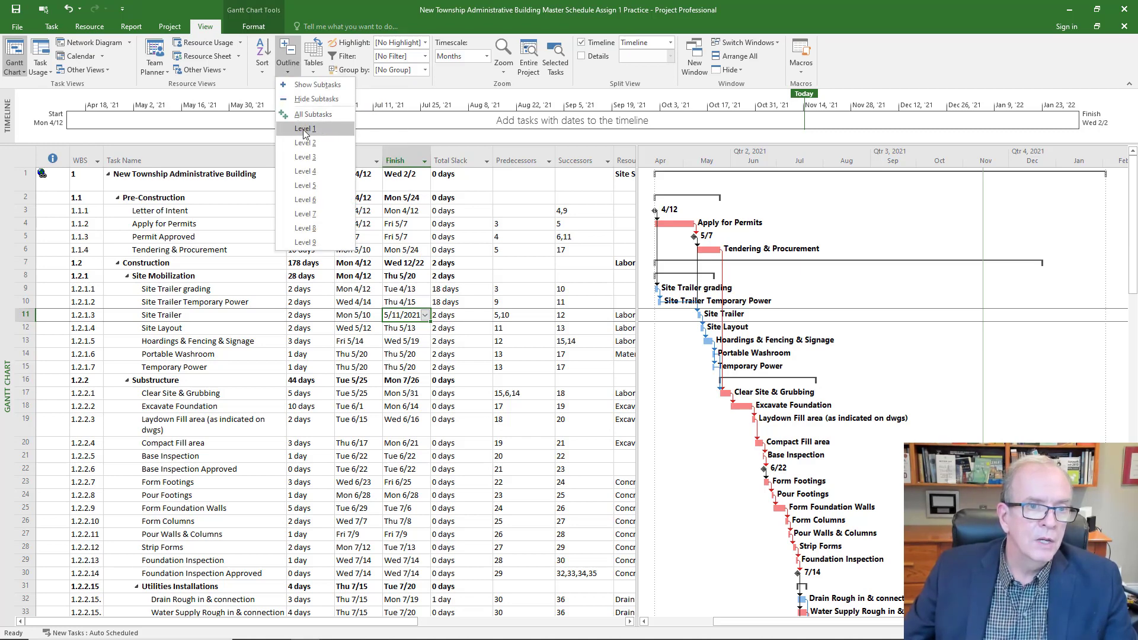
left_click(304, 129)
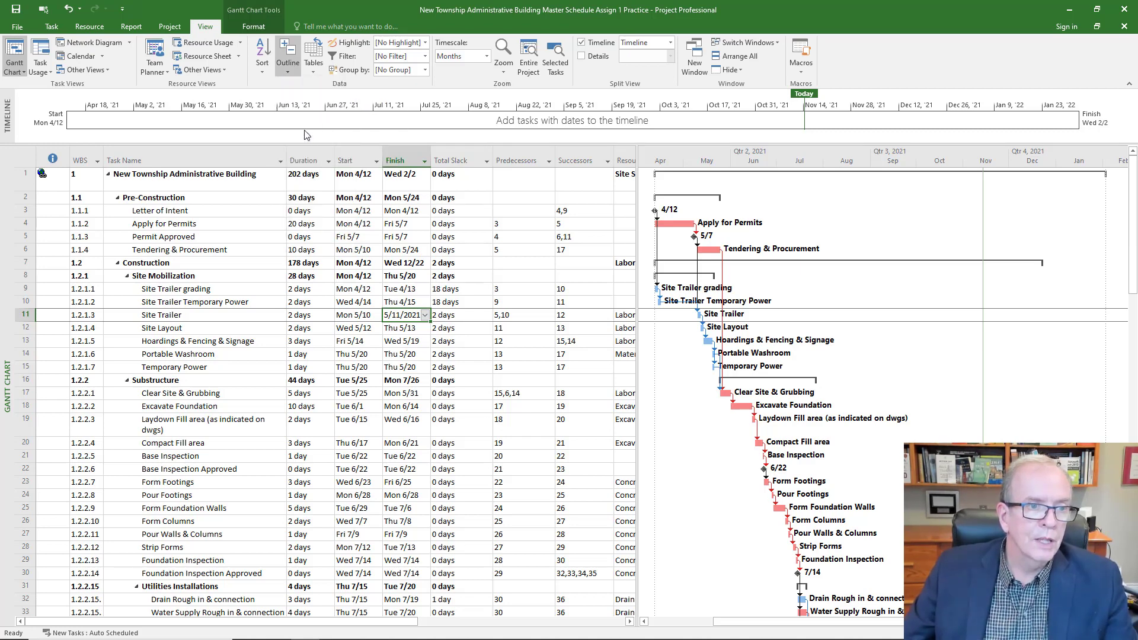
left_click(288, 54)
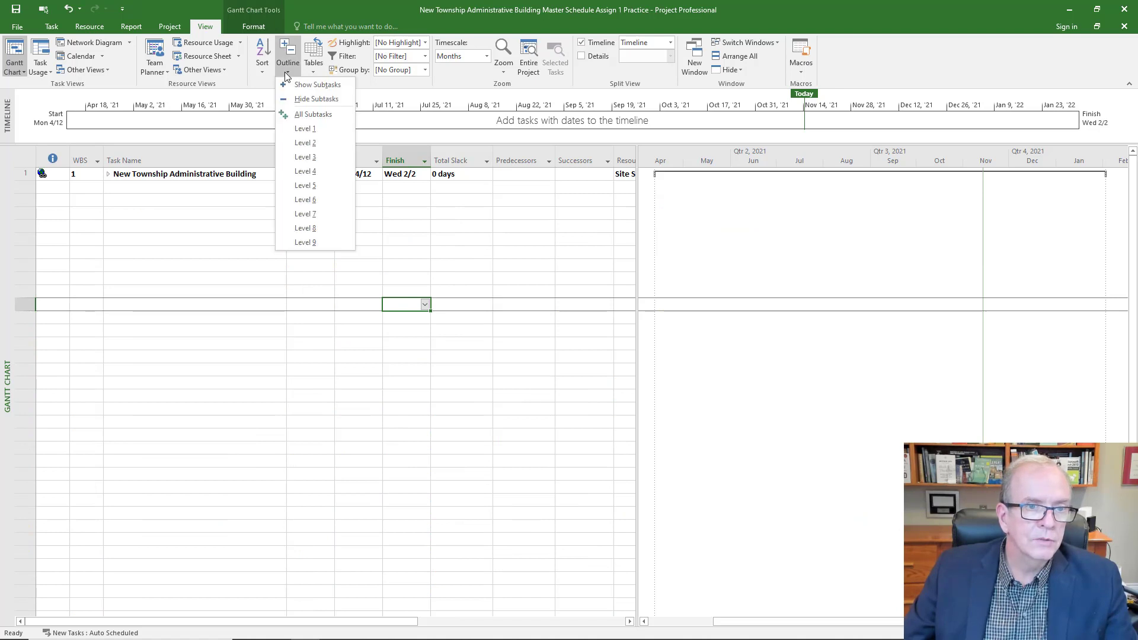
left_click(304, 129)
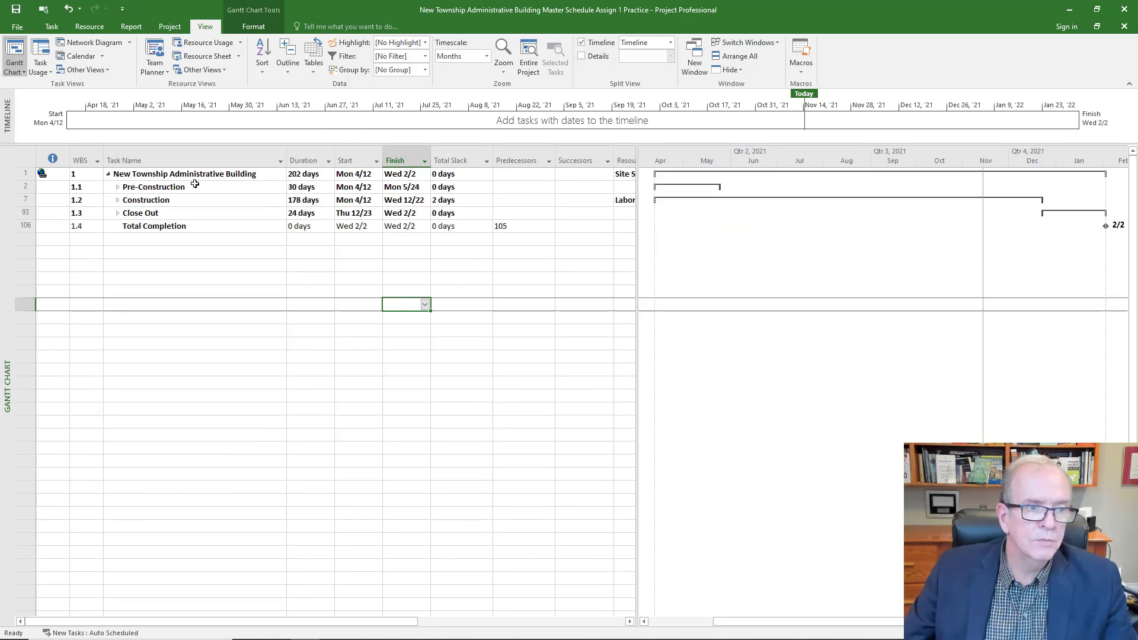
left_click(288, 53)
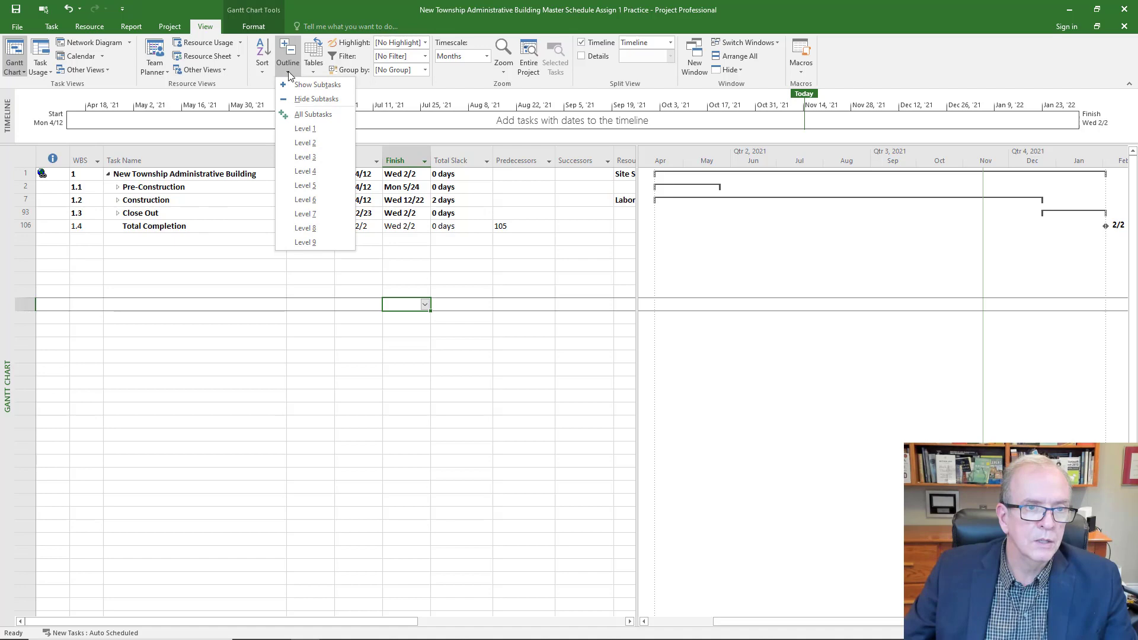
left_click(313, 114)
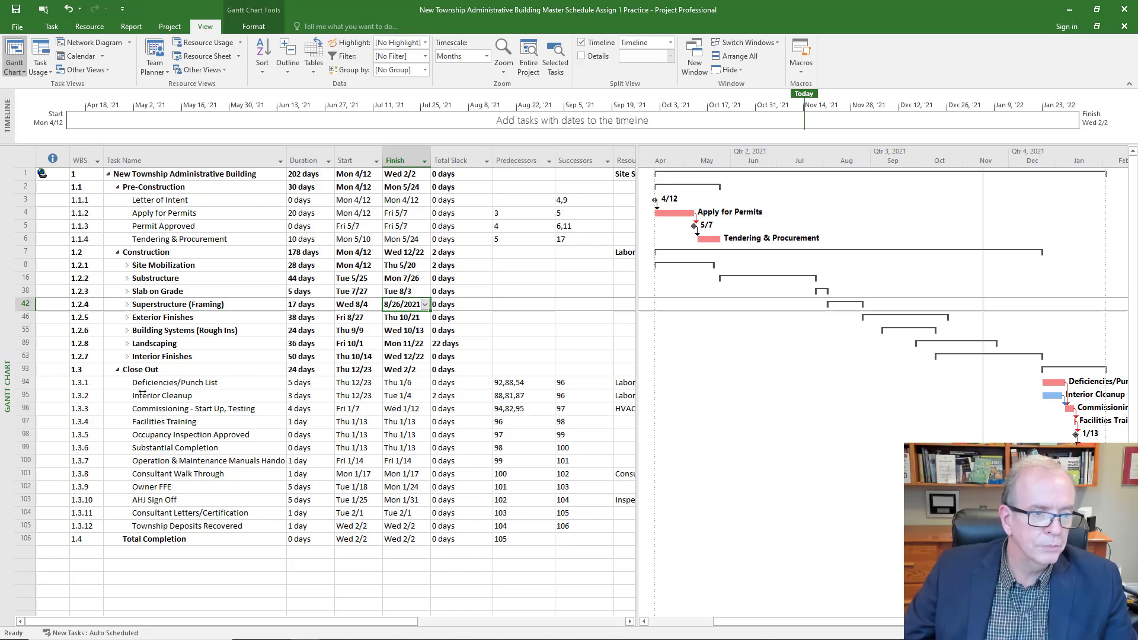
mouse_move(287, 57)
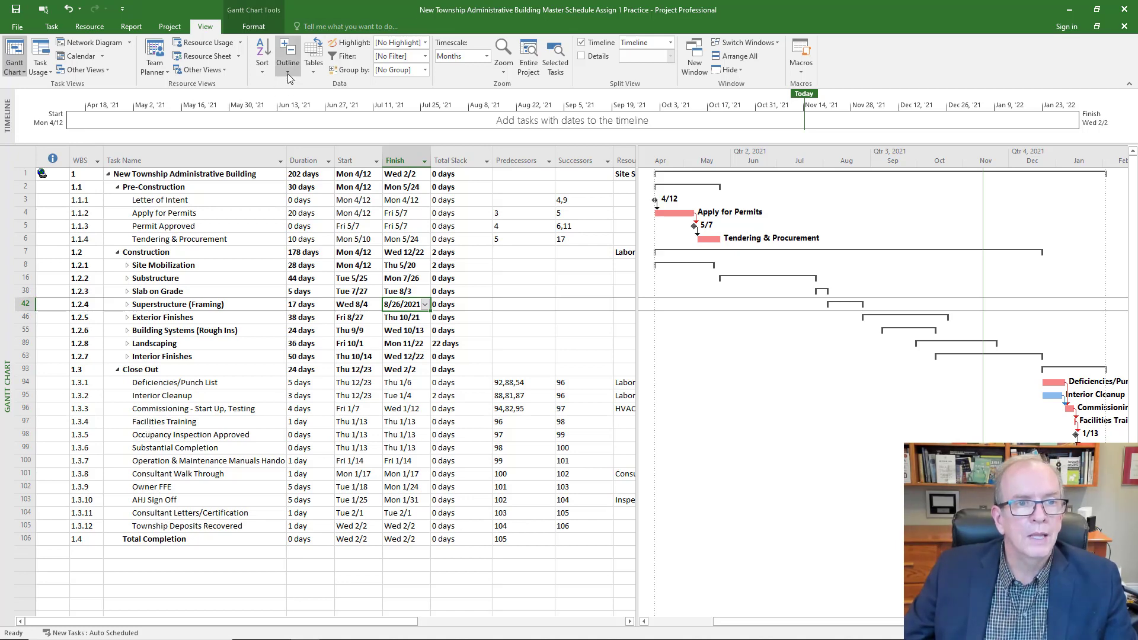
Step: Expand the schedule to outline Level 4 and scroll through the subtasks
left_click(288, 56)
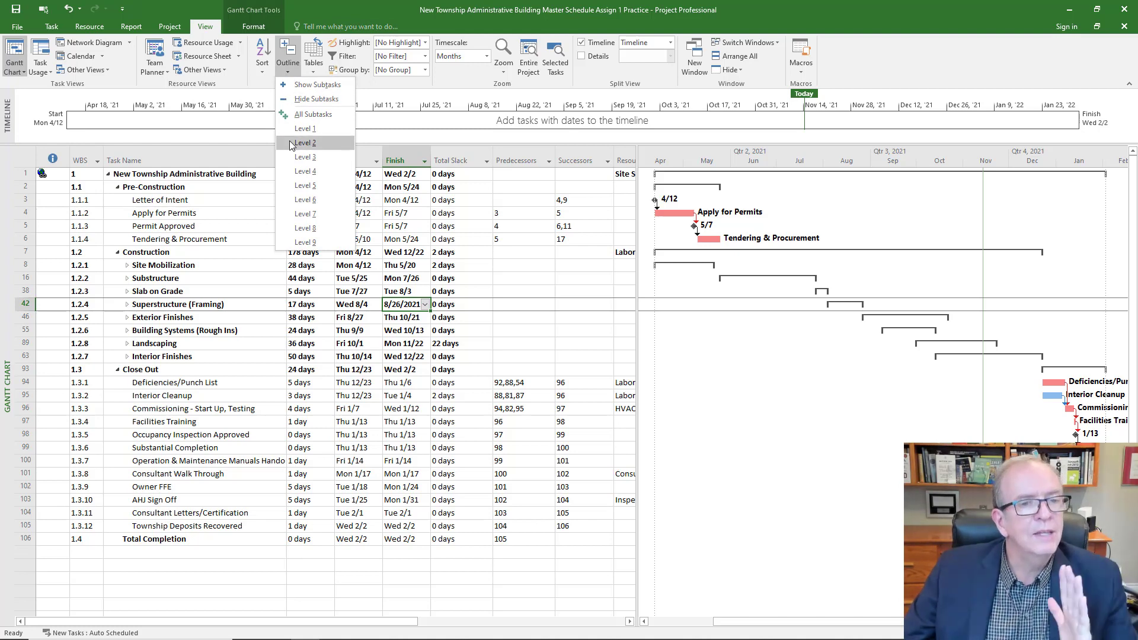
mouse_move(304, 171)
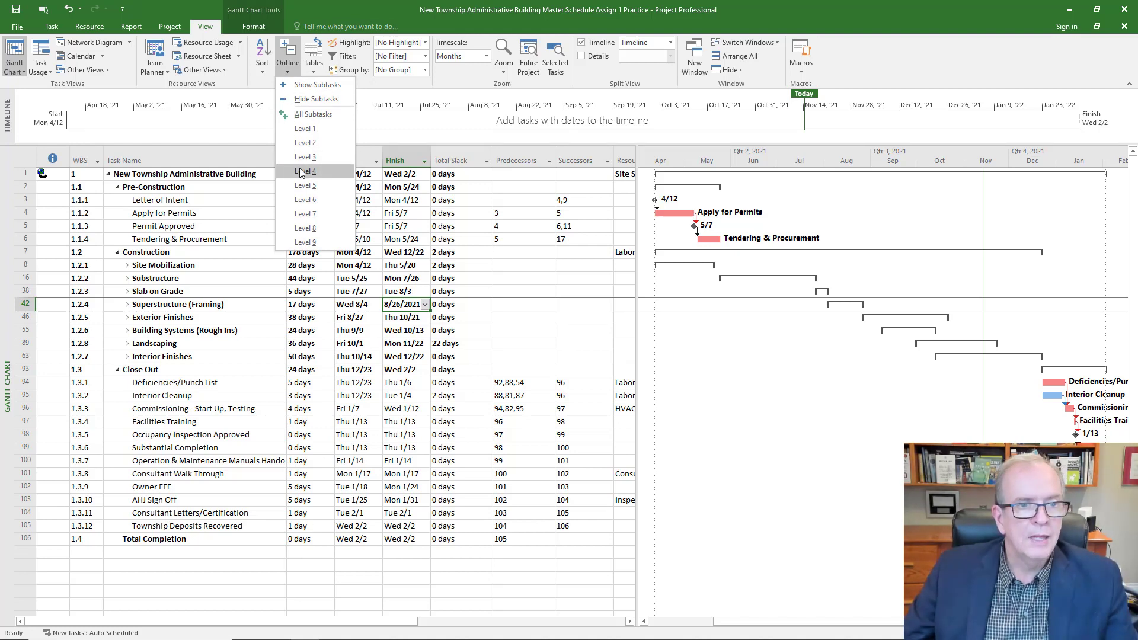
left_click(313, 114)
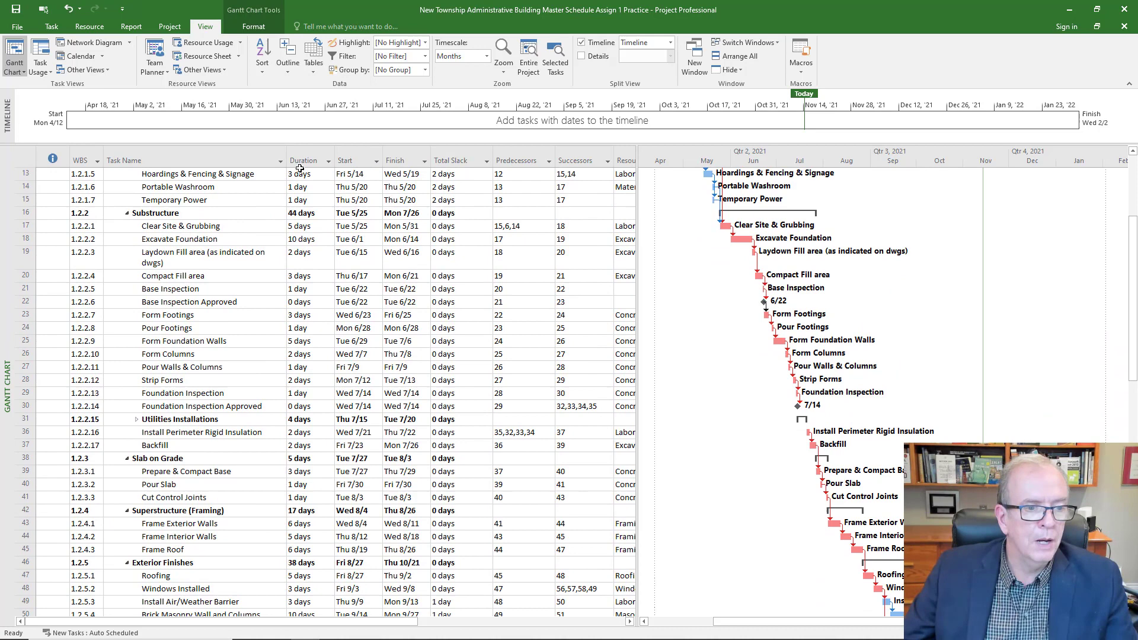
left_click(287, 57)
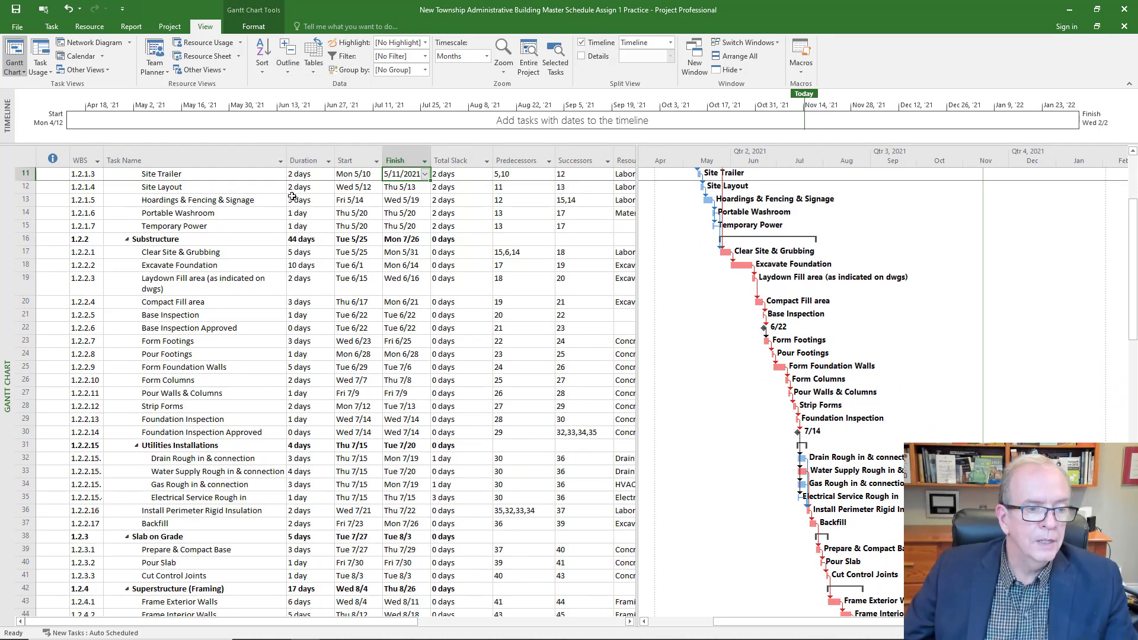
scroll("down", 3)
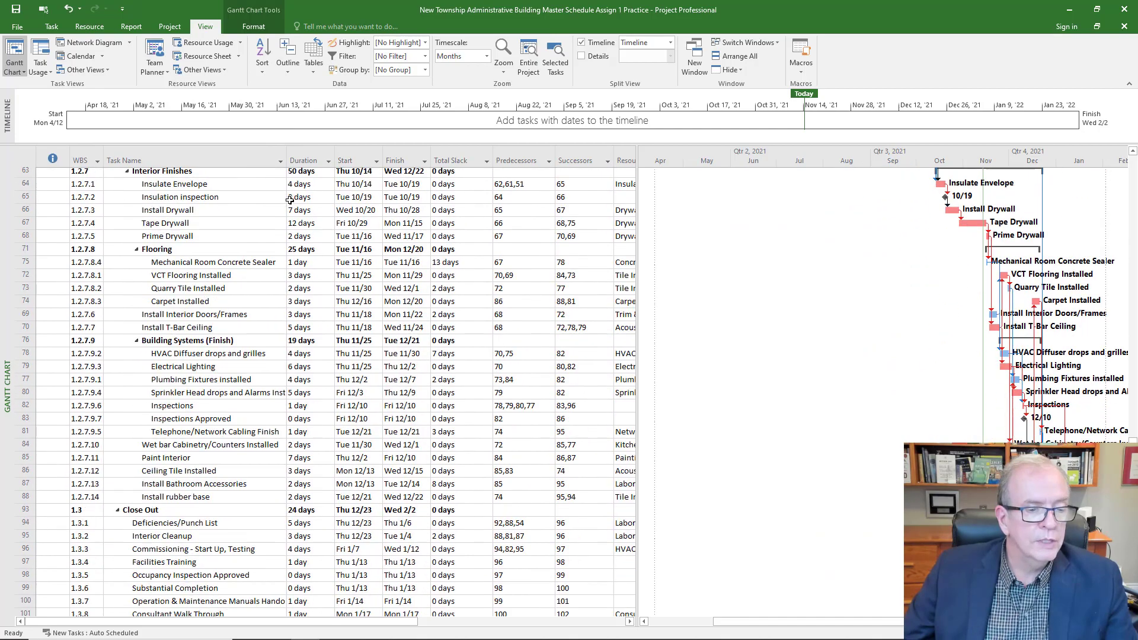
scroll("up", 3)
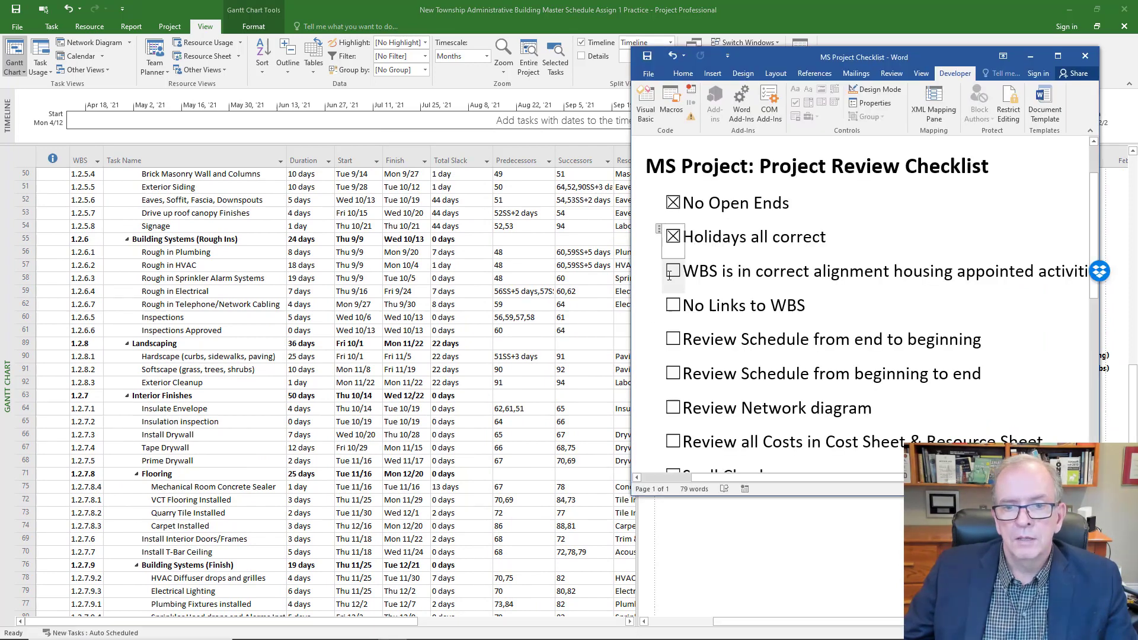
left_click(673, 270)
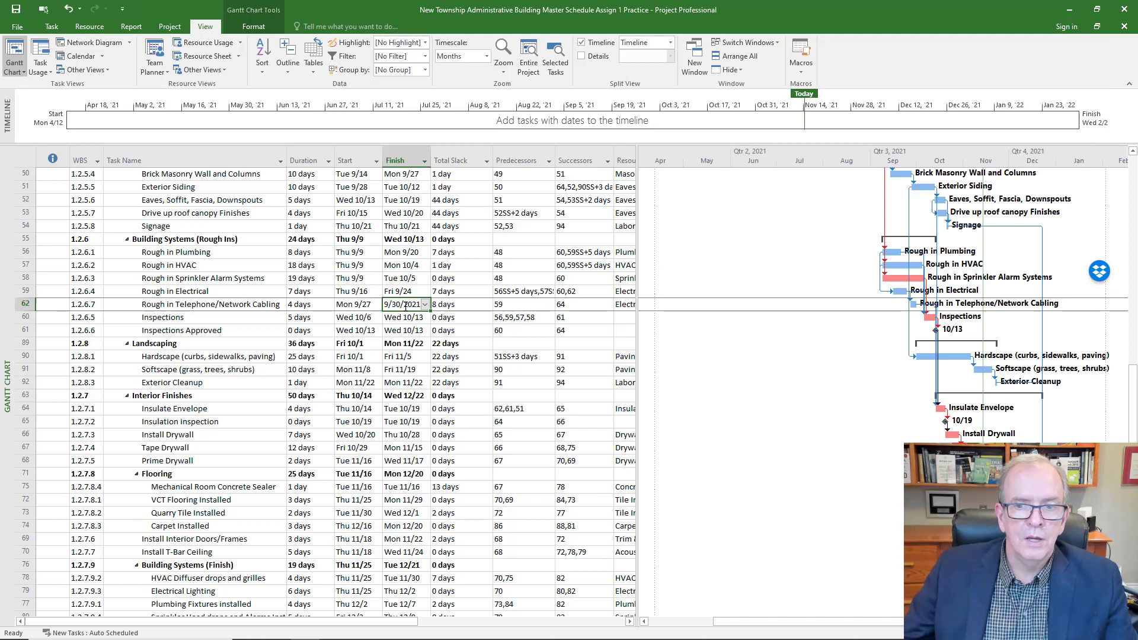
mouse_move(4, 225)
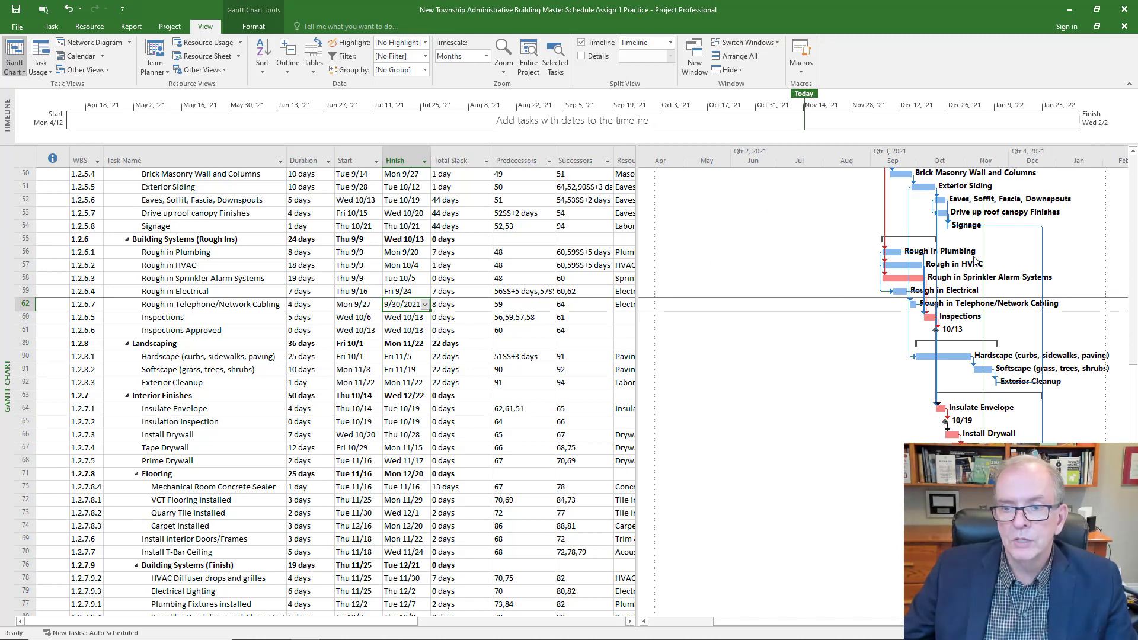
mouse_move(892, 277)
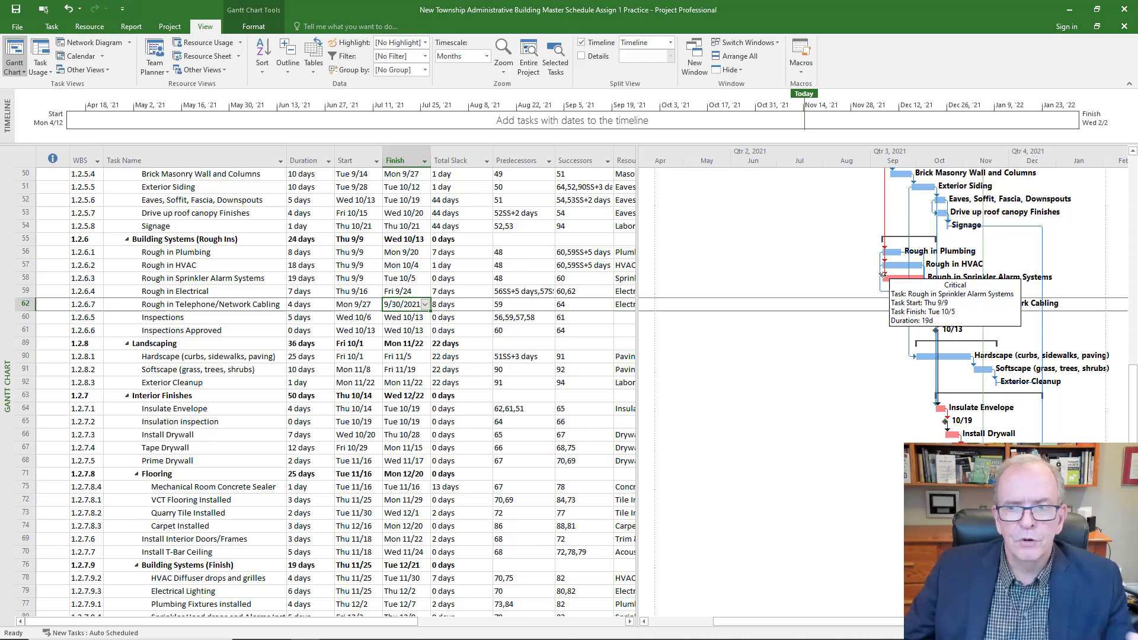
mouse_move(536, 256)
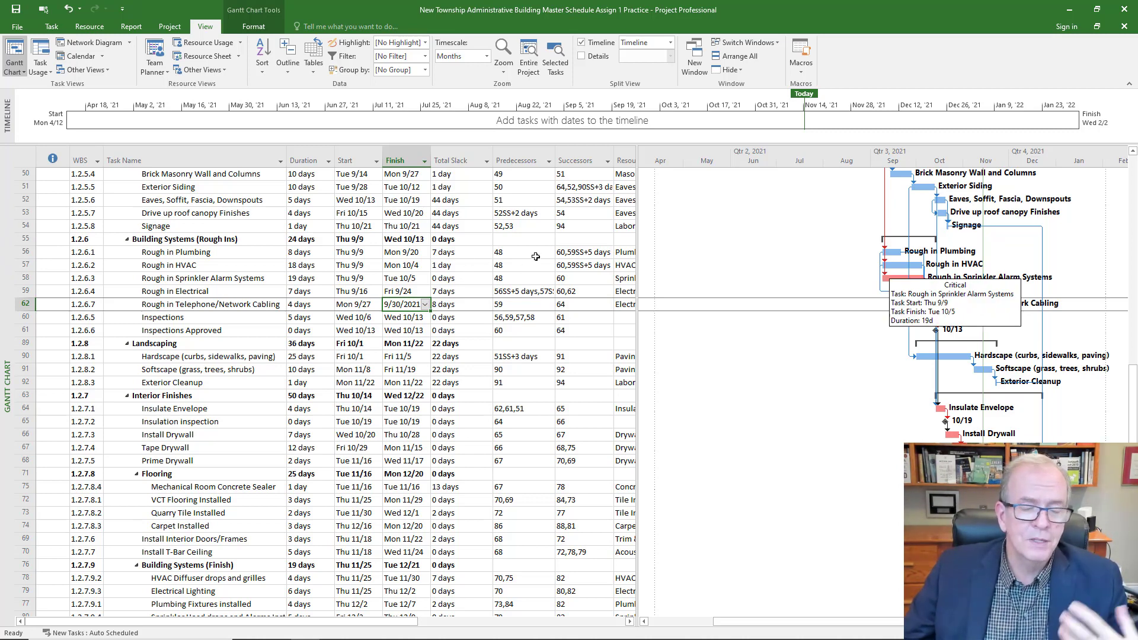
mouse_move(228, 256)
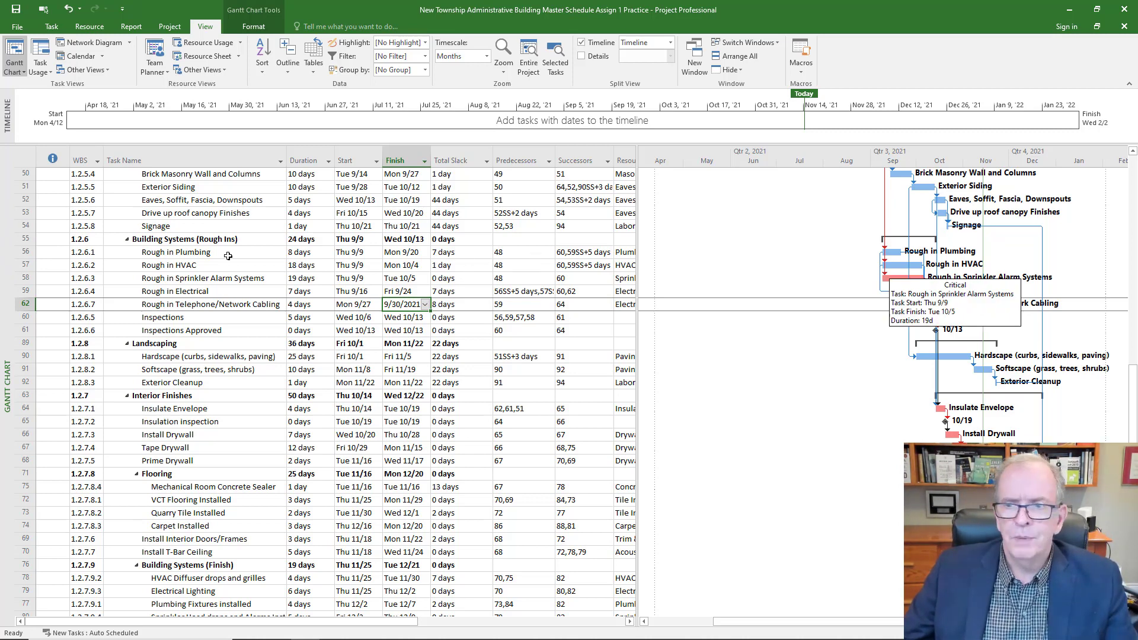
mouse_move(56, 284)
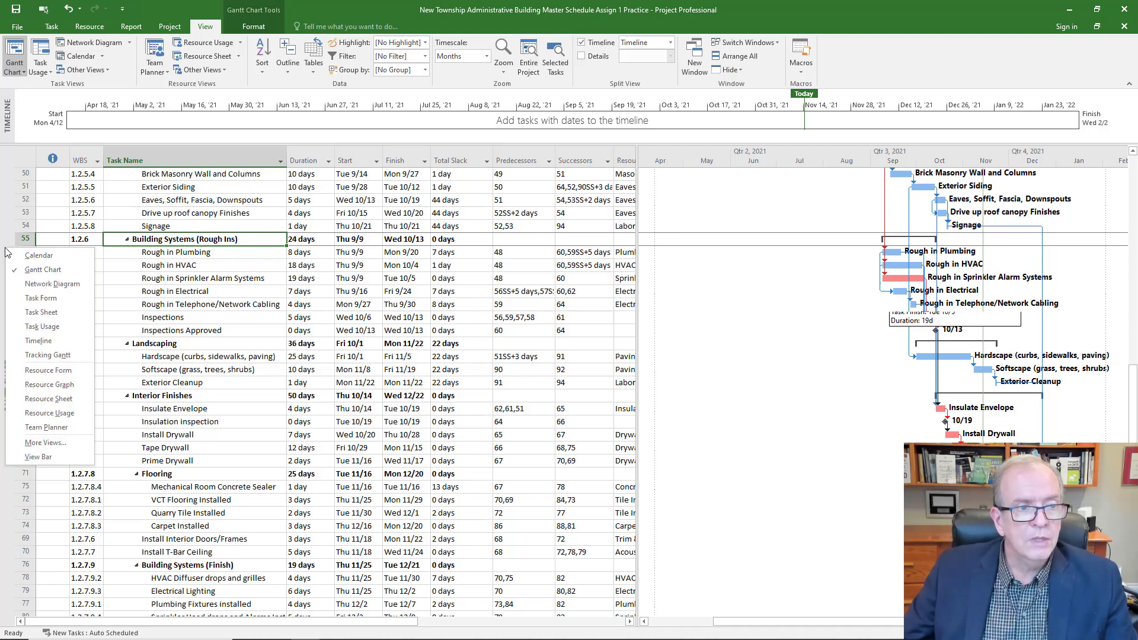
Step: Review the Network Diagram with all subtasks shown, then return to the Gantt chart
left_click(51, 284)
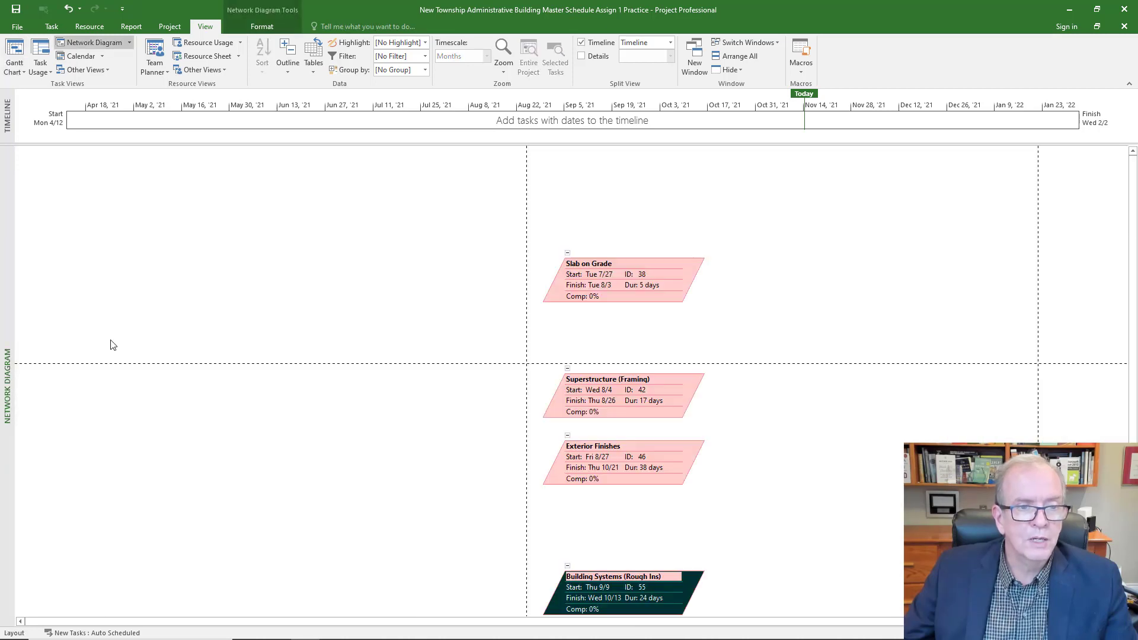
scroll("up", 3)
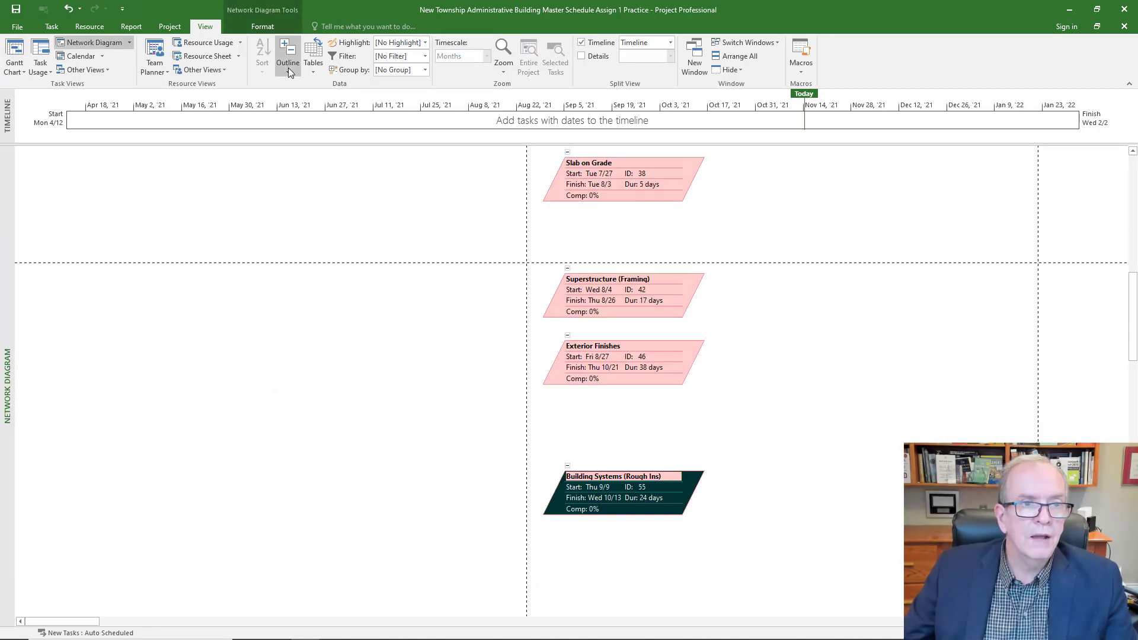
left_click(288, 62)
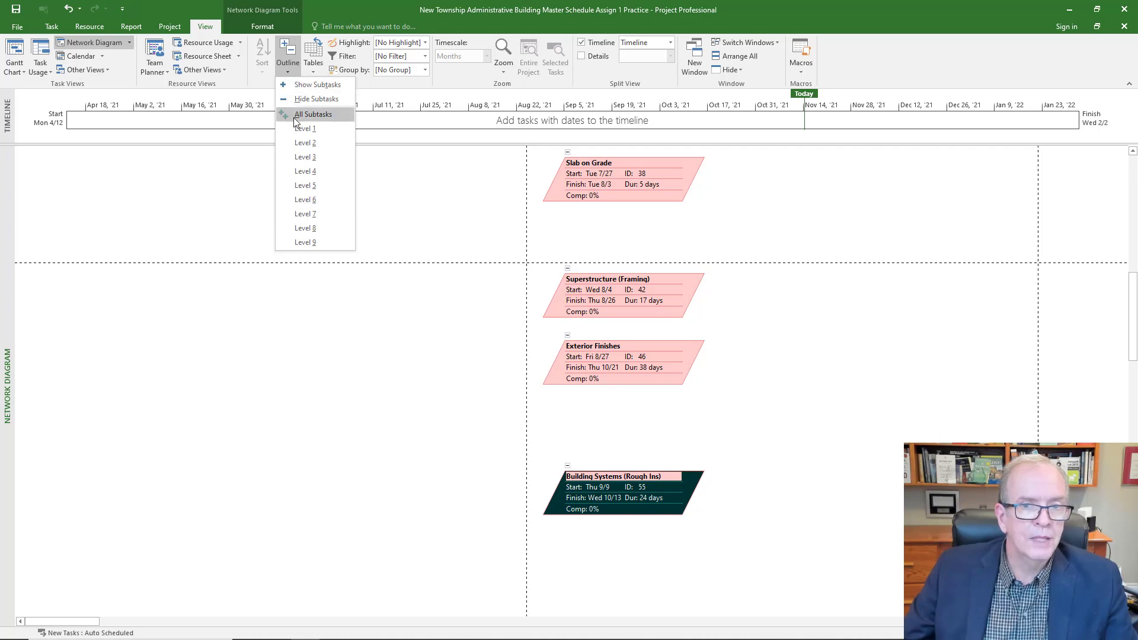
left_click(313, 114)
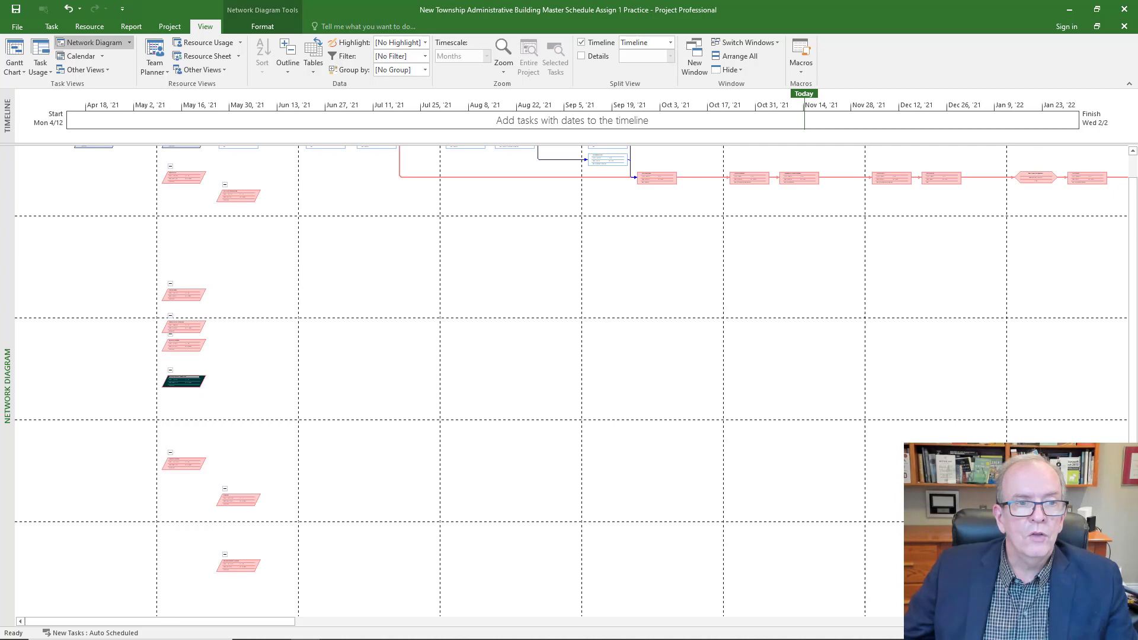
scroll("up", 3)
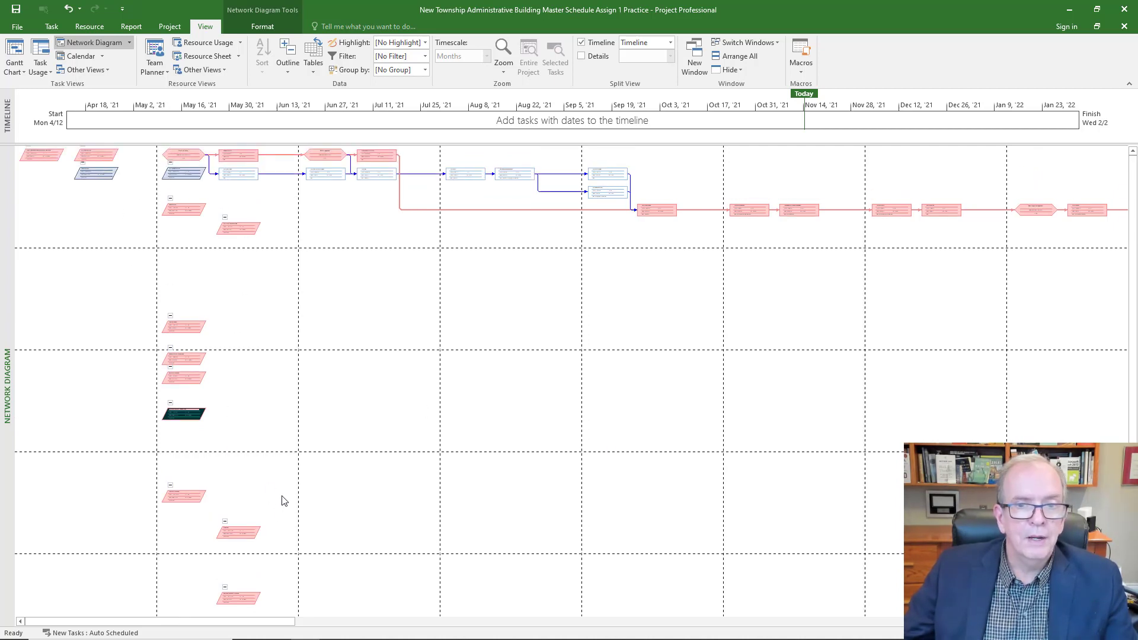
mouse_move(239, 626)
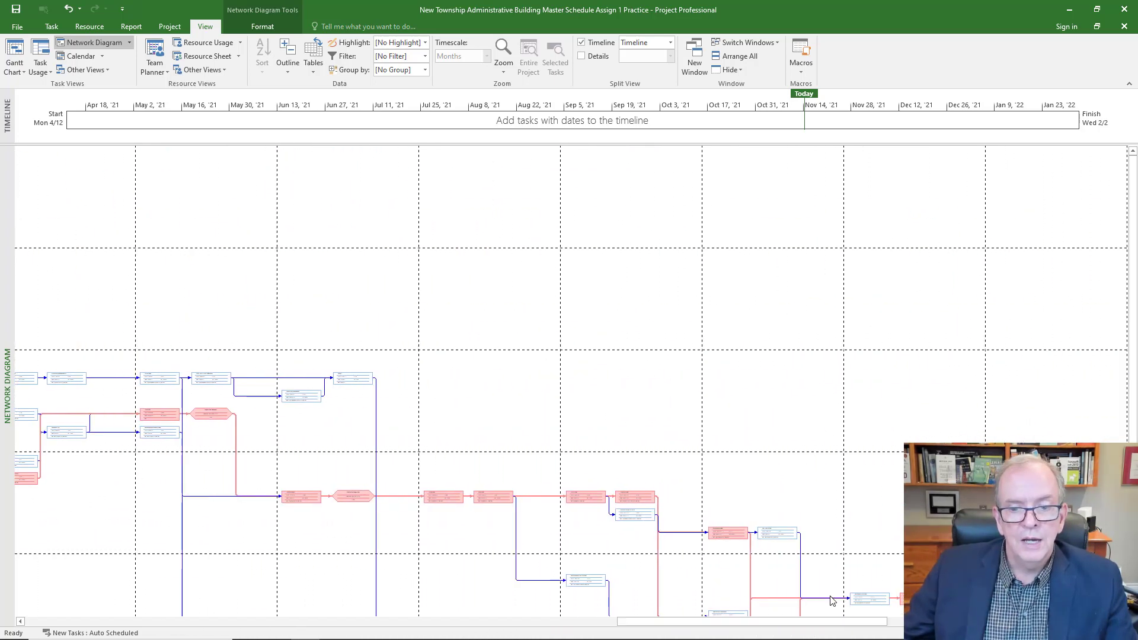
scroll("up", 3)
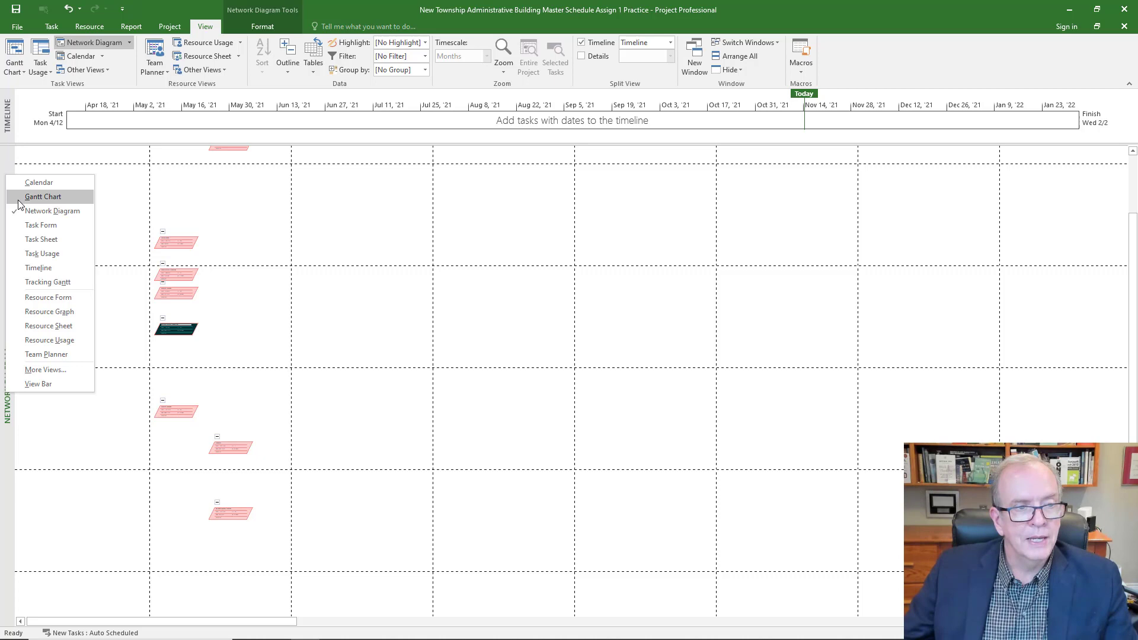
left_click(43, 197)
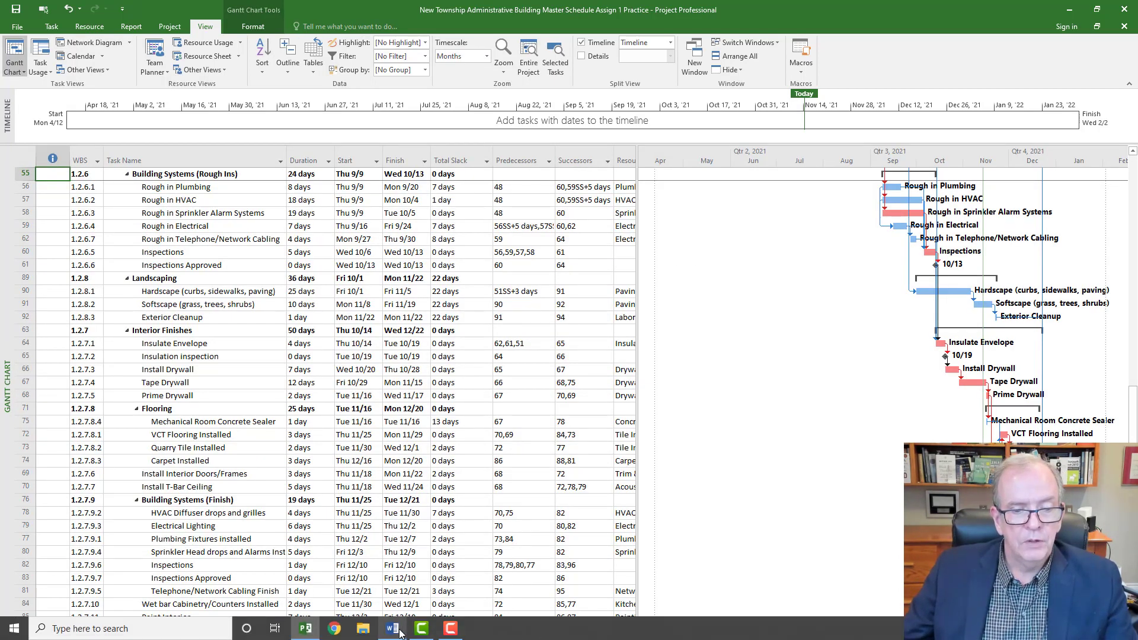
Step: Tick the WBS alignment item on the Word checklist and return to Project
left_click(392, 628)
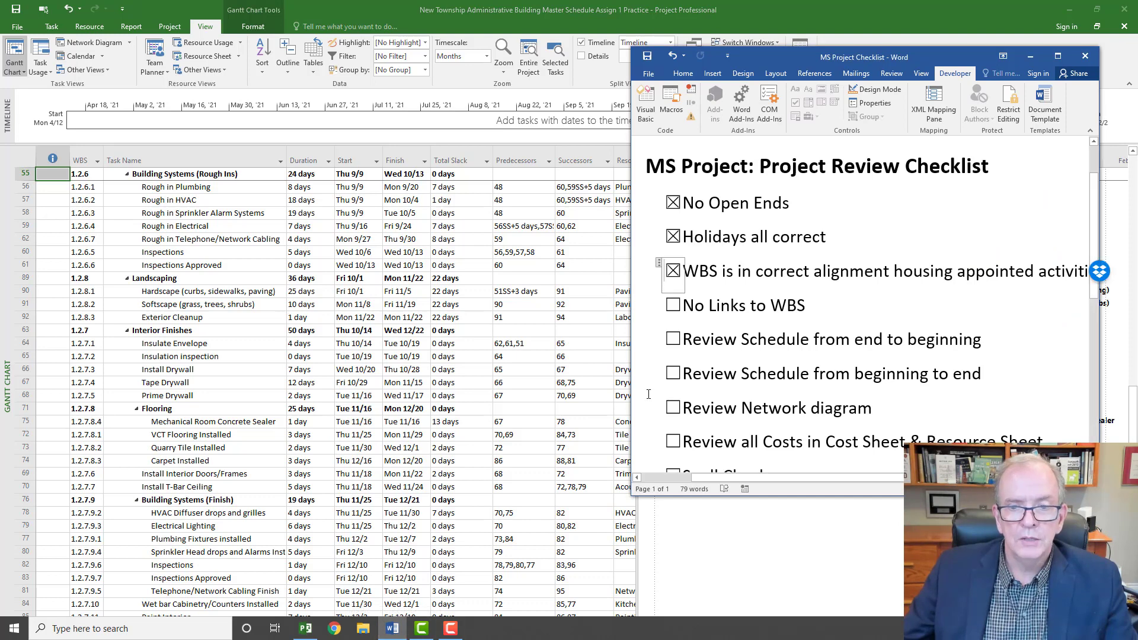
left_click(672, 305)
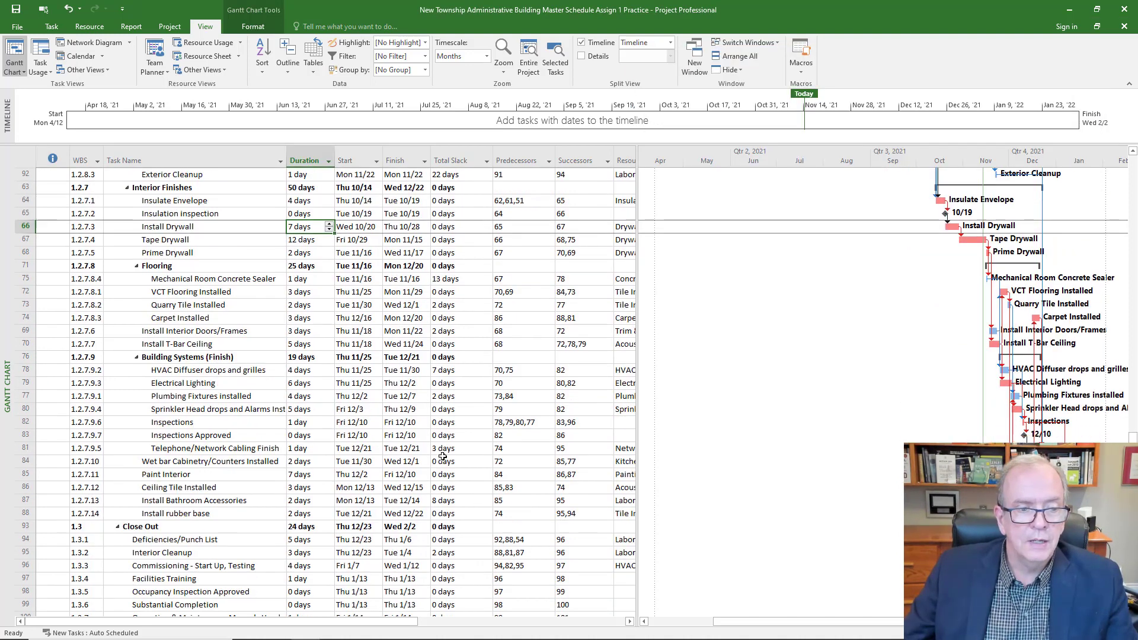
scroll("down", 3)
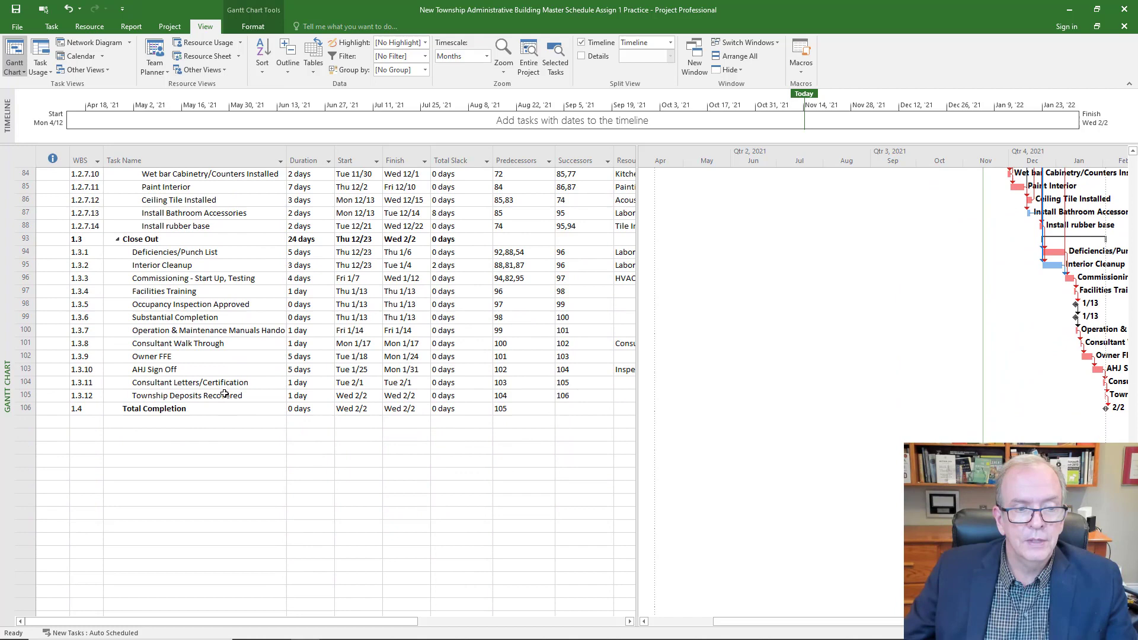
left_click(189, 395)
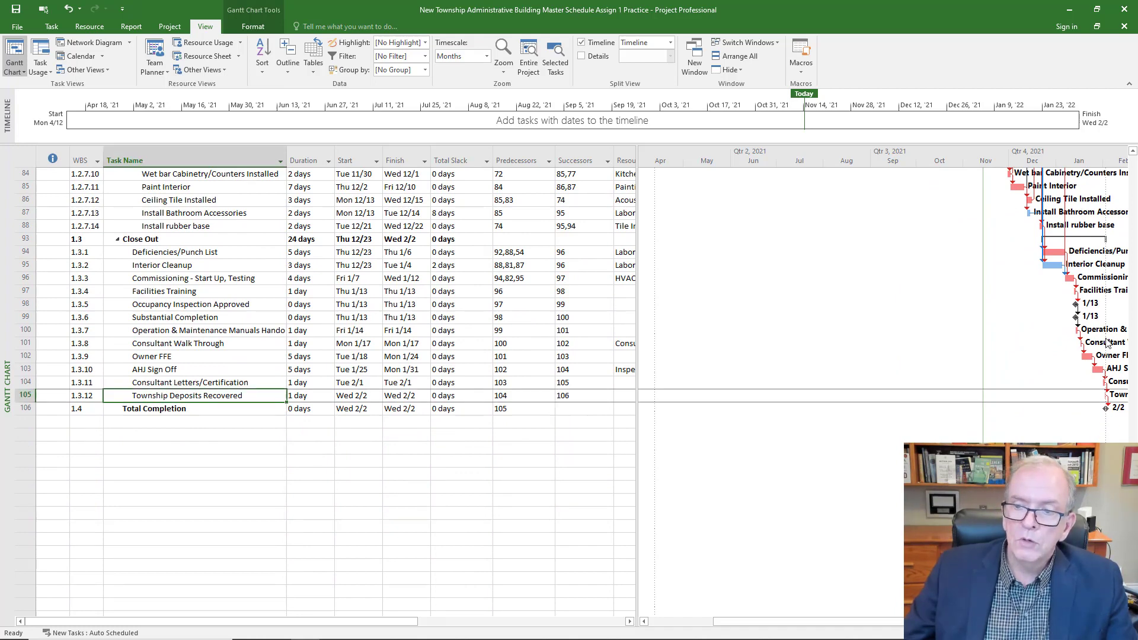
scroll("up", 3)
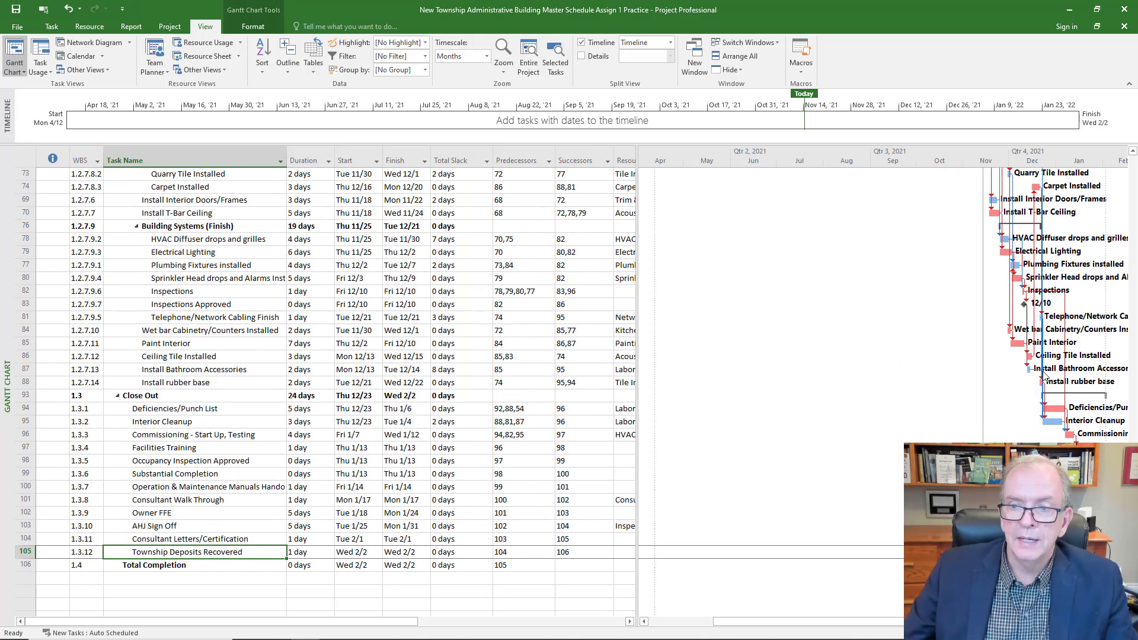
scroll("up", 3)
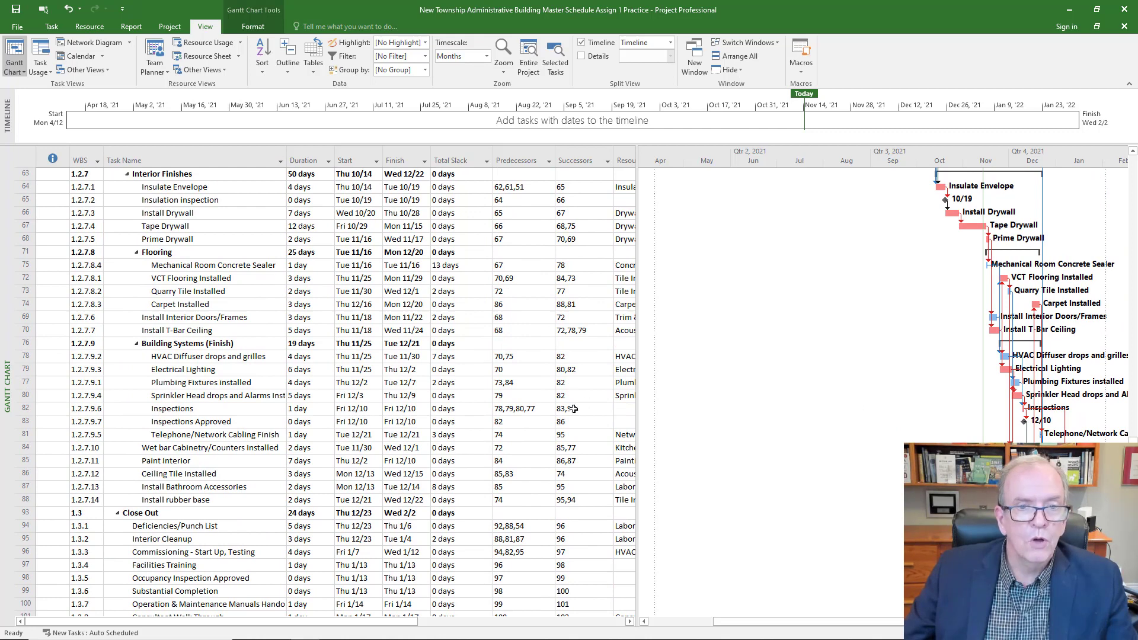
scroll("down", 3)
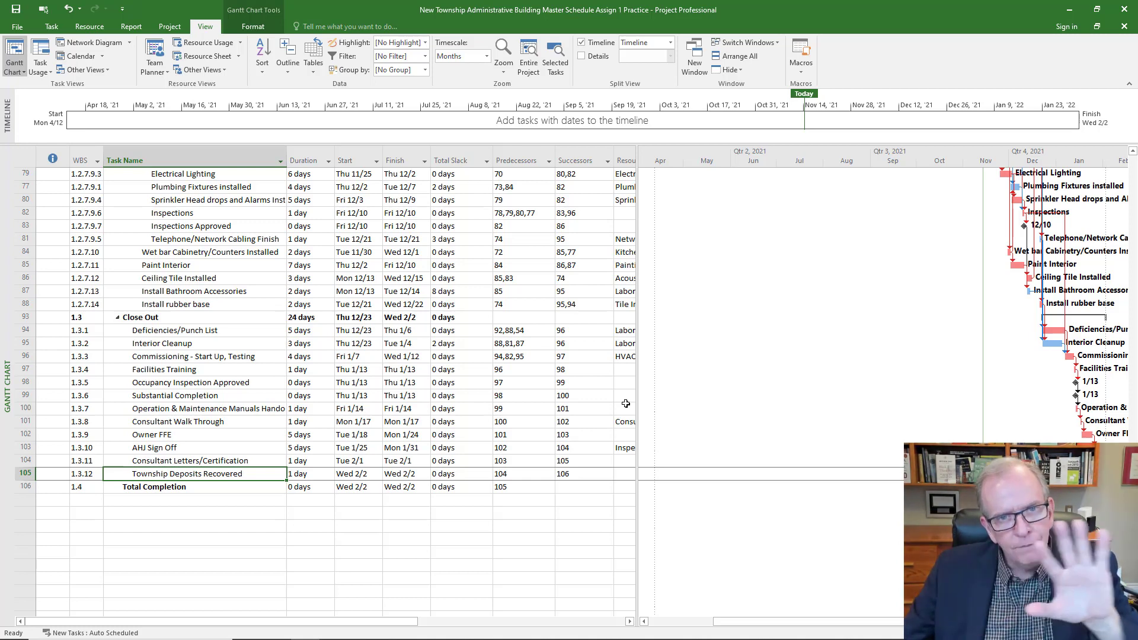
mouse_move(297, 482)
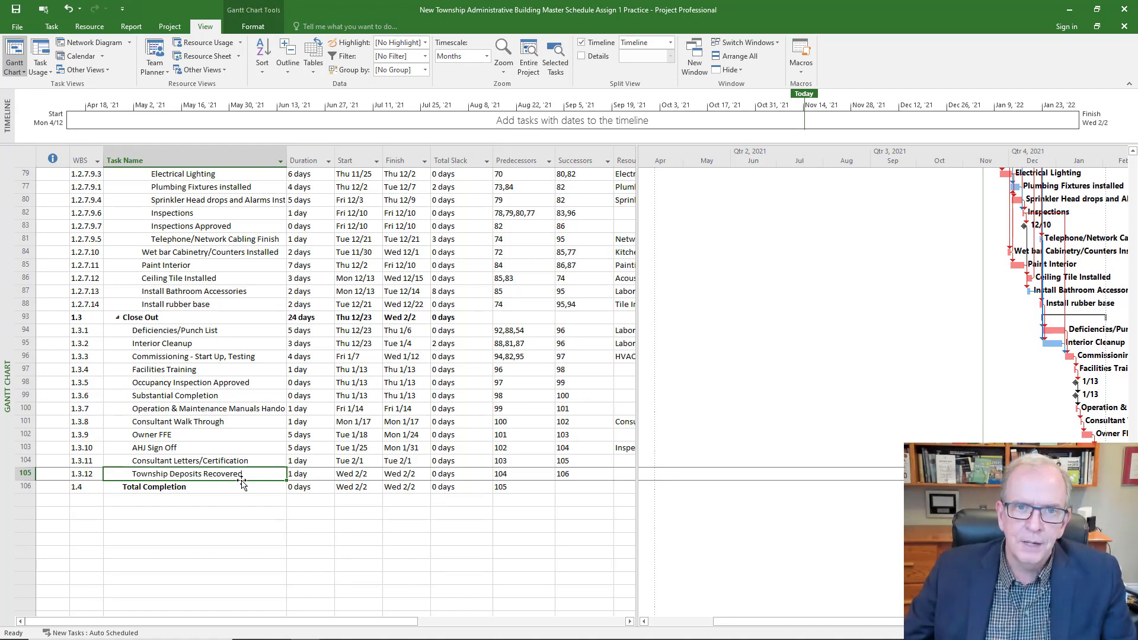
scroll("up", 3)
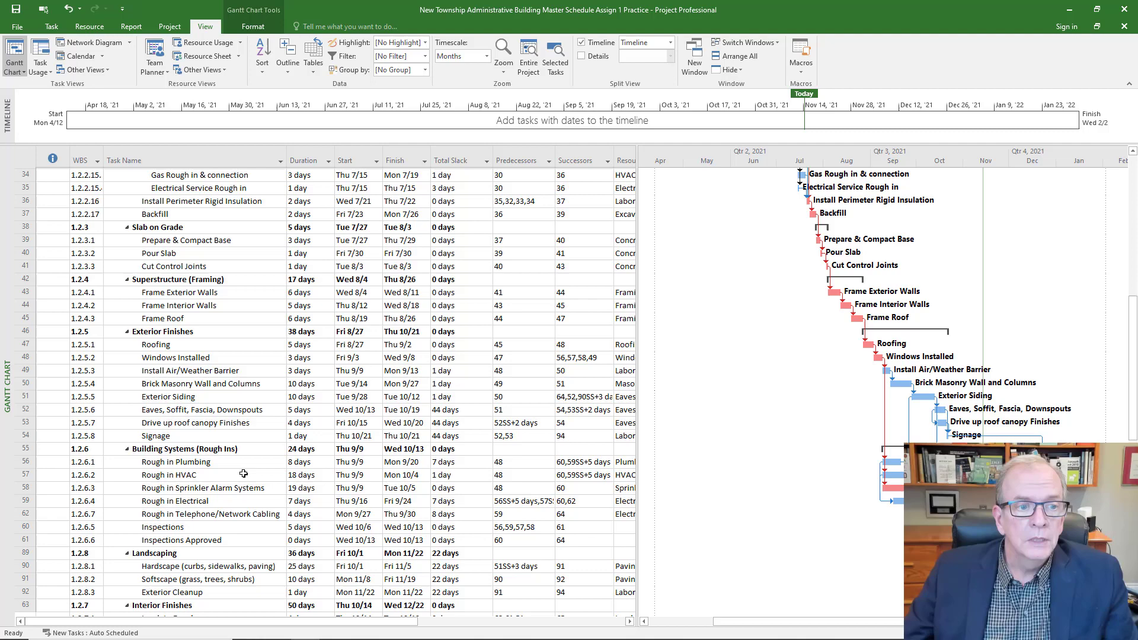
scroll("up", 3)
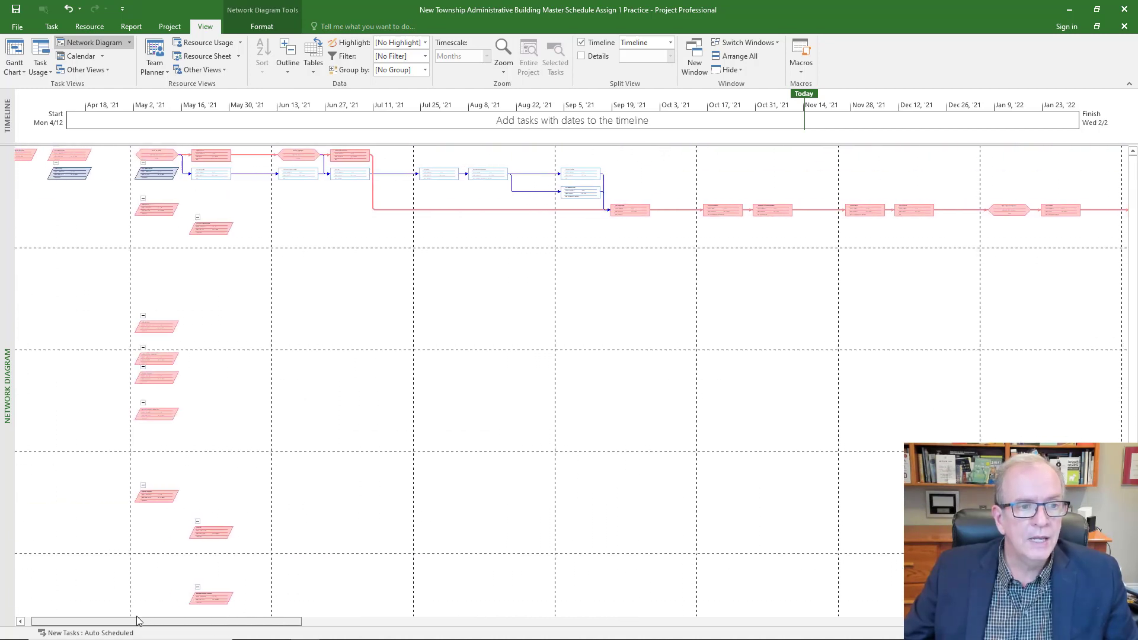
mouse_move(265, 628)
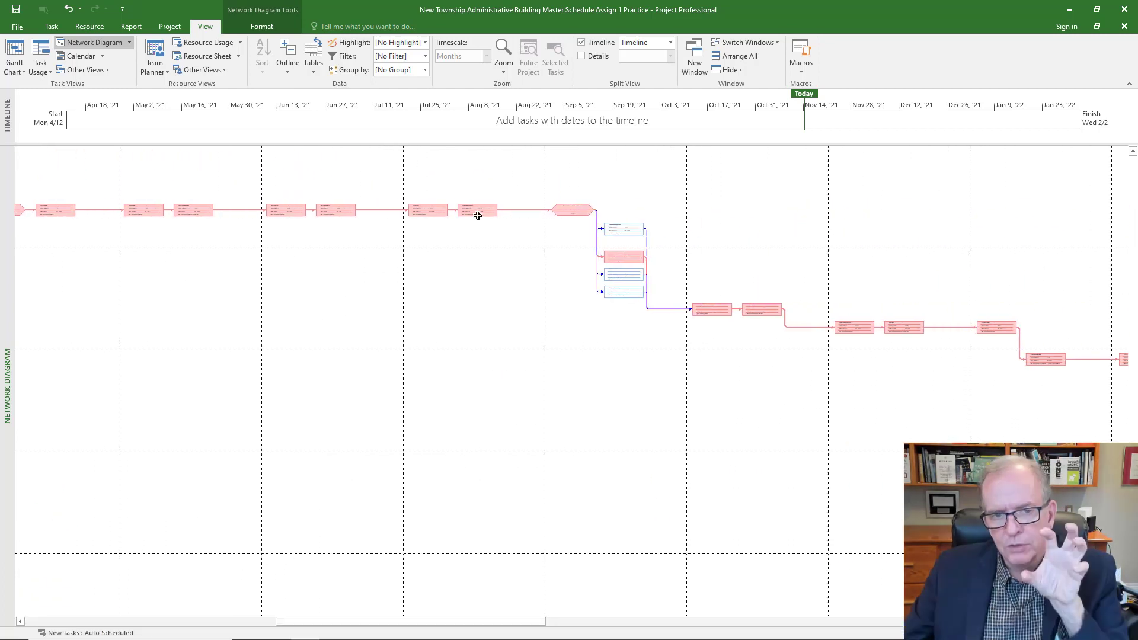
mouse_move(478, 216)
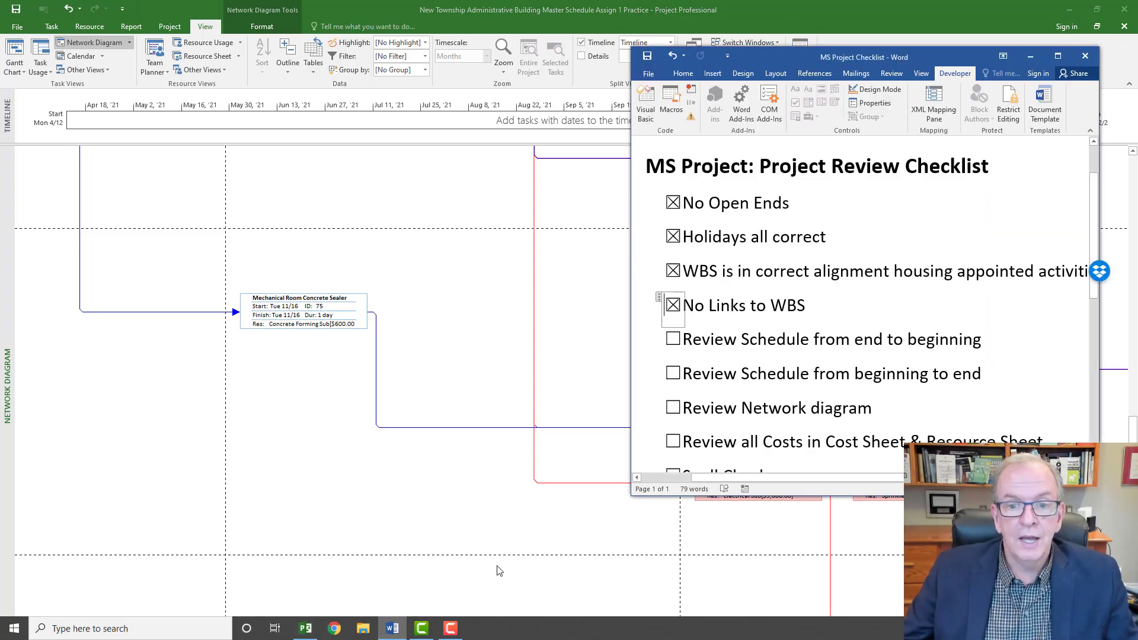
Step: Tick 'Review Schedule from end to beginning', 'from beginning to end' and 'Review Network diagram'
left_click(672, 339)
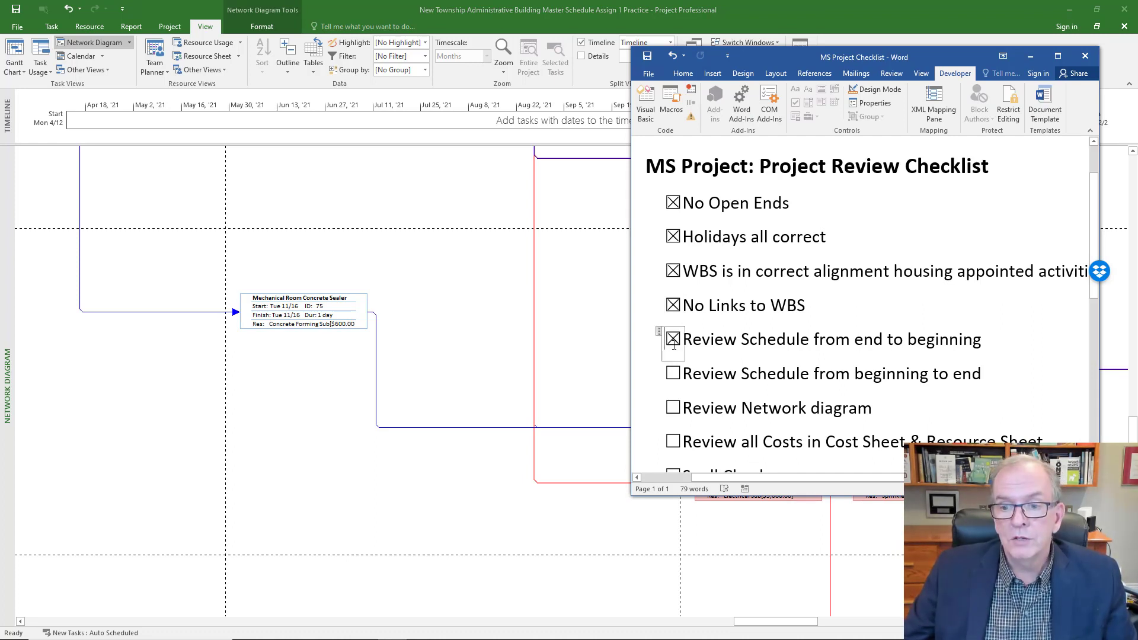
left_click(672, 372)
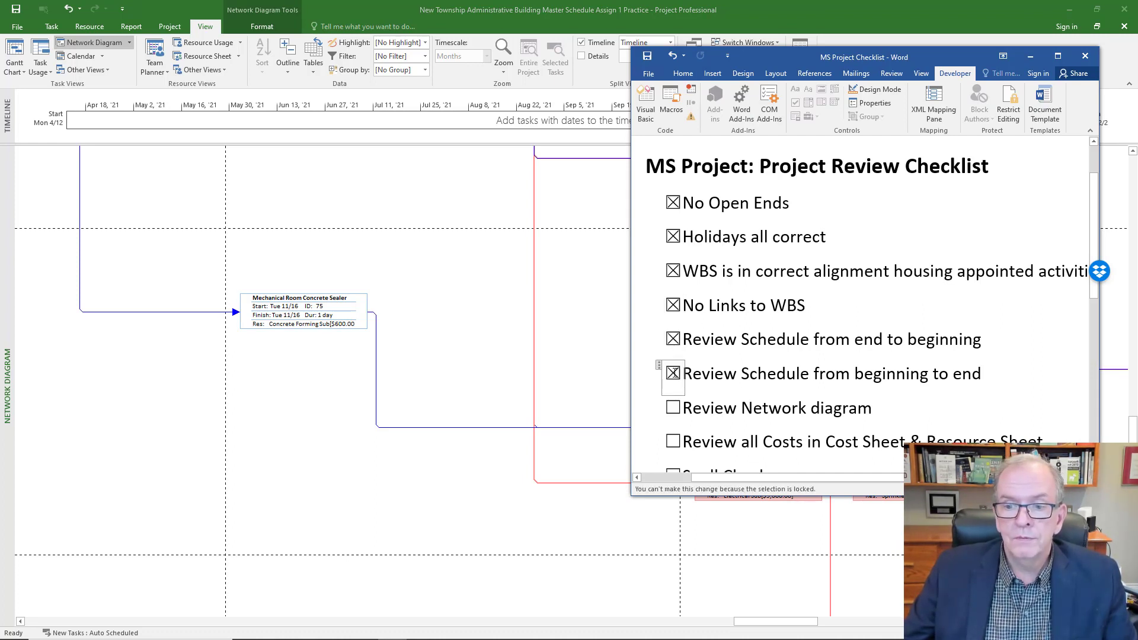
left_click(672, 408)
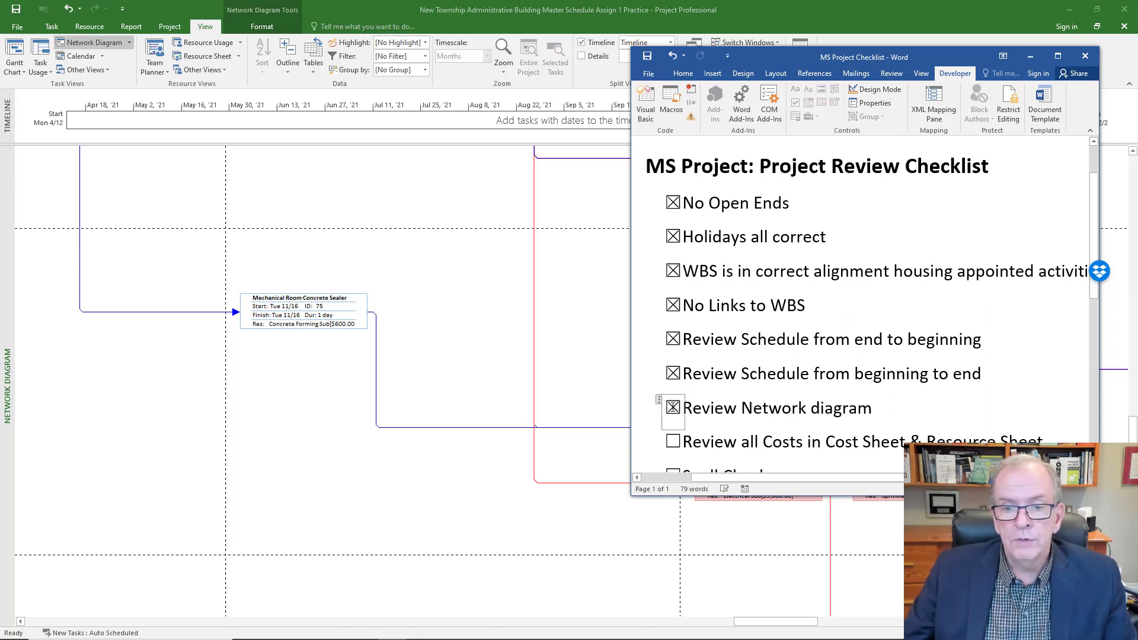
scroll("down", 3)
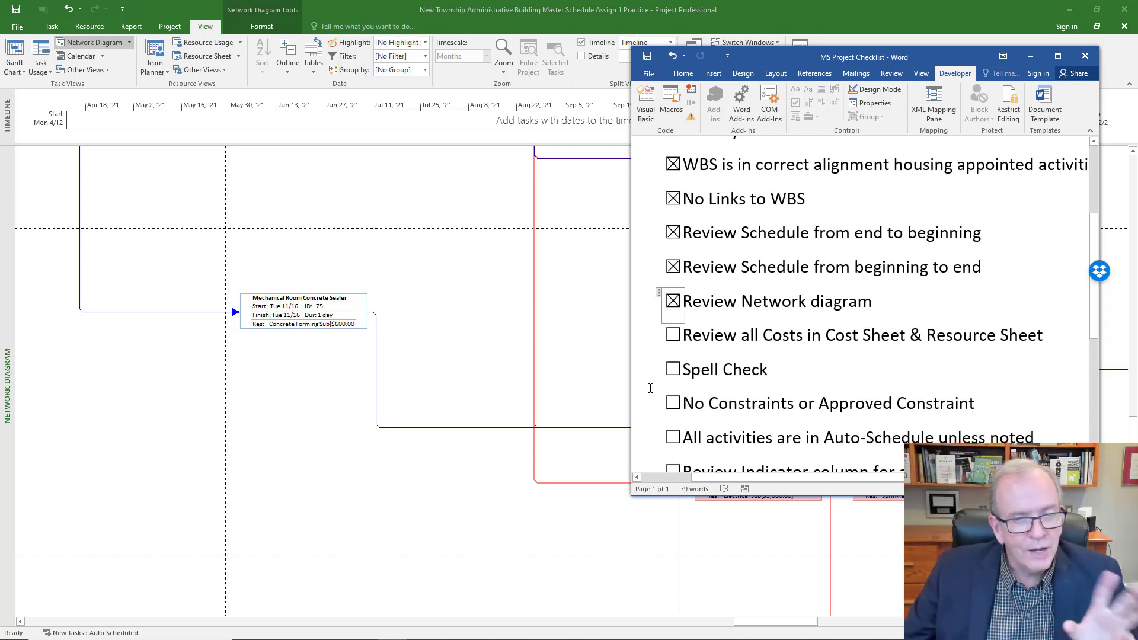
scroll("down", 3)
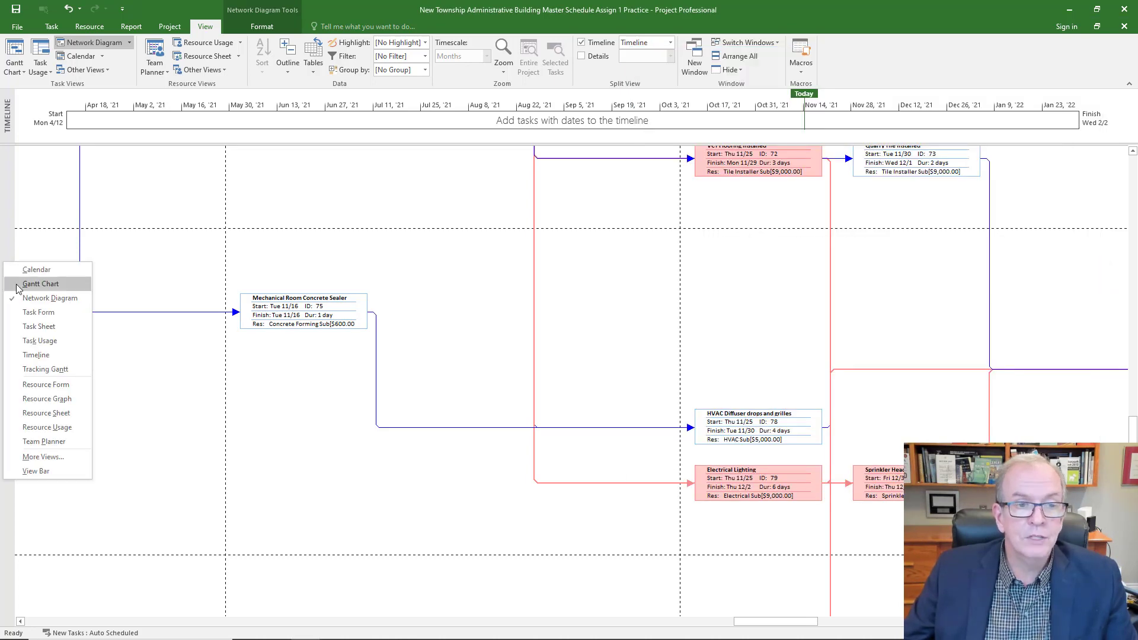
Step: Return to the Gantt Chart view and apply the Cost table to the task list
left_click(41, 284)
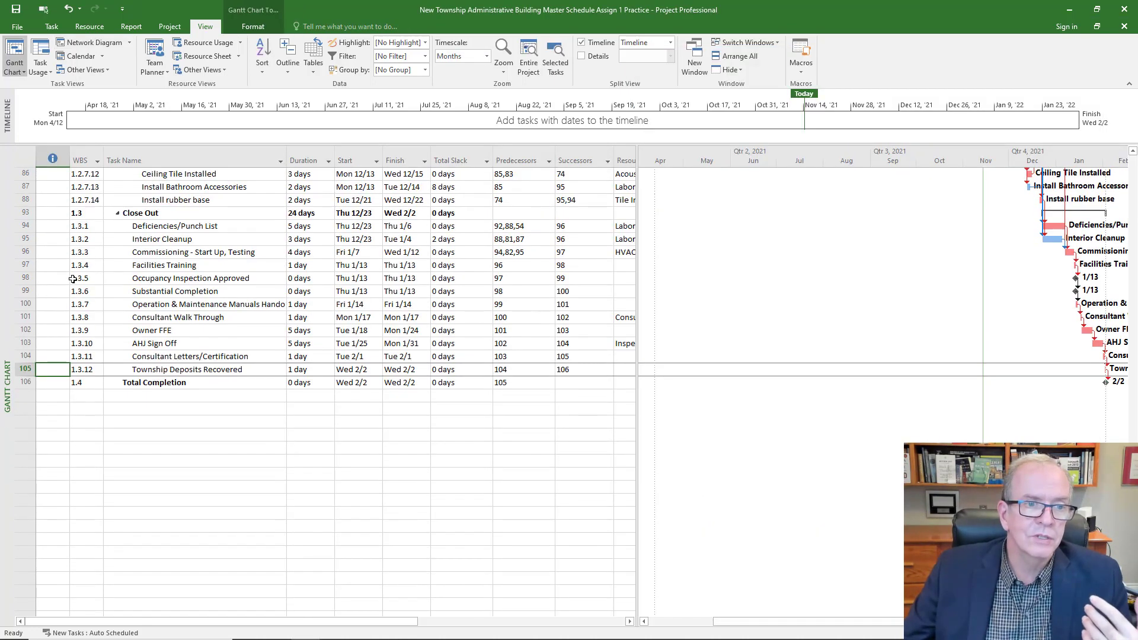
scroll("up", 3)
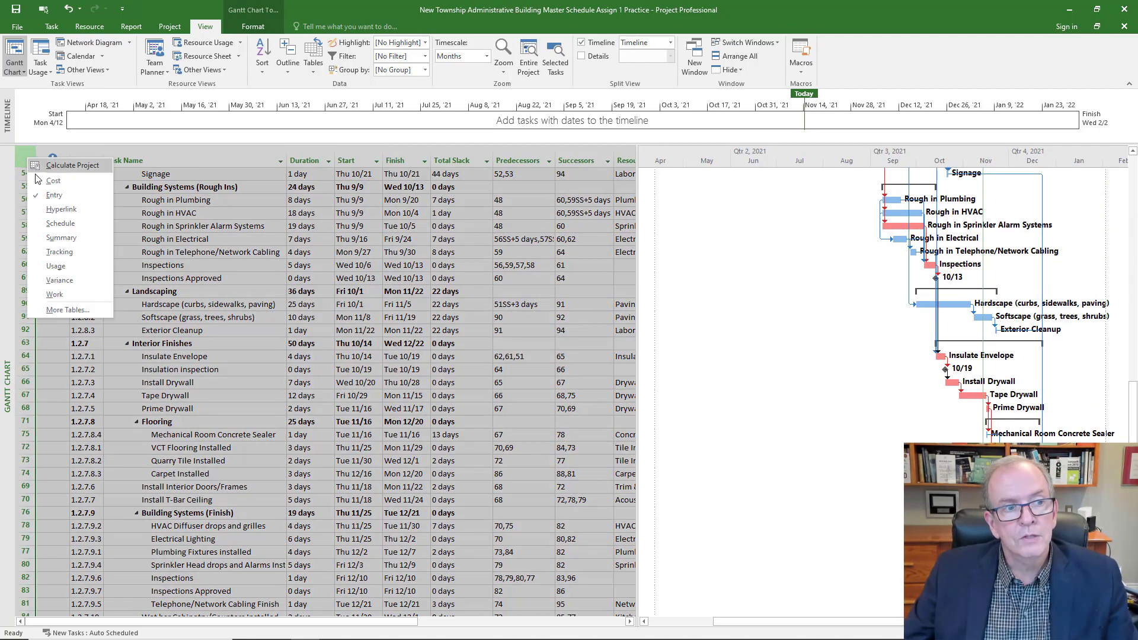
left_click(53, 180)
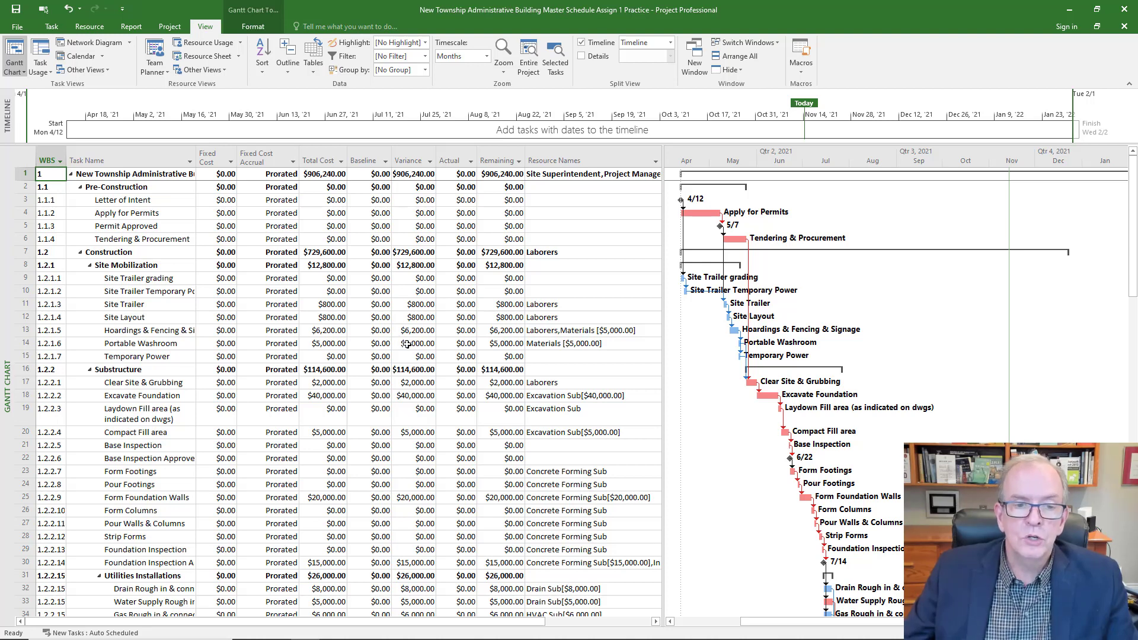
scroll("down", 3)
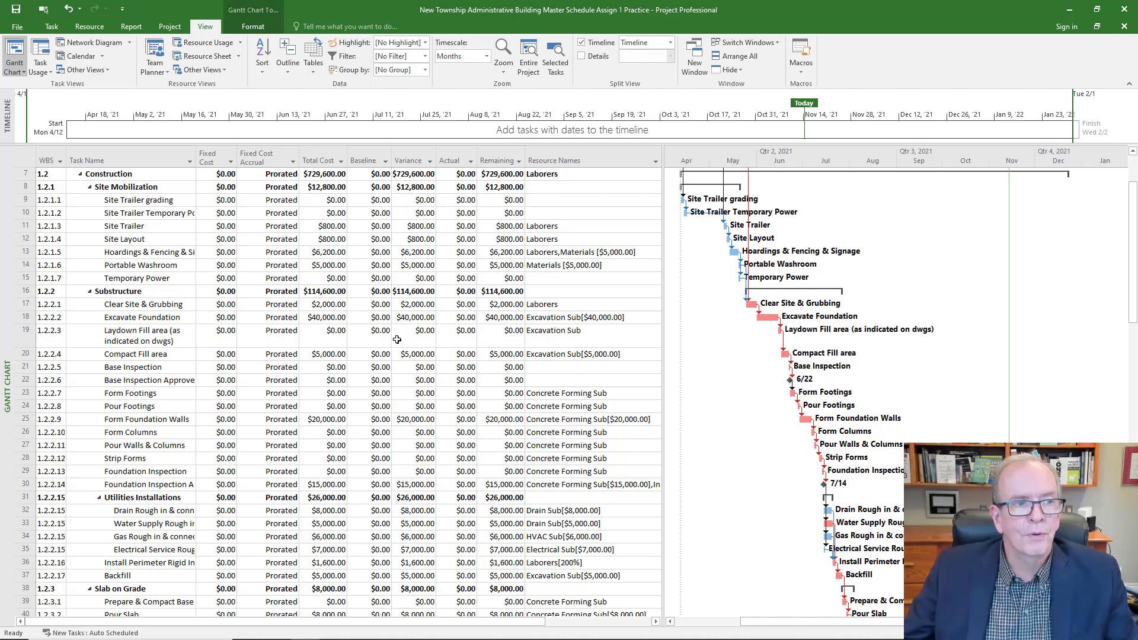
mouse_move(381, 349)
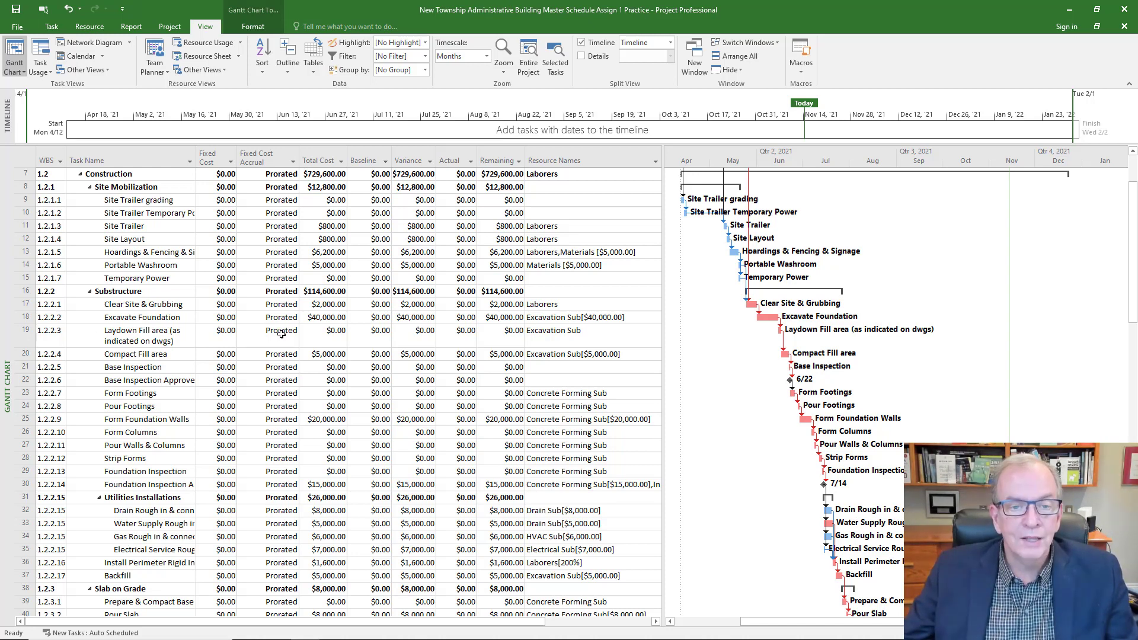
mouse_move(7, 336)
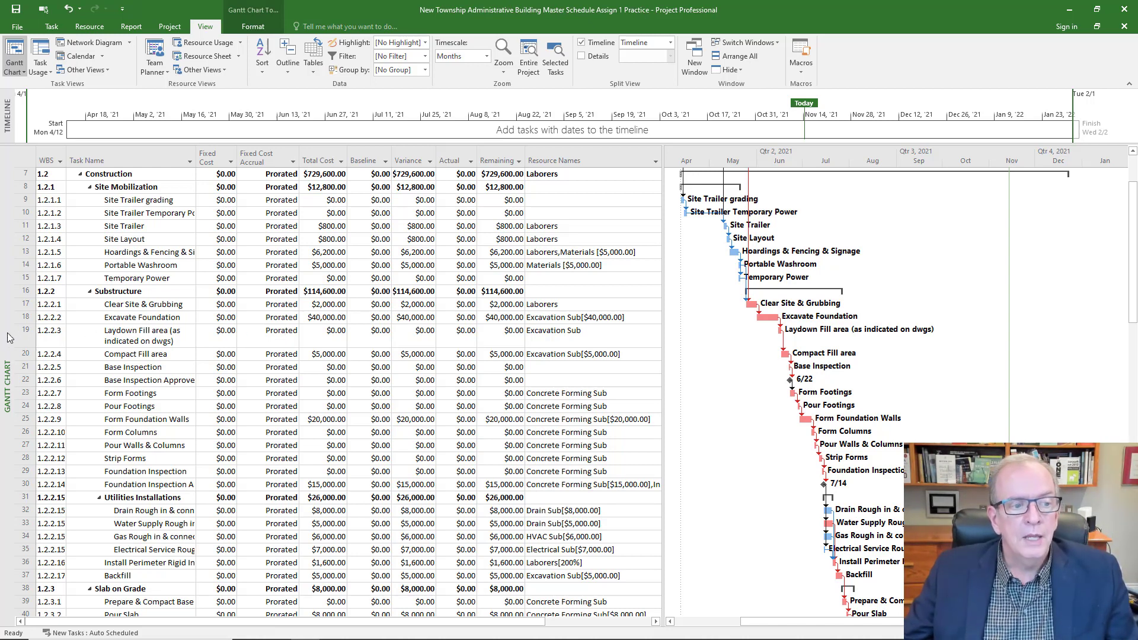
Step: Switch to the Resource Sheet view and apply its Cost table
left_click(13, 54)
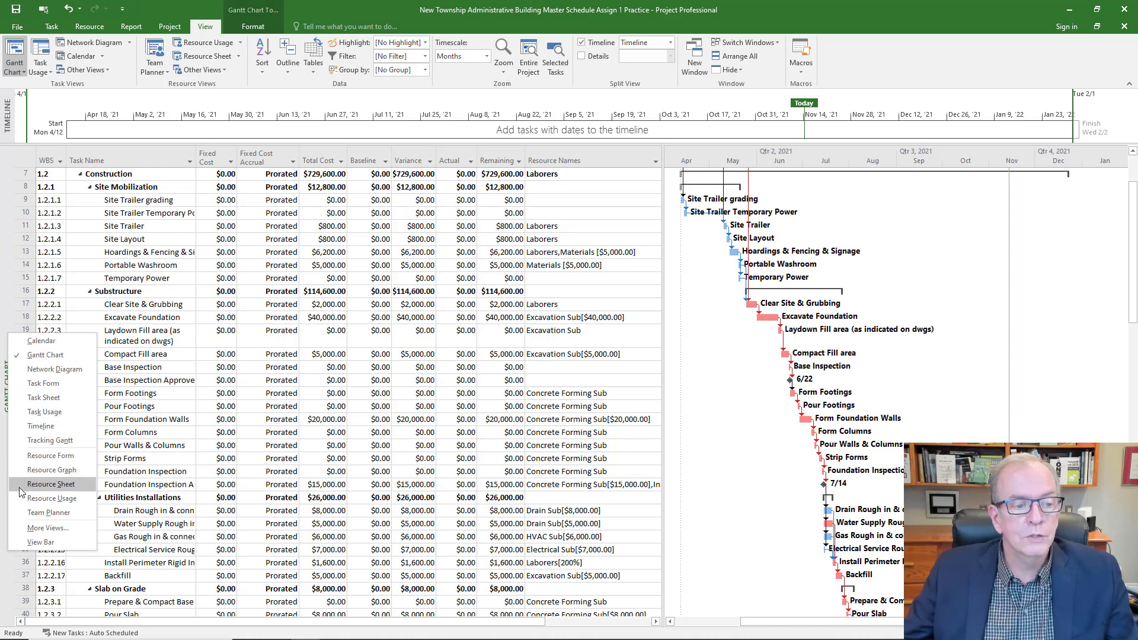
left_click(49, 483)
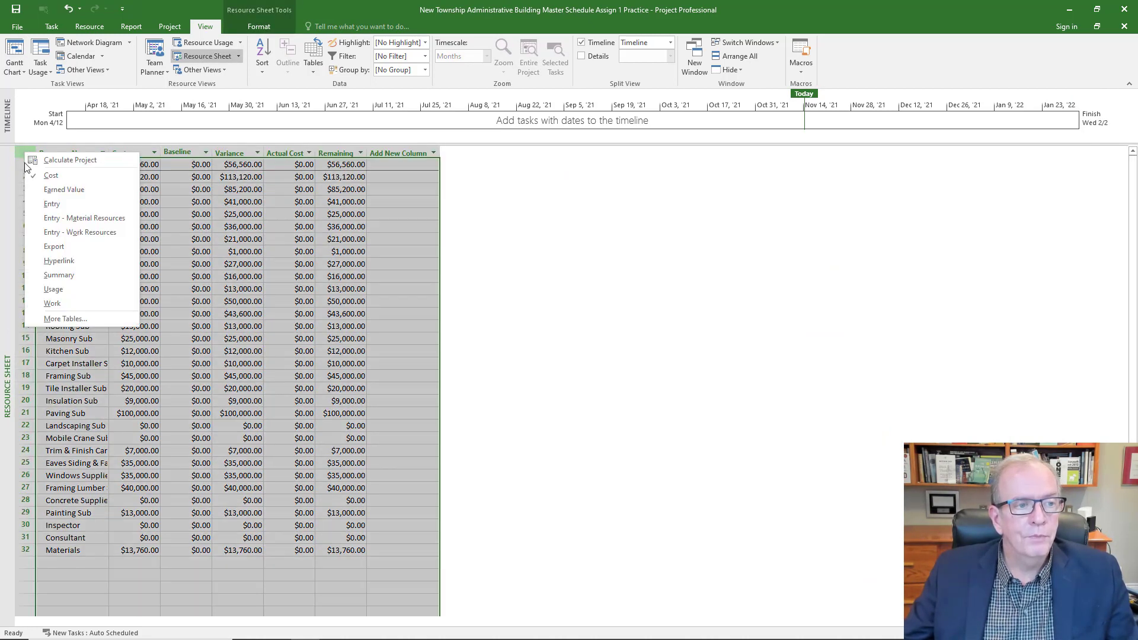
left_click(52, 204)
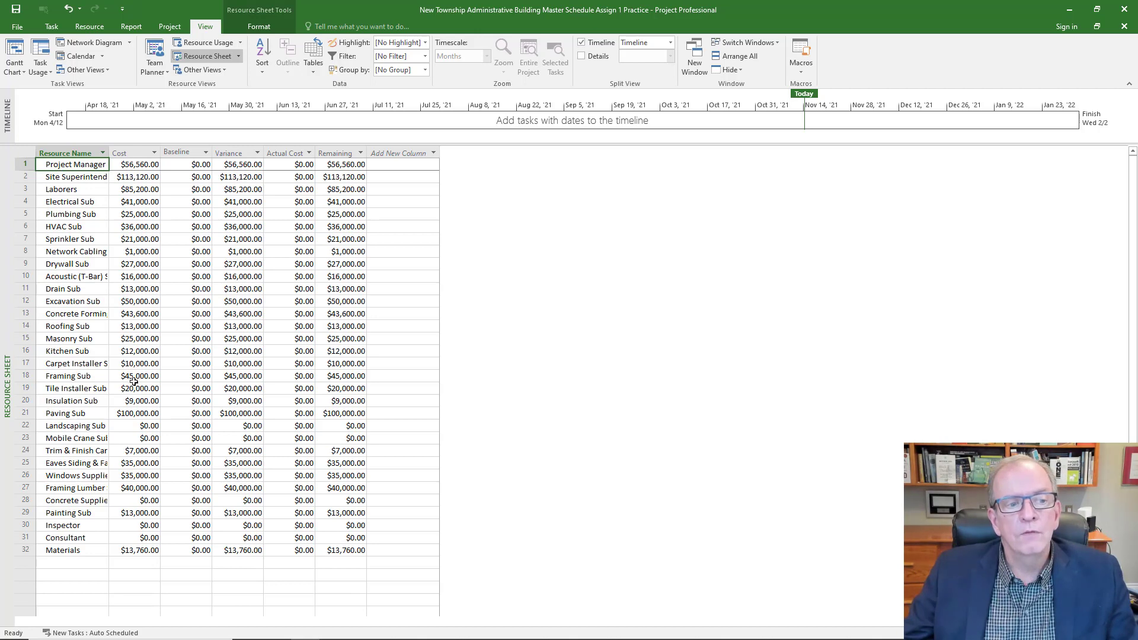
mouse_move(64, 288)
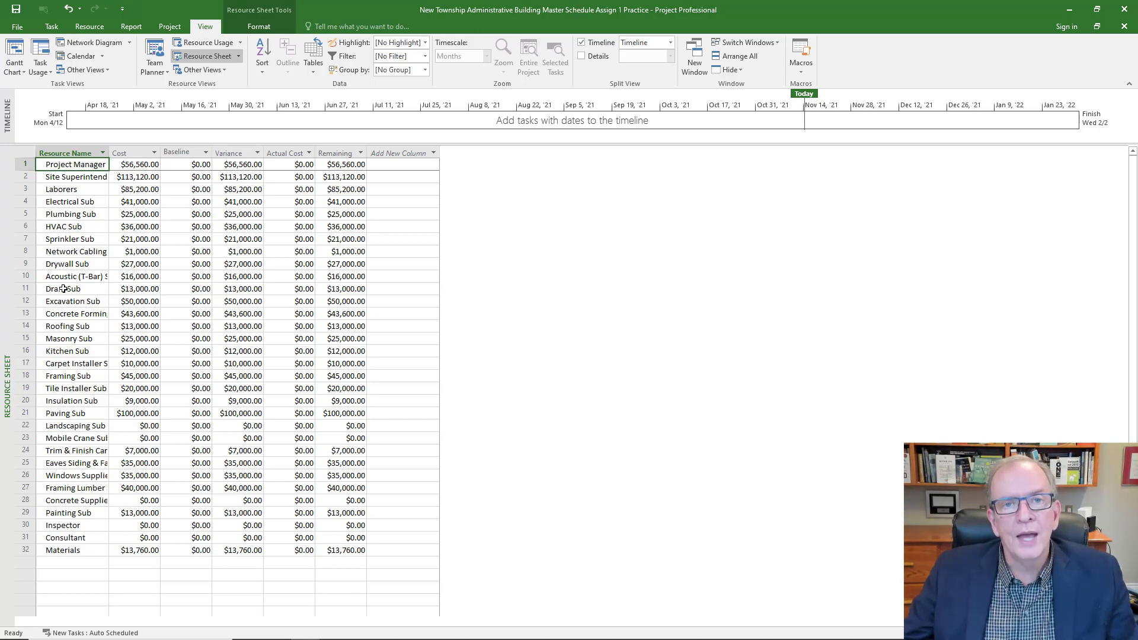
mouse_move(131, 213)
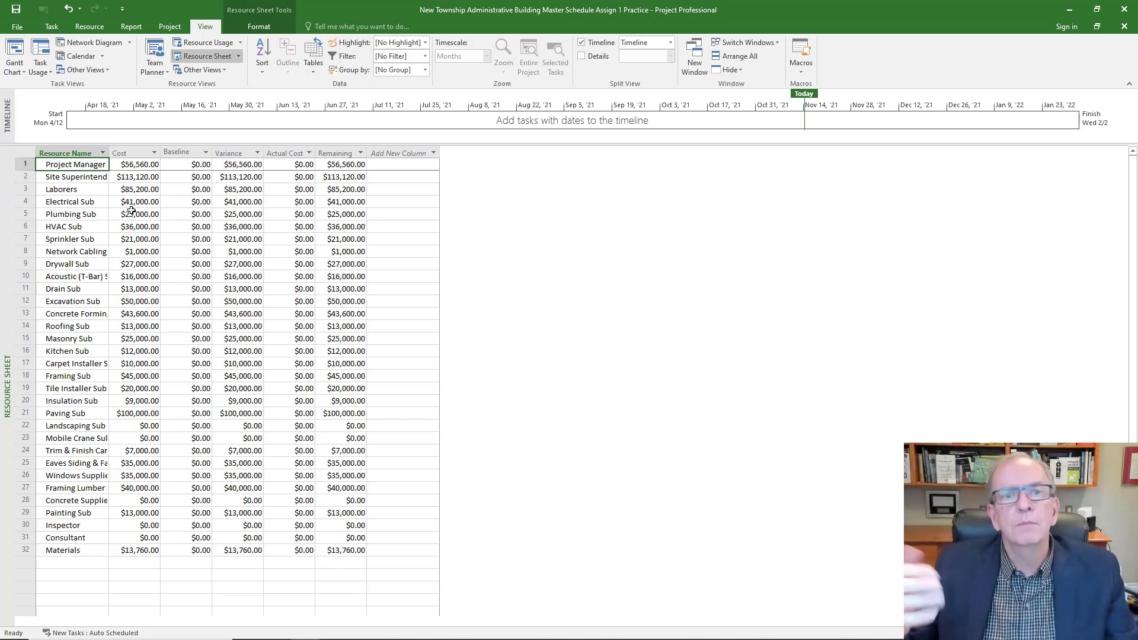
mouse_move(125, 301)
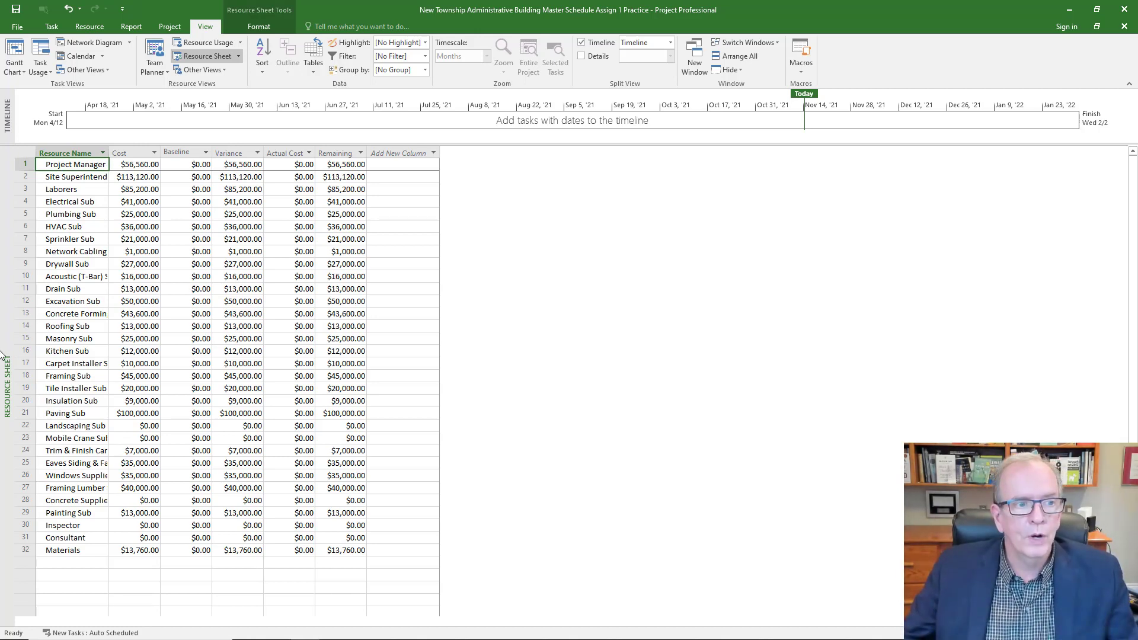
mouse_move(5, 245)
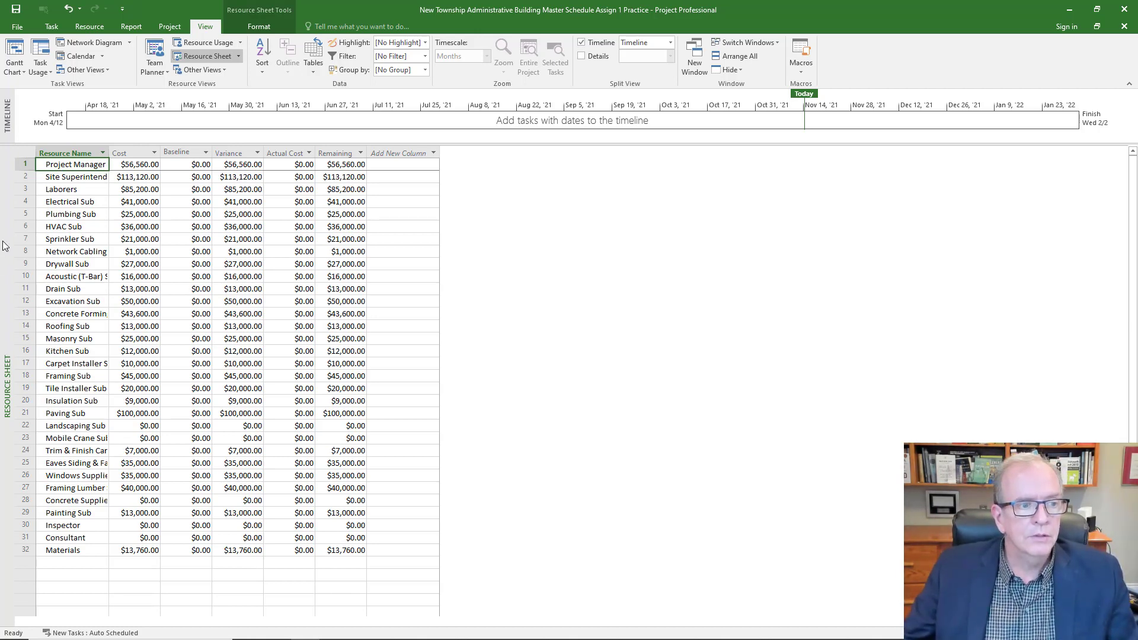
Step: Return to the Gantt cost table and tick 'Review all Costs in Cost Sheet & Resource Sheet'
left_click(14, 55)
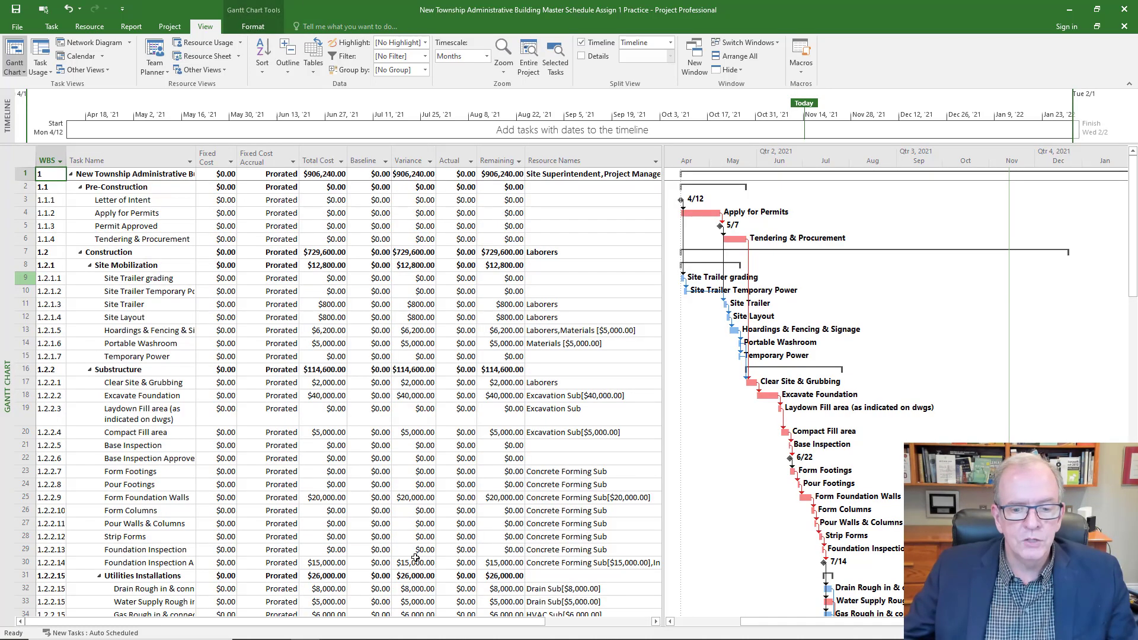
mouse_move(385, 628)
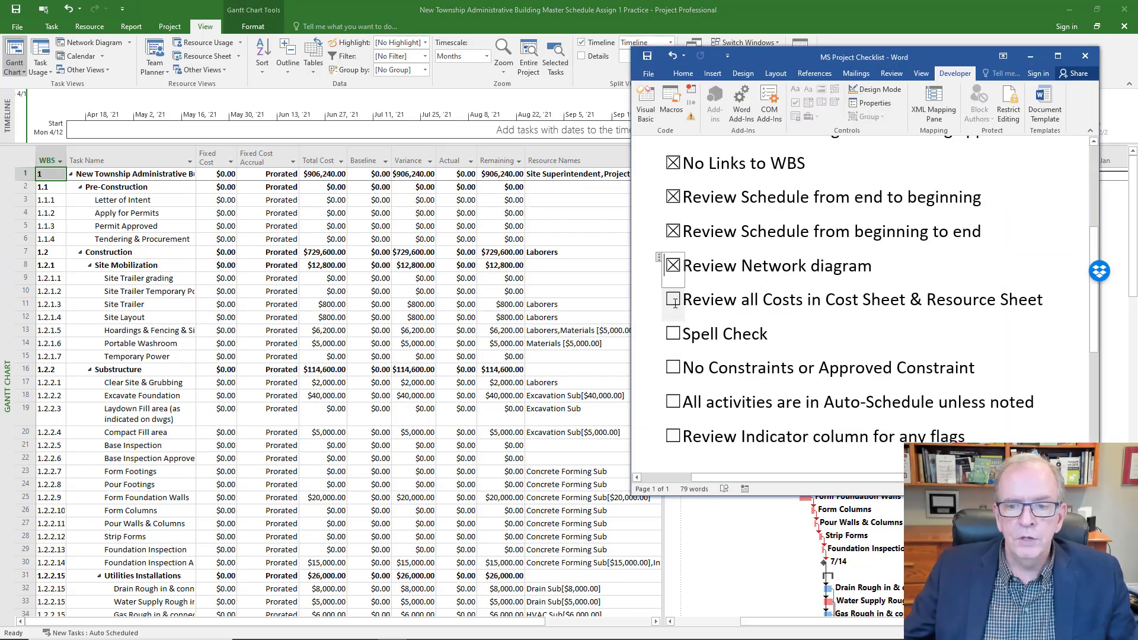
left_click(673, 300)
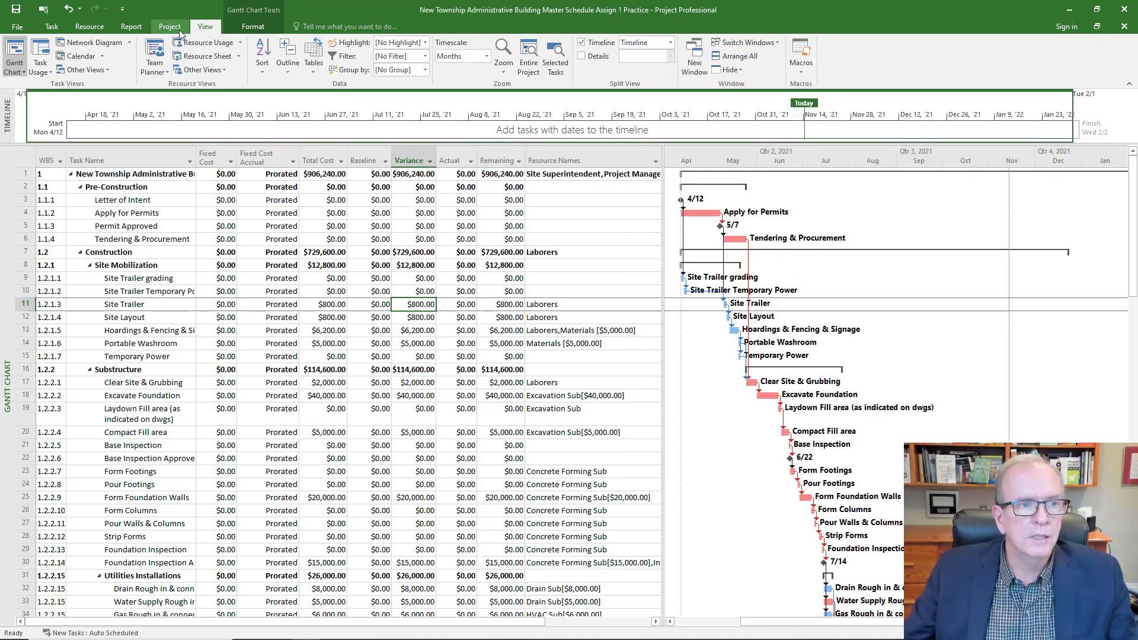
left_click(170, 26)
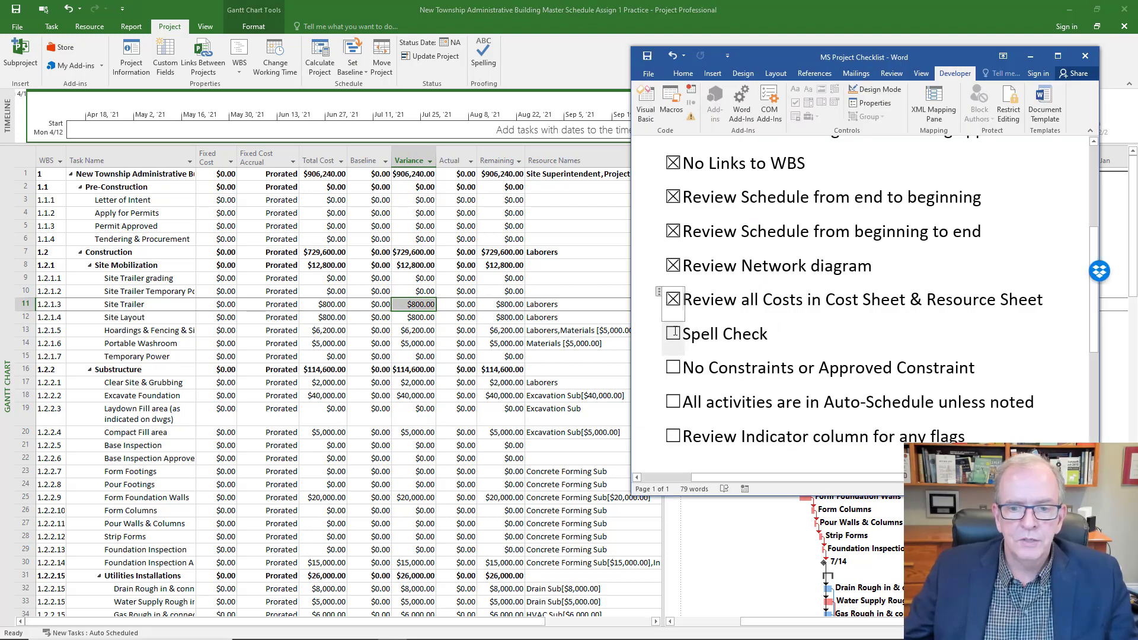
Step: Restore the Entry table and scroll down and back through all task names
left_click(673, 333)
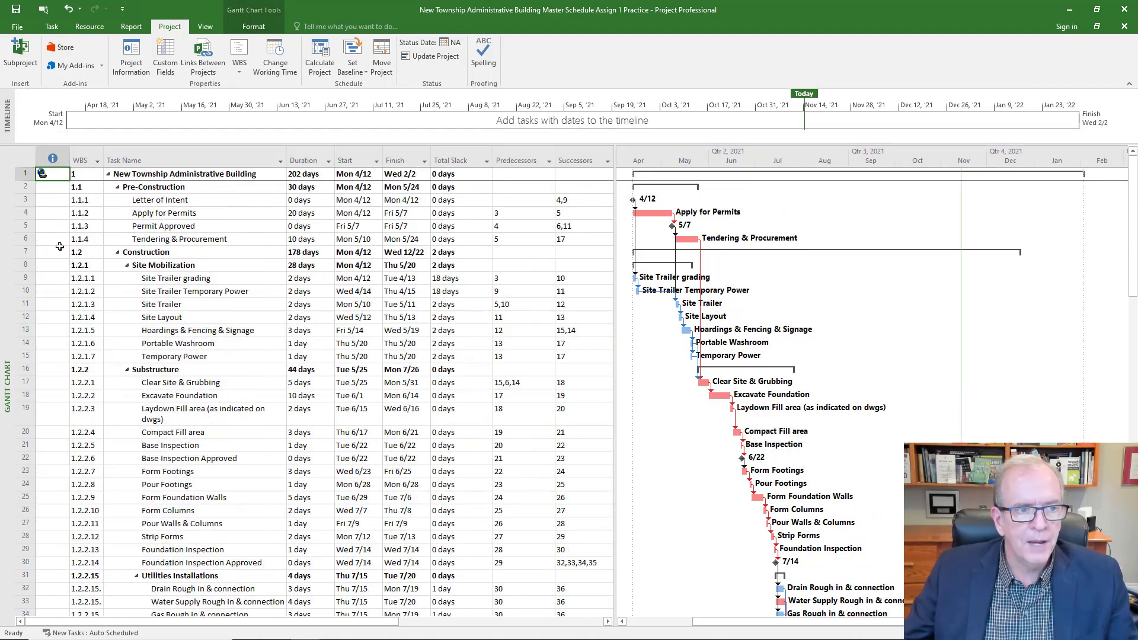
scroll("down", 3)
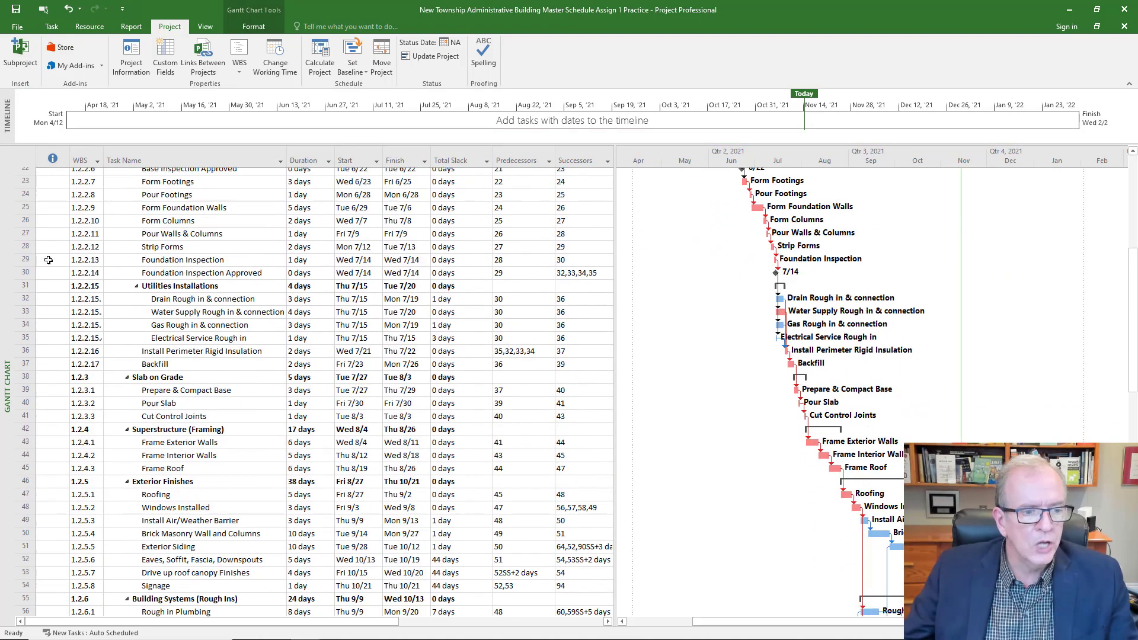
scroll("down", 3)
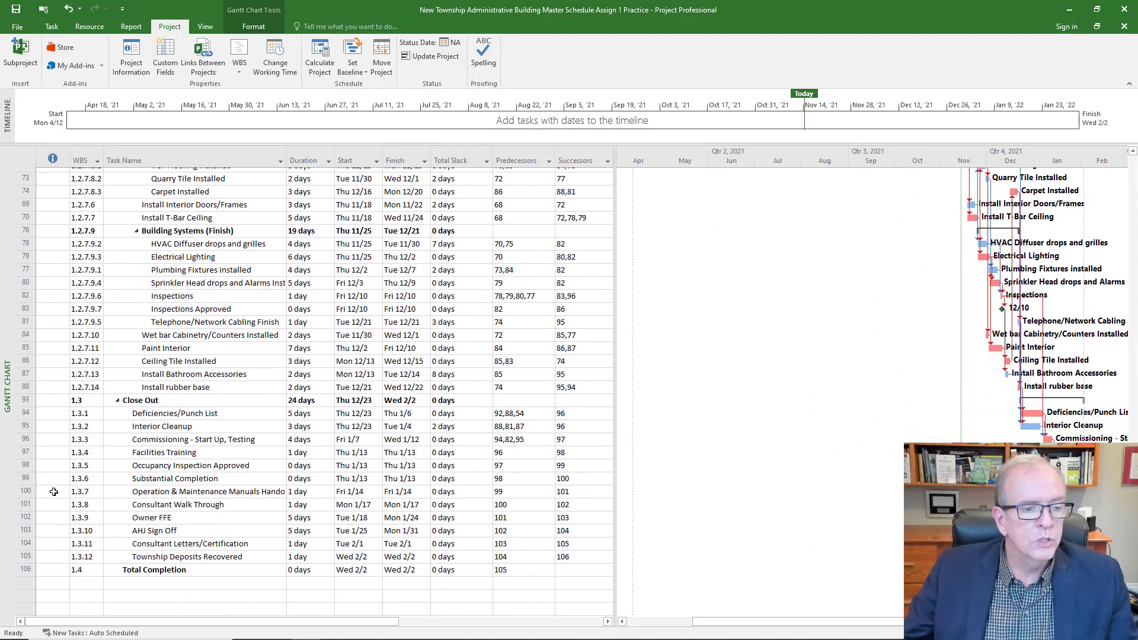
scroll("up", 3)
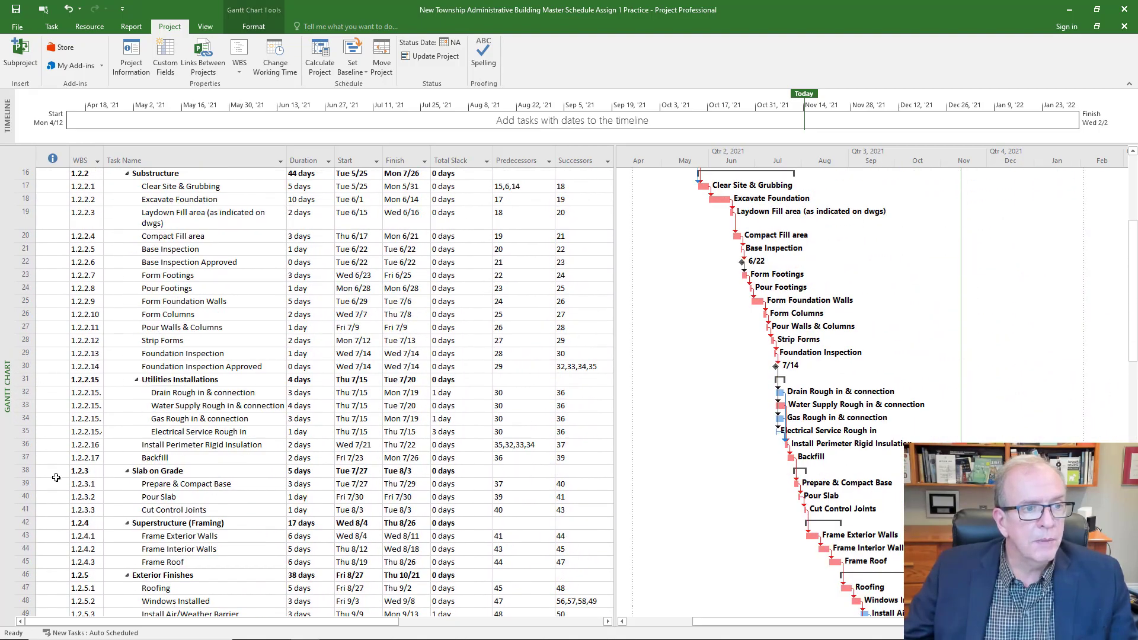
scroll("up", 3)
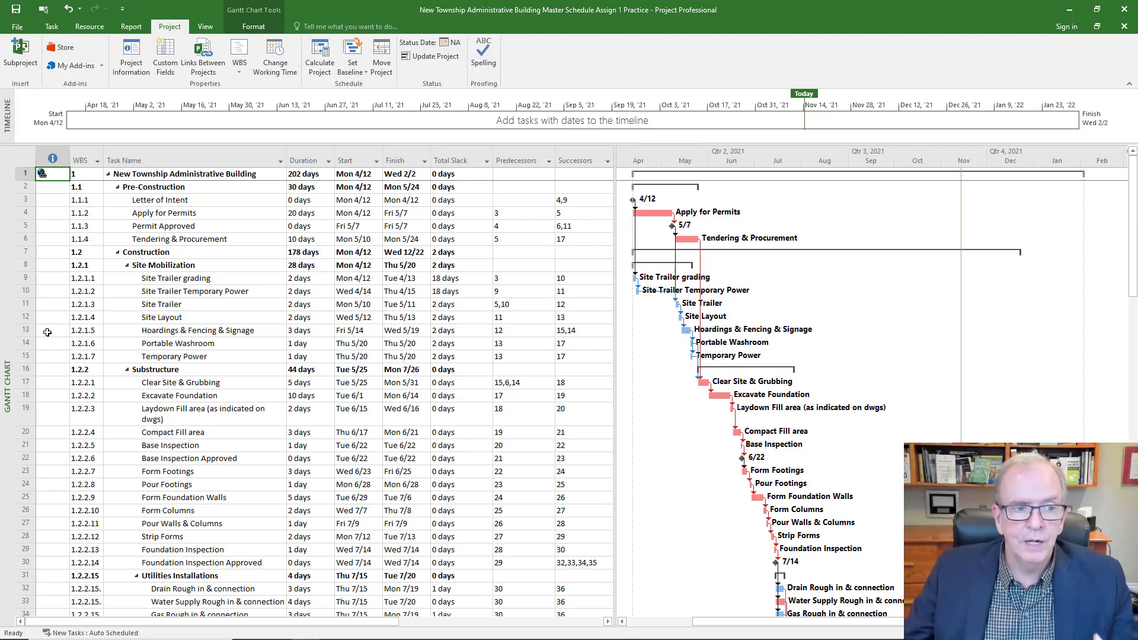
mouse_move(45, 267)
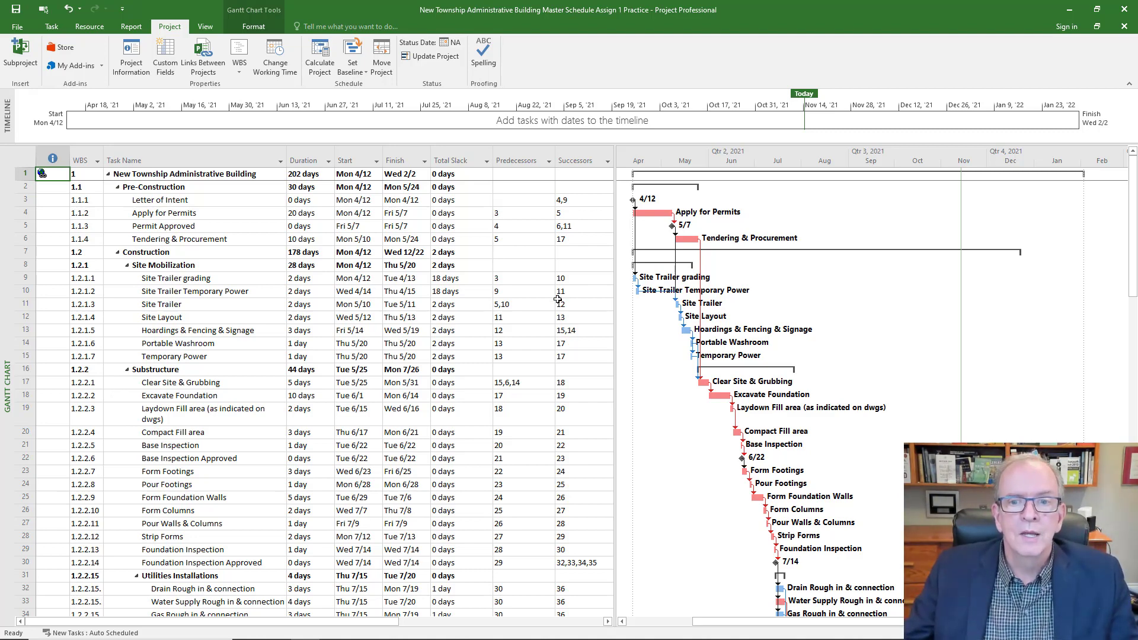
mouse_move(512, 628)
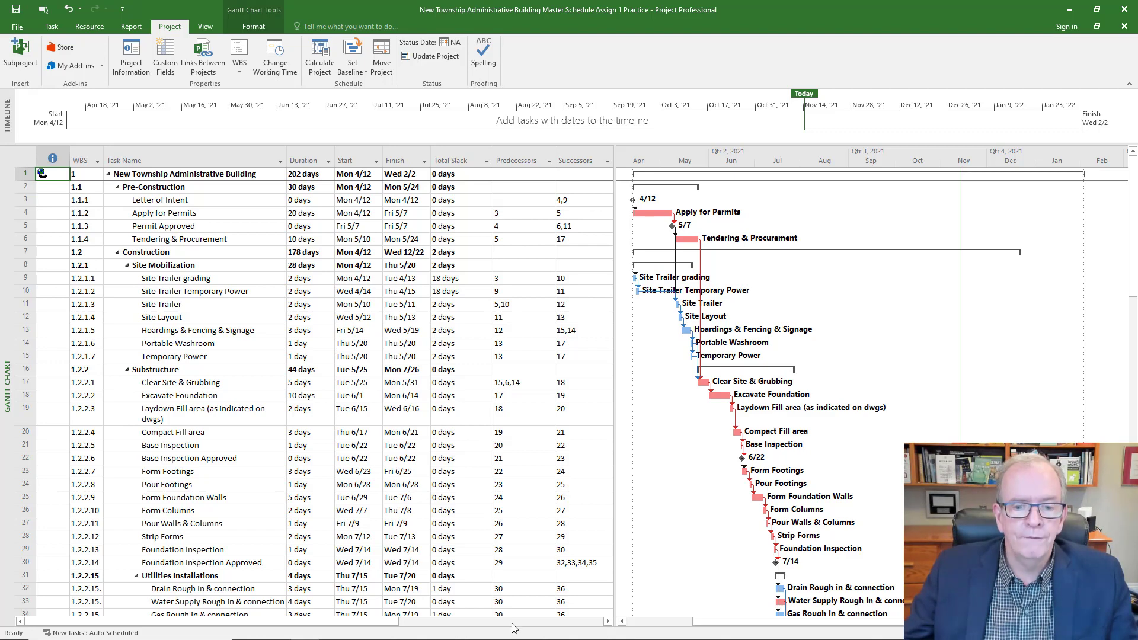
mouse_move(482, 628)
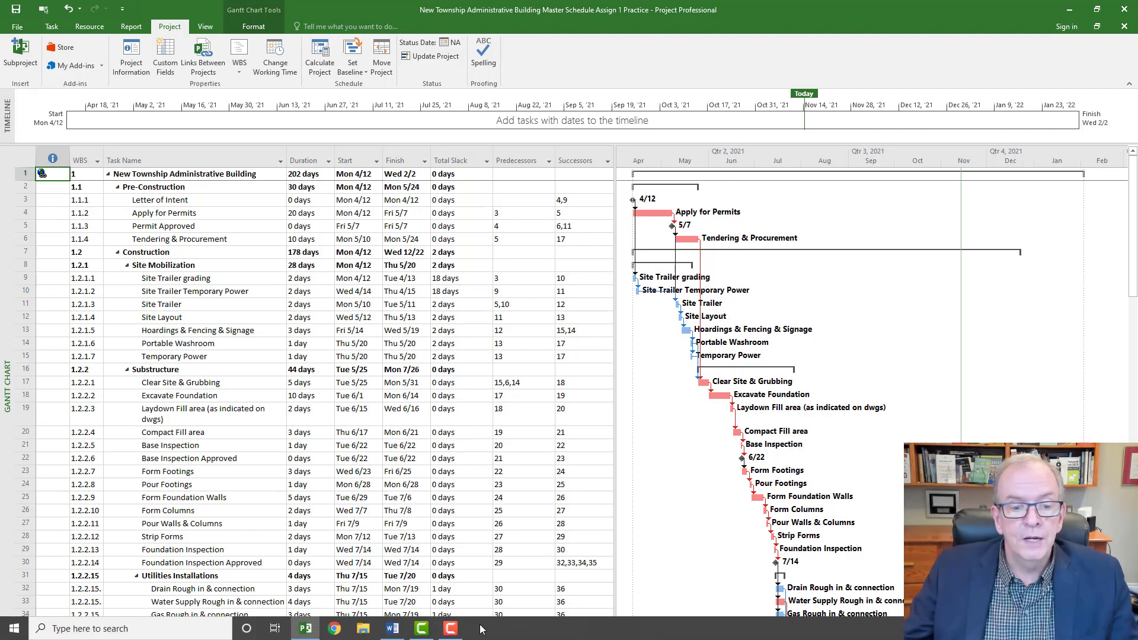
Step: Tick 'No Constraints or Approved Constraint' in the Word checklist
left_click(392, 629)
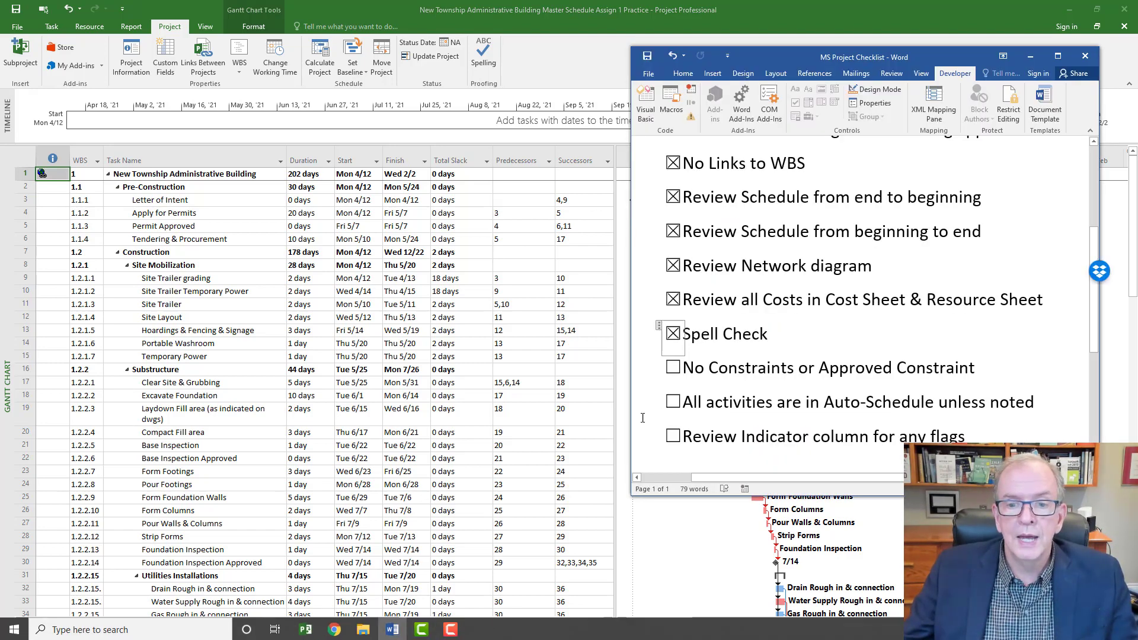
left_click(672, 368)
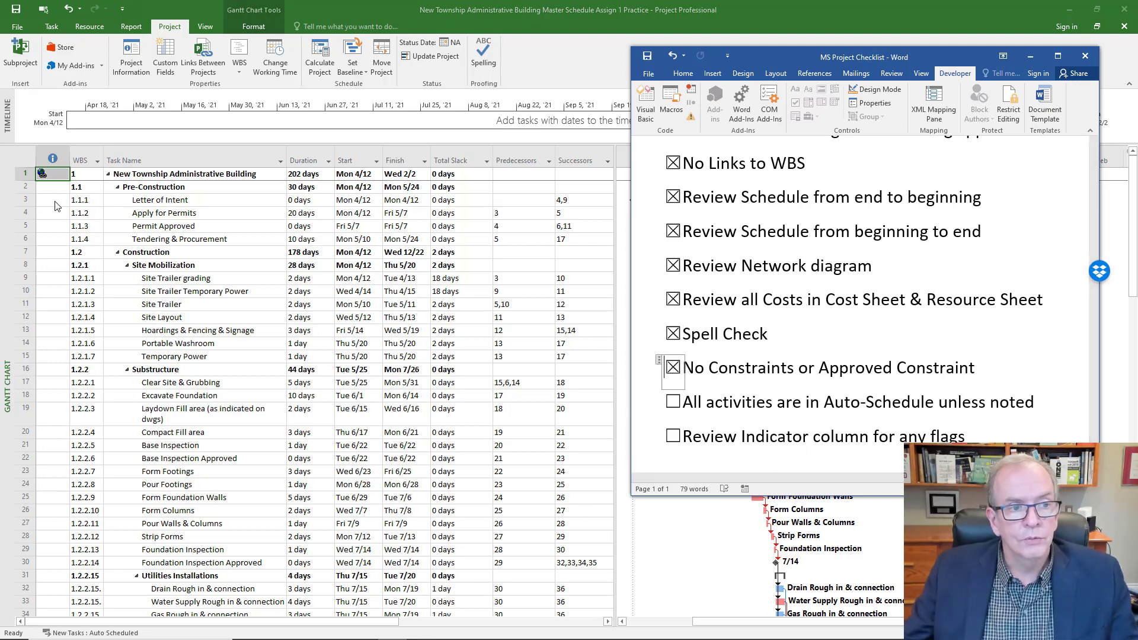
mouse_move(58, 281)
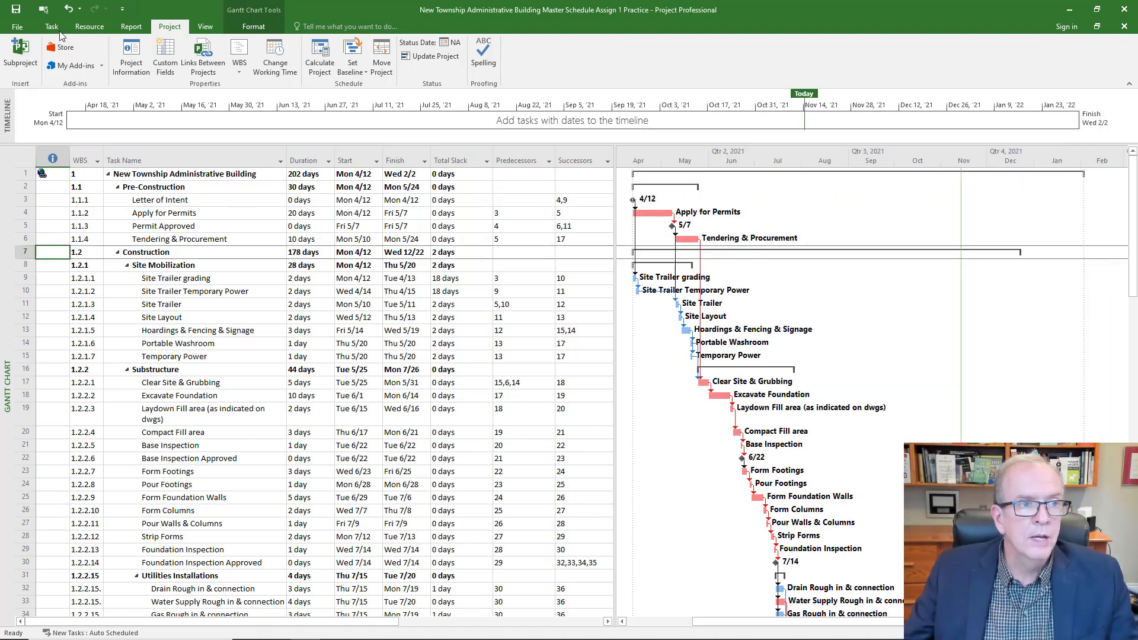
Step: Set the scheduling mode for Site Trailer Temporary Power on the Task tab and scroll to verify
left_click(51, 26)
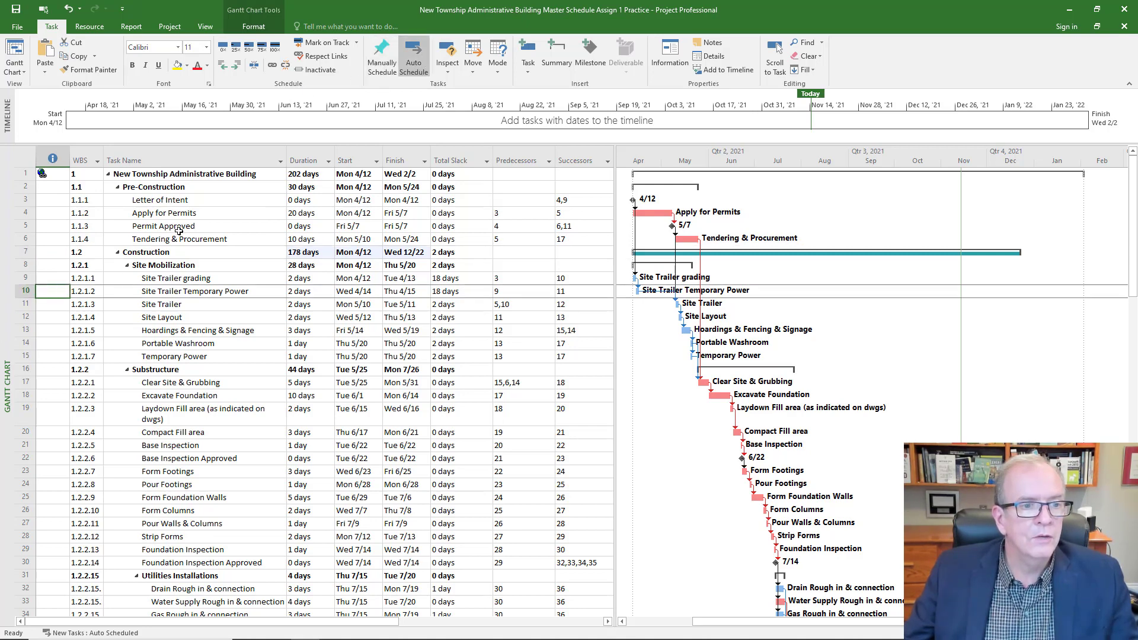
left_click(381, 57)
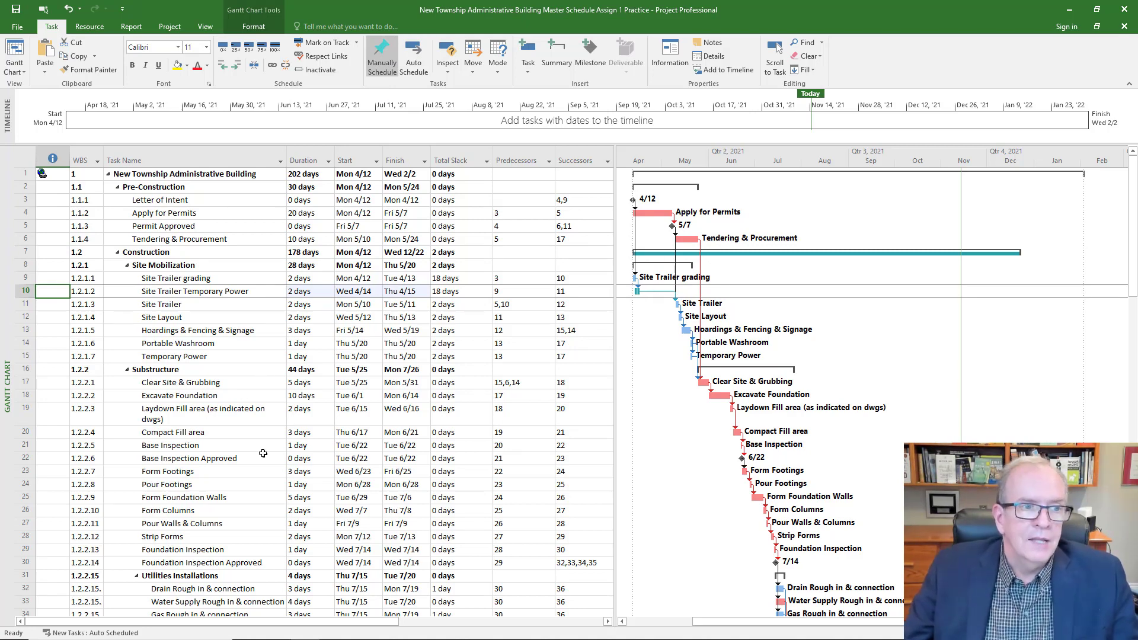
mouse_move(103, 445)
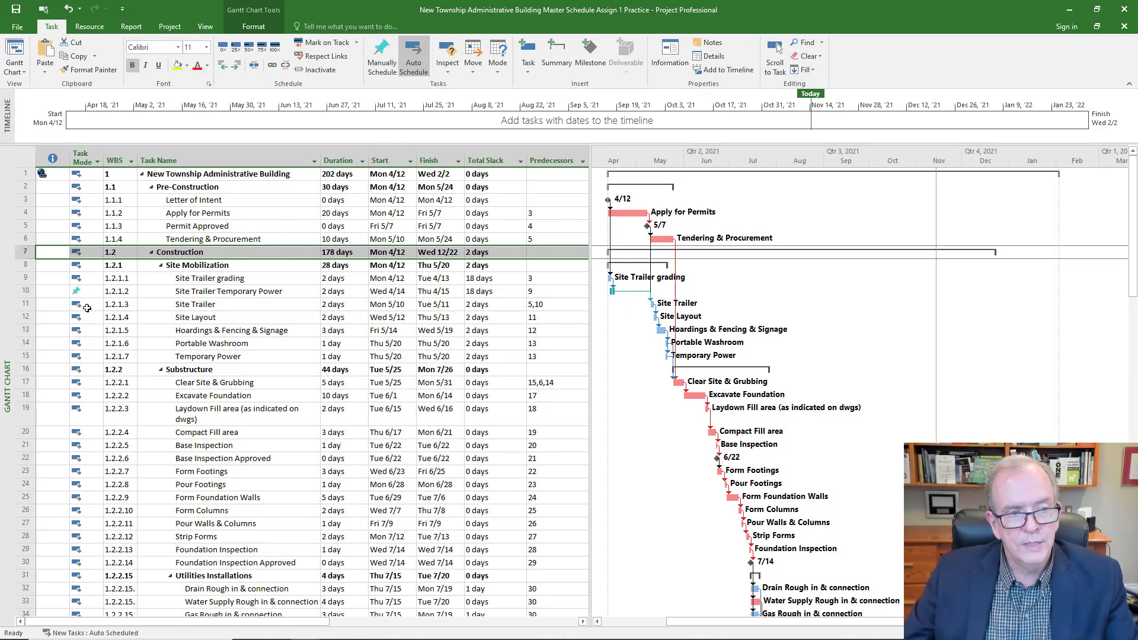
mouse_move(78, 291)
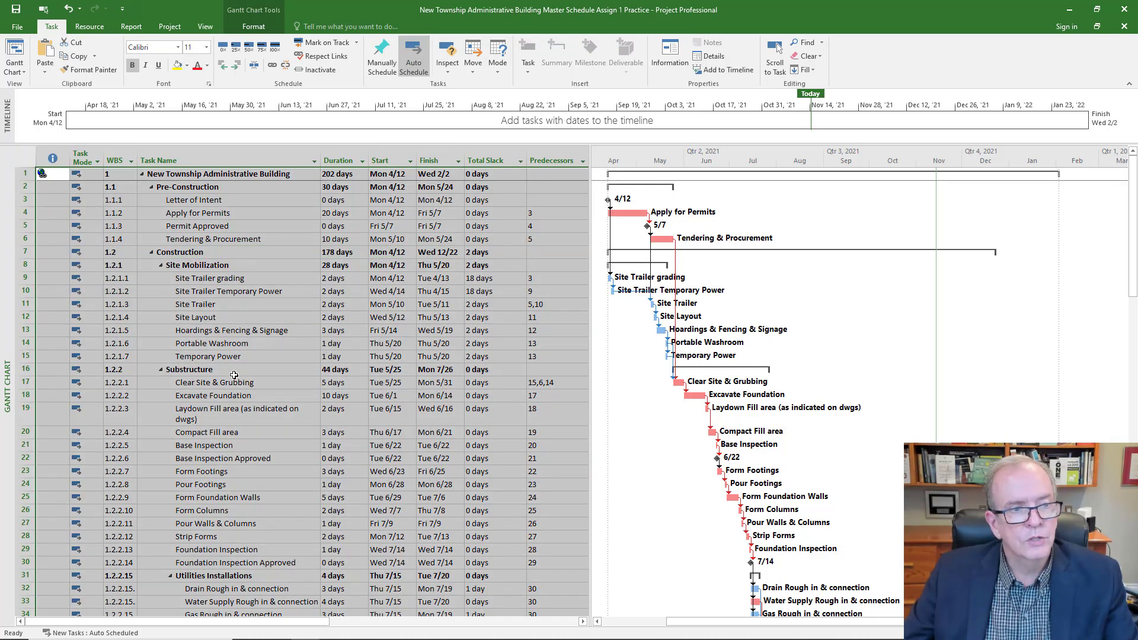
scroll("down", 3)
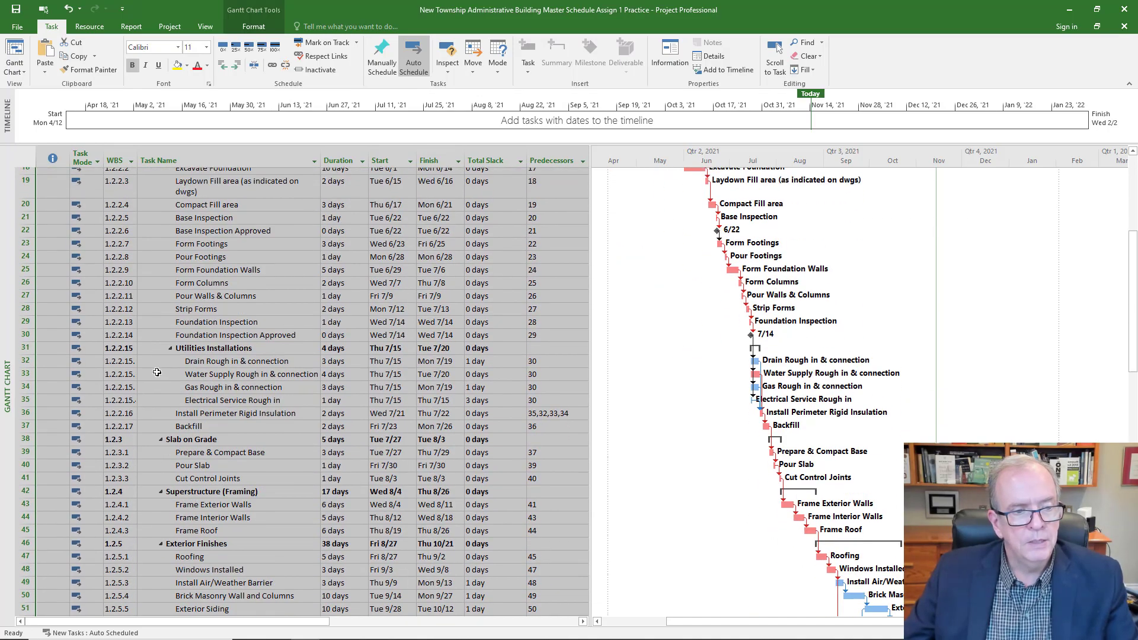
scroll("down", 3)
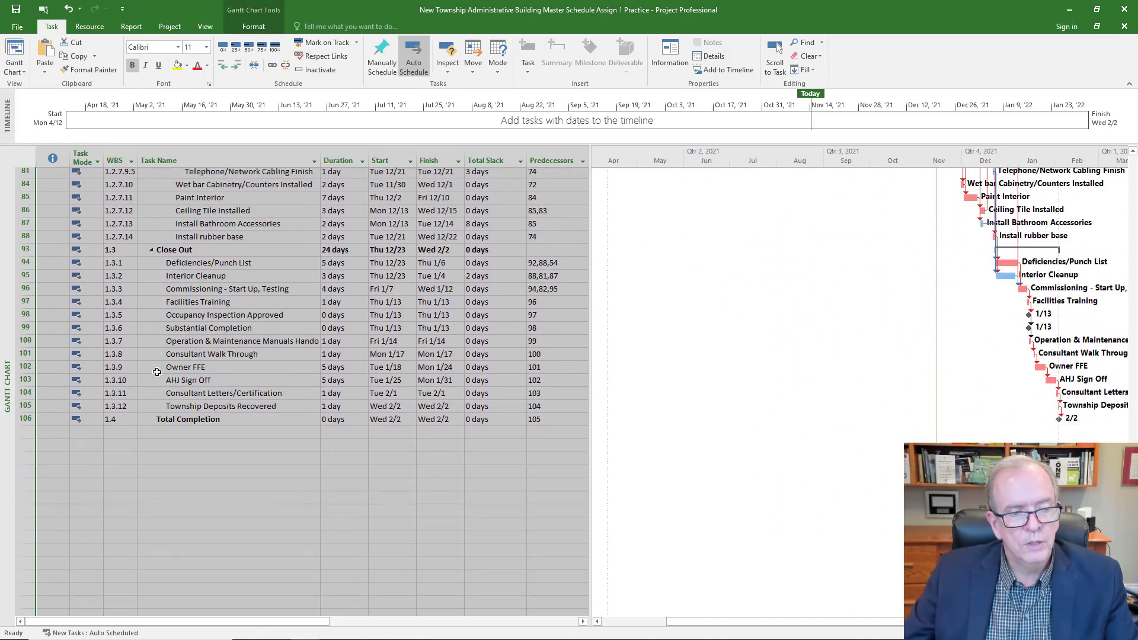
scroll("up", 3)
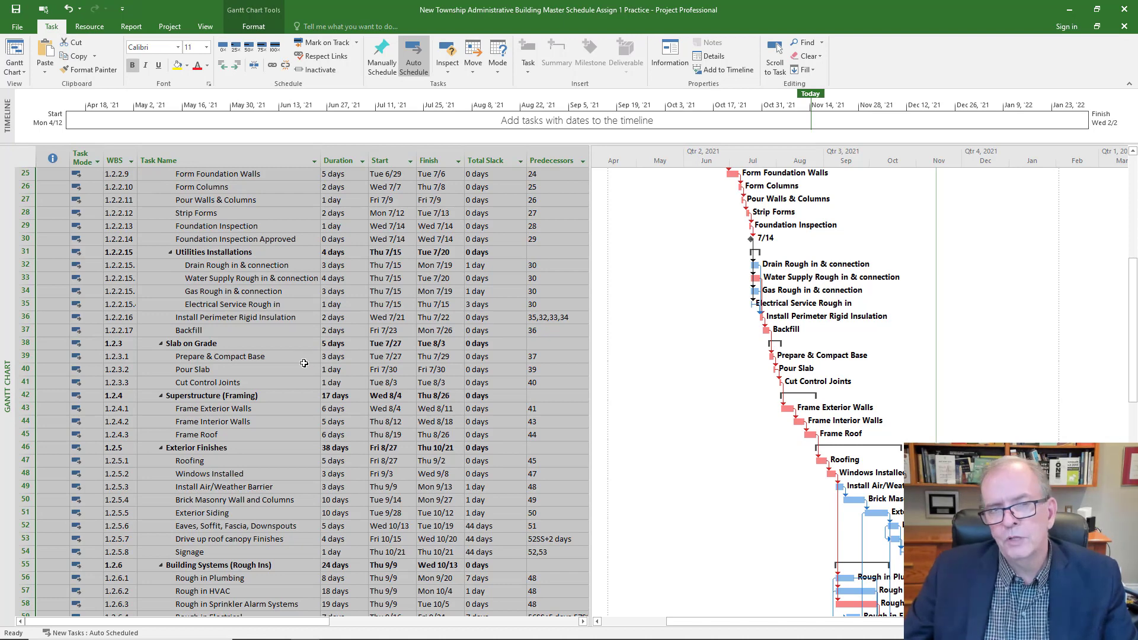
mouse_move(332, 427)
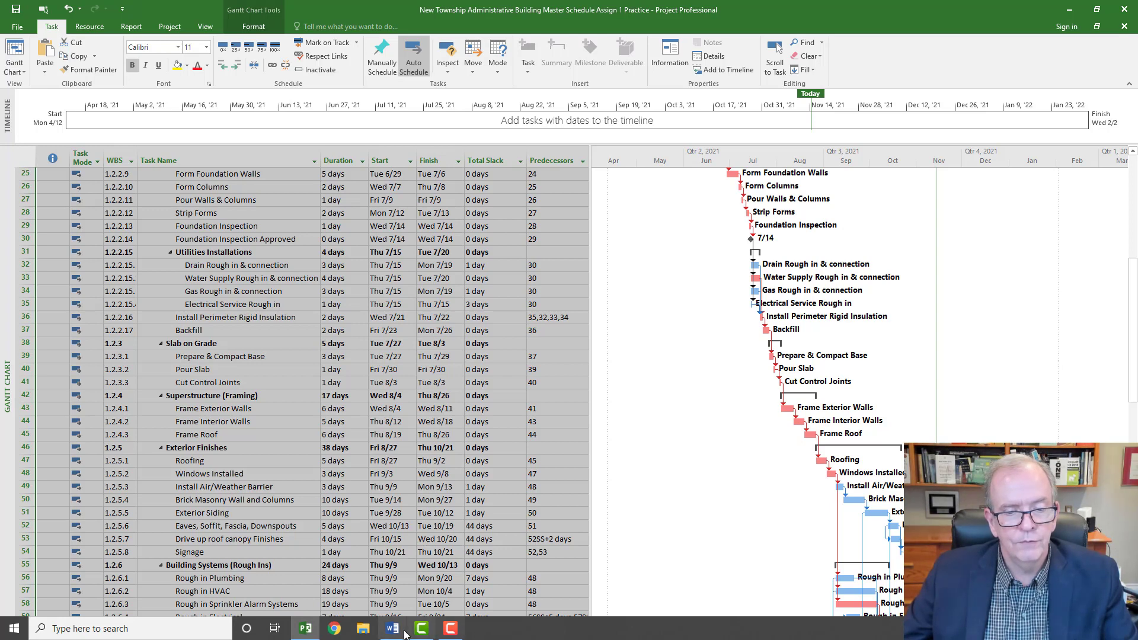
Step: Tick the auto-schedule item in the Word checklist
left_click(392, 628)
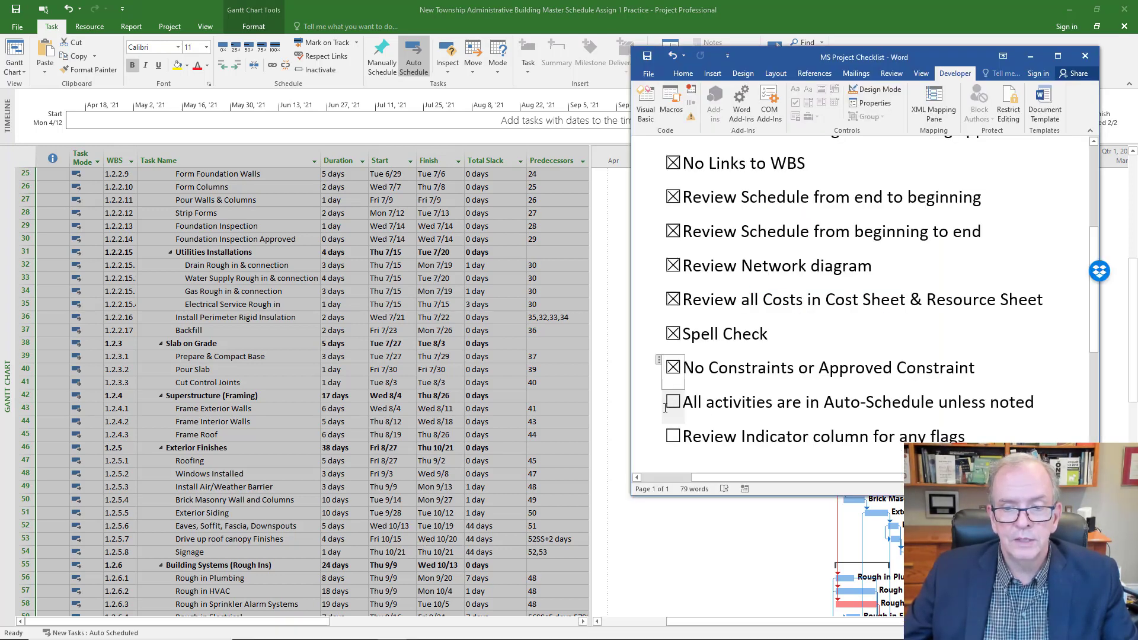
left_click(671, 401)
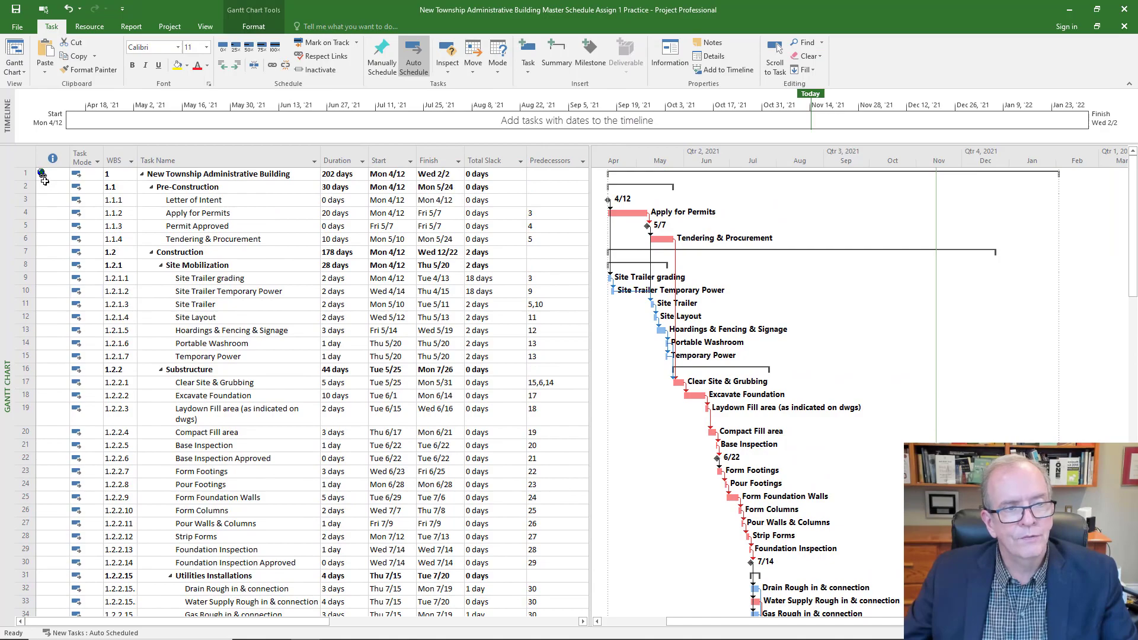
scroll("down", 3)
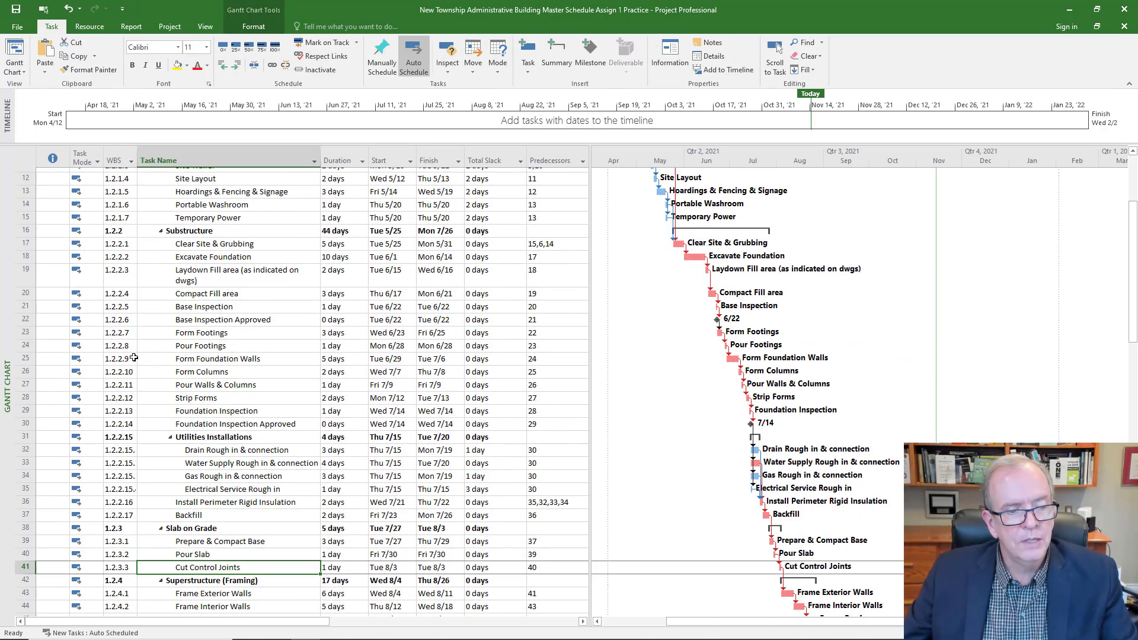
scroll("down", 3)
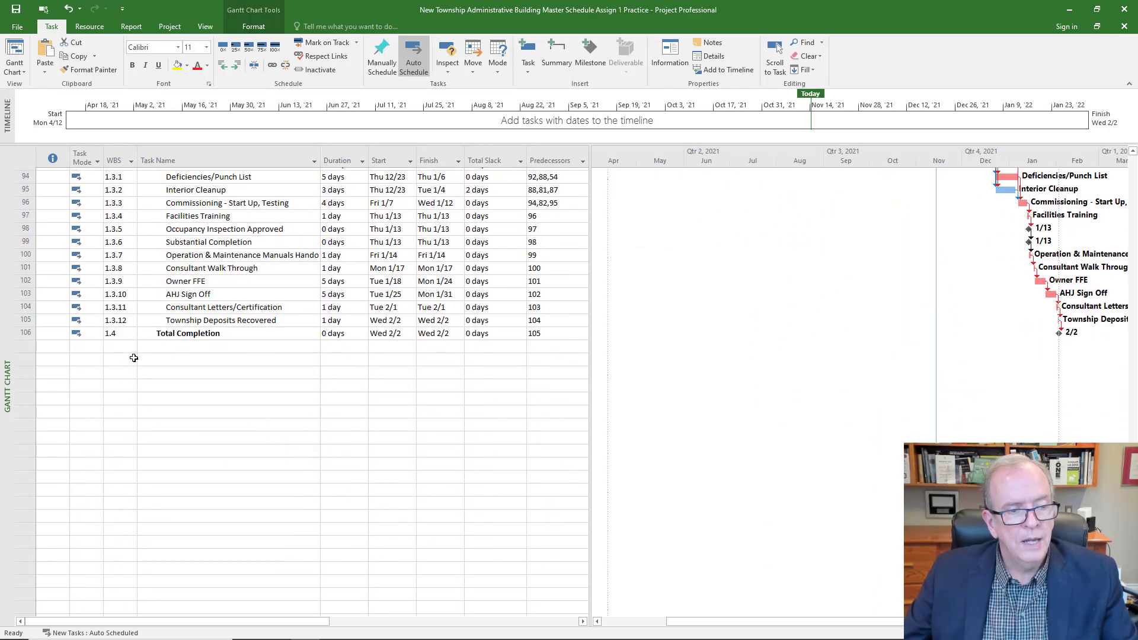
scroll("up", 3)
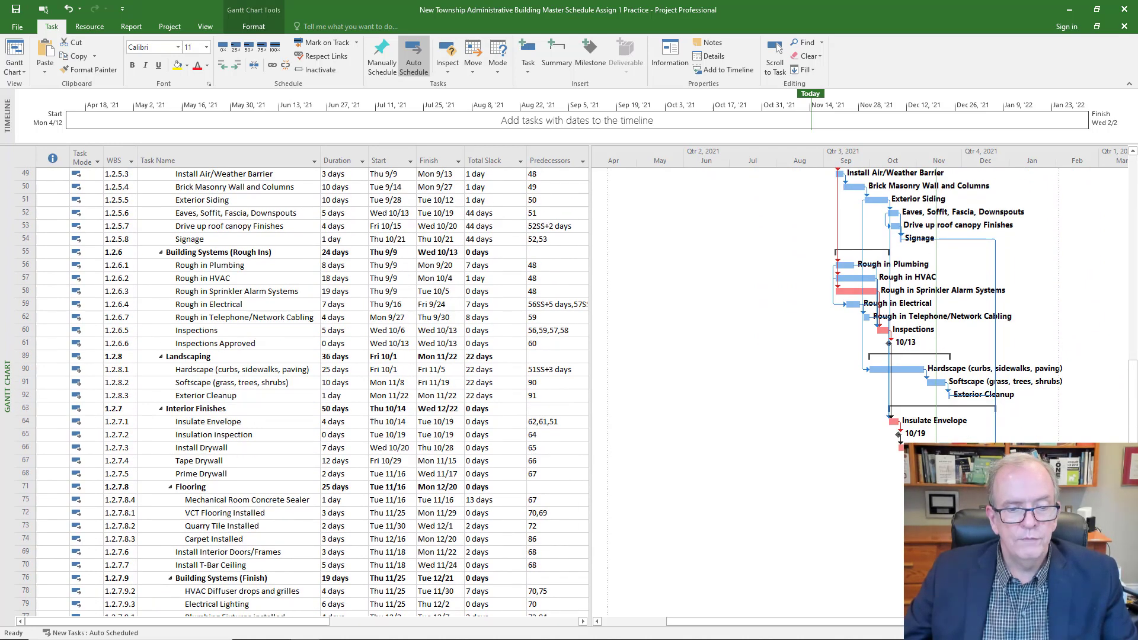
Step: Tick 'Review Indicator column for any flags' in the checklist
left_click(392, 628)
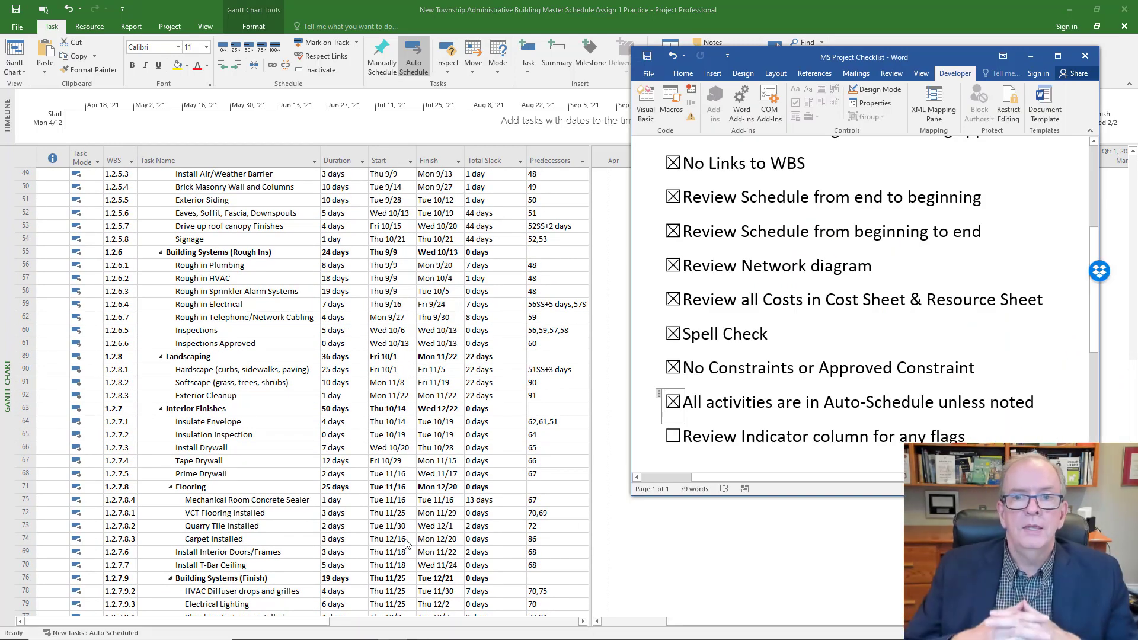
scroll("up", 3)
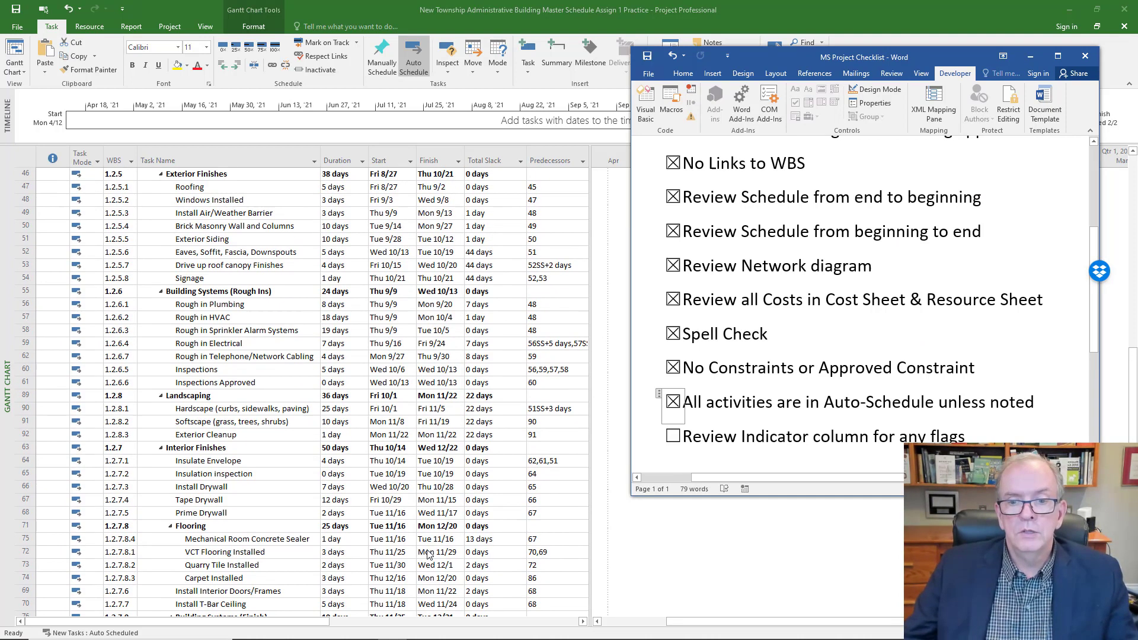
left_click(673, 436)
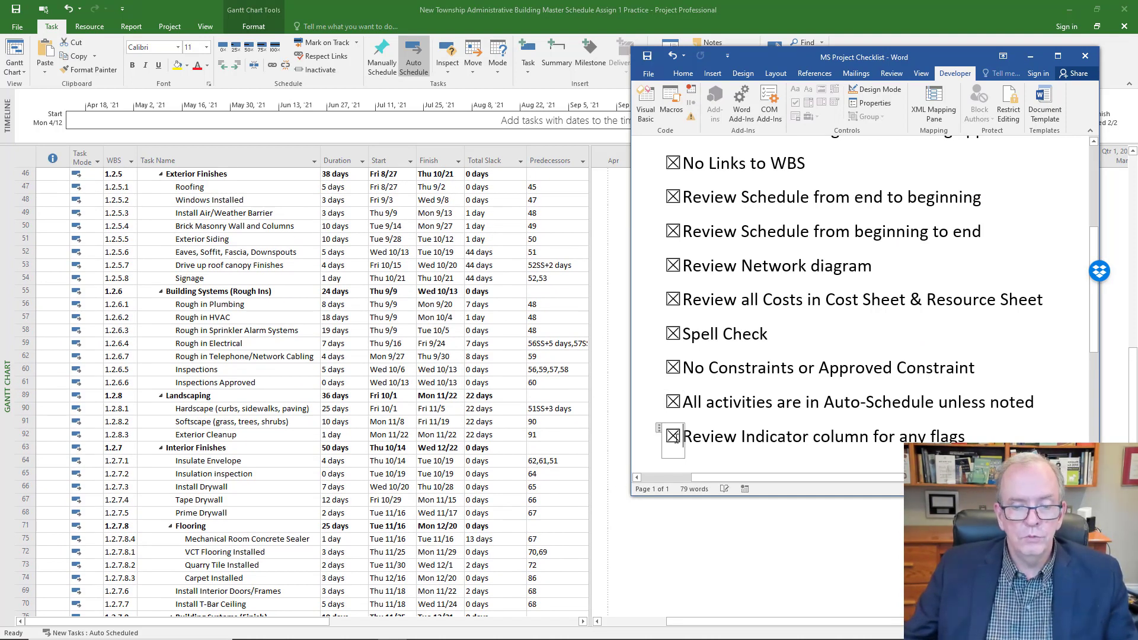